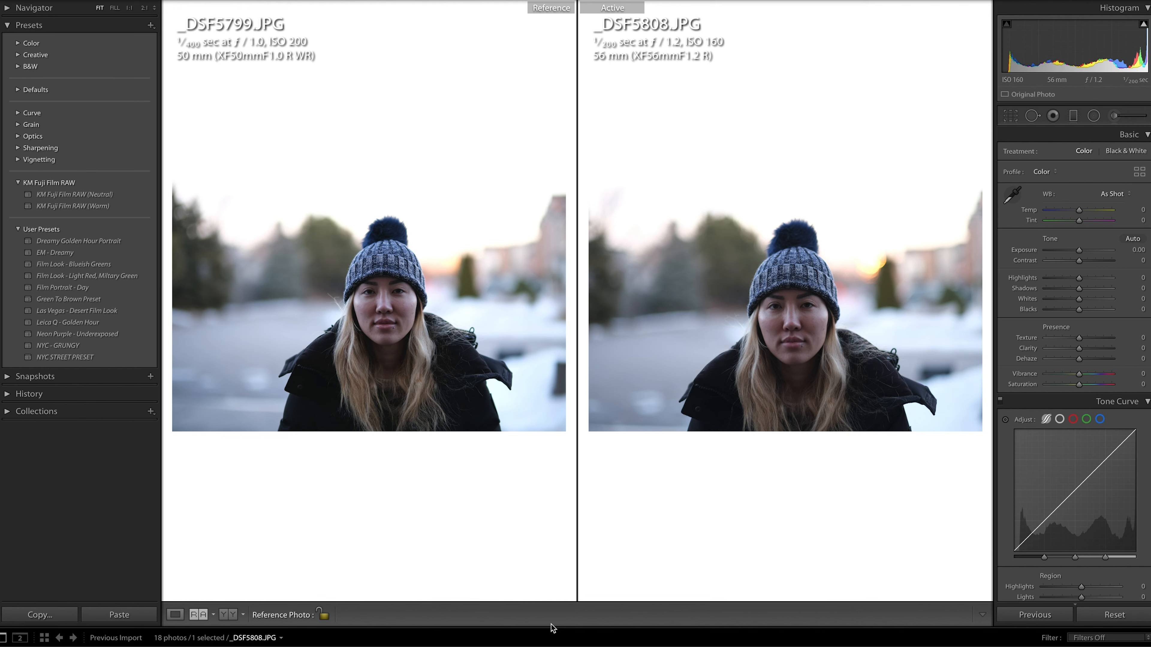
{"action": "mouse_move", "coordinate": [428, 236]}
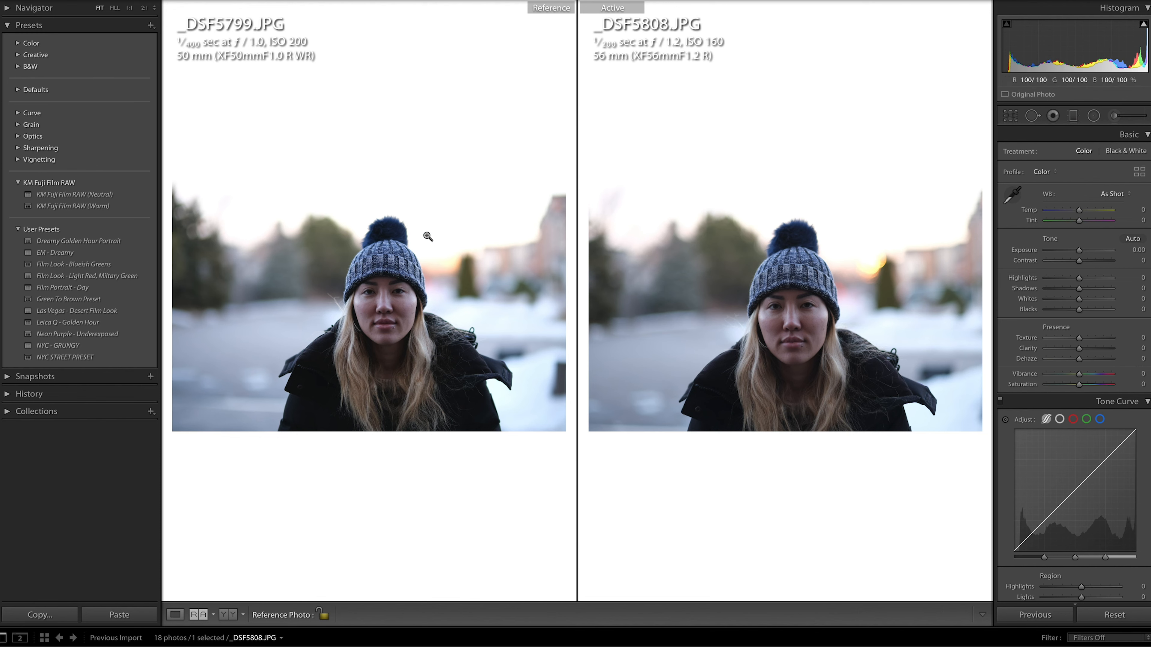
{"action": "mouse_move", "coordinate": [317, 294]}
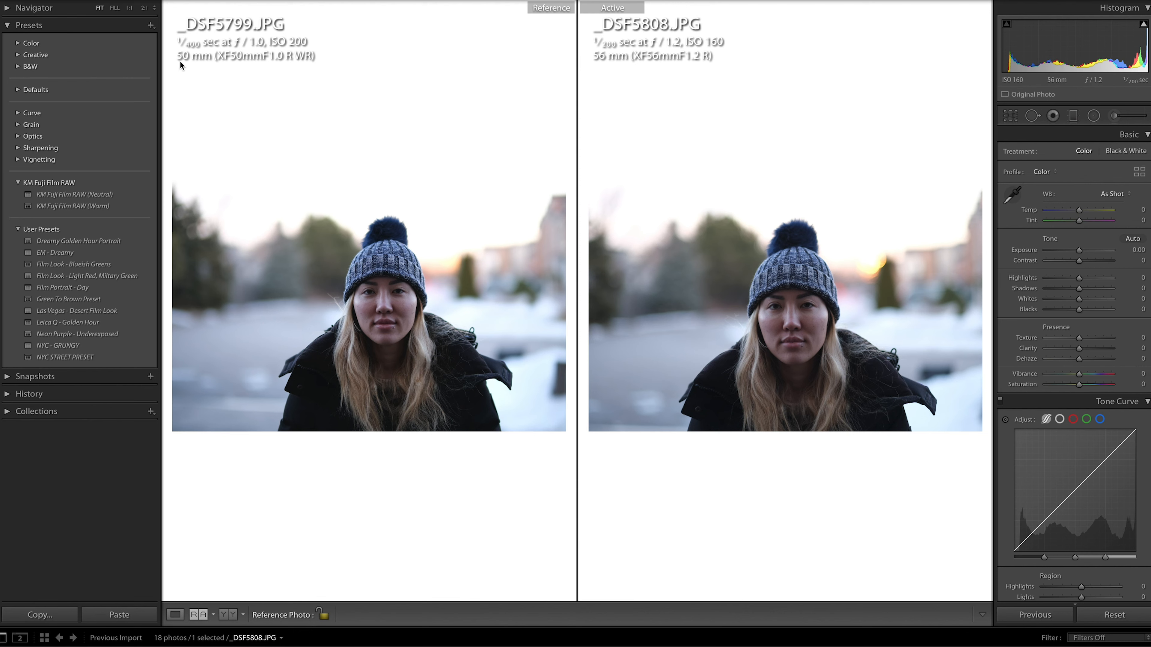
{"action": "mouse_move", "coordinate": [595, 145]}
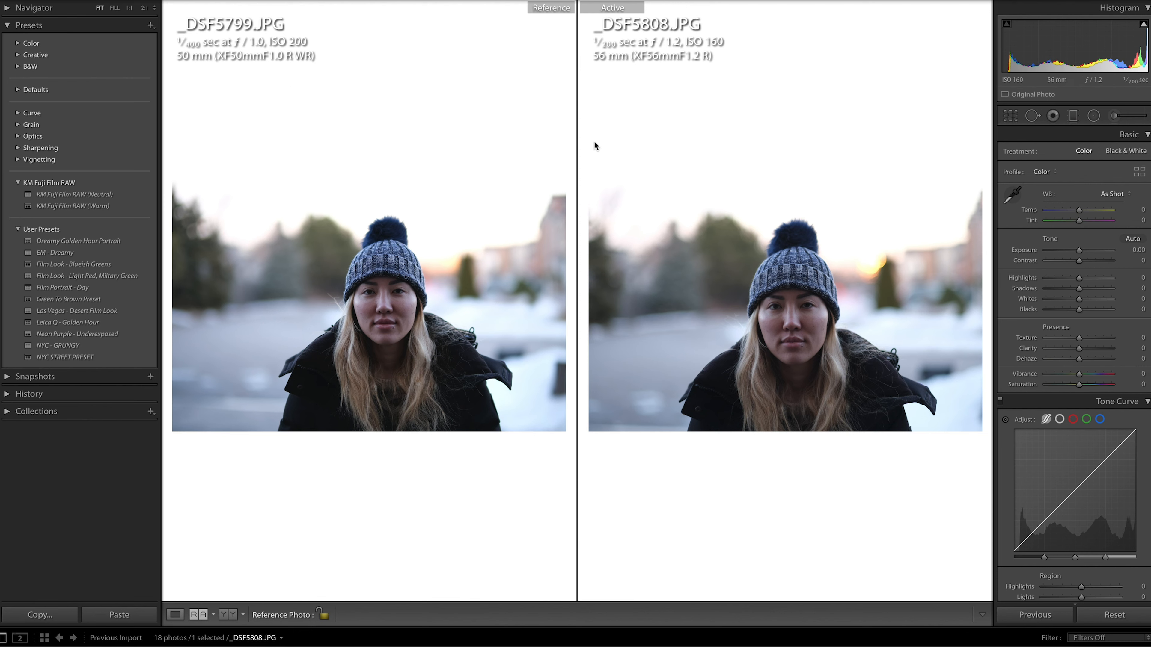
{"action": "mouse_move", "coordinate": [703, 102]}
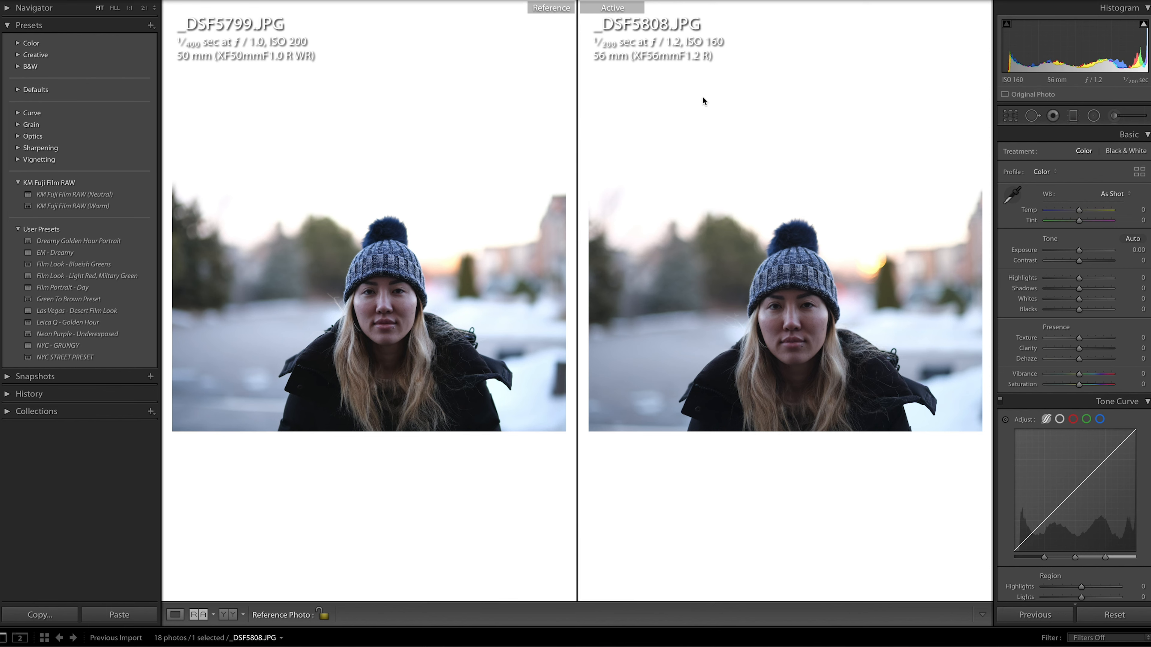
{"action": "mouse_move", "coordinate": [483, 327]}
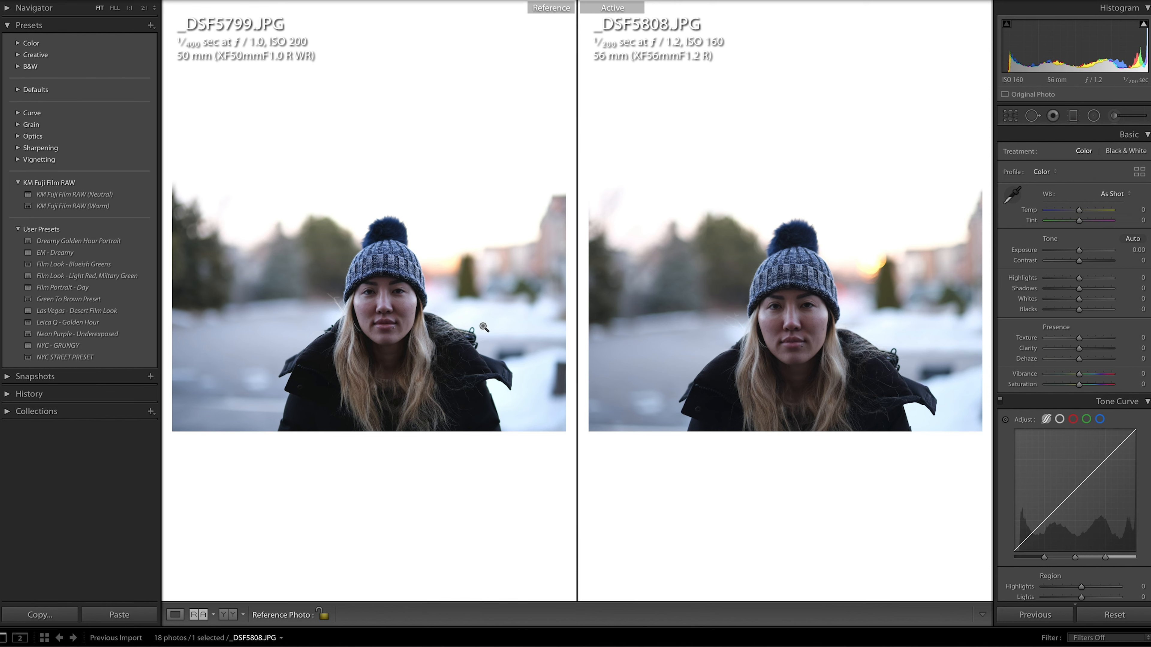
{"action": "mouse_move", "coordinate": [435, 321]}
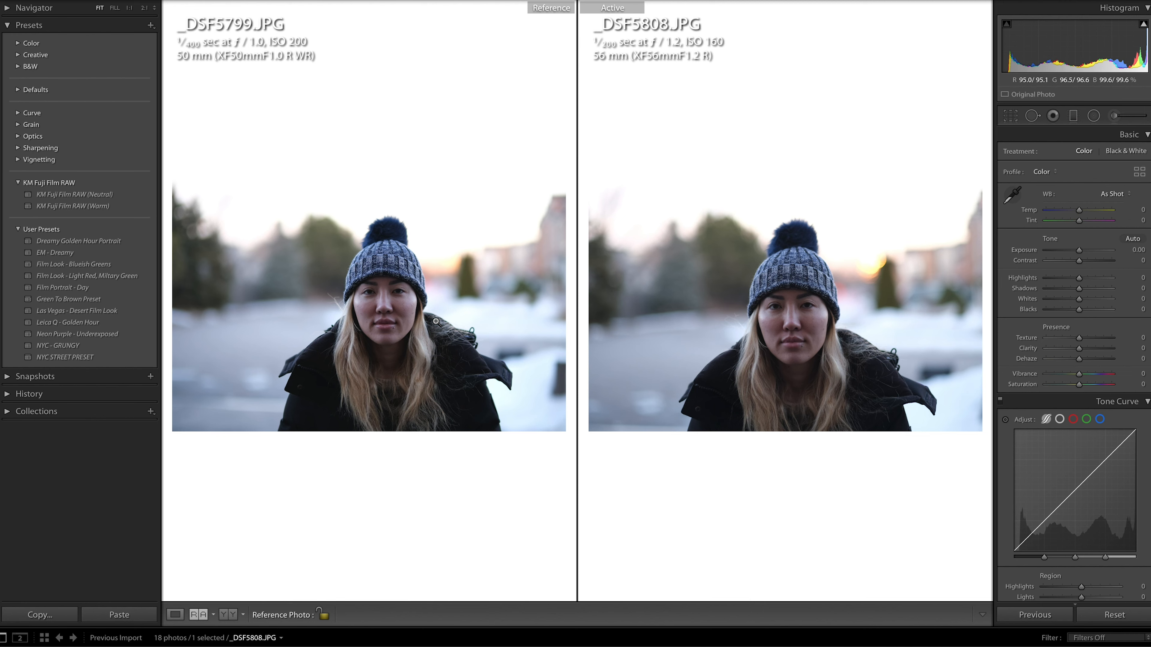
{"action": "mouse_move", "coordinate": [402, 307]}
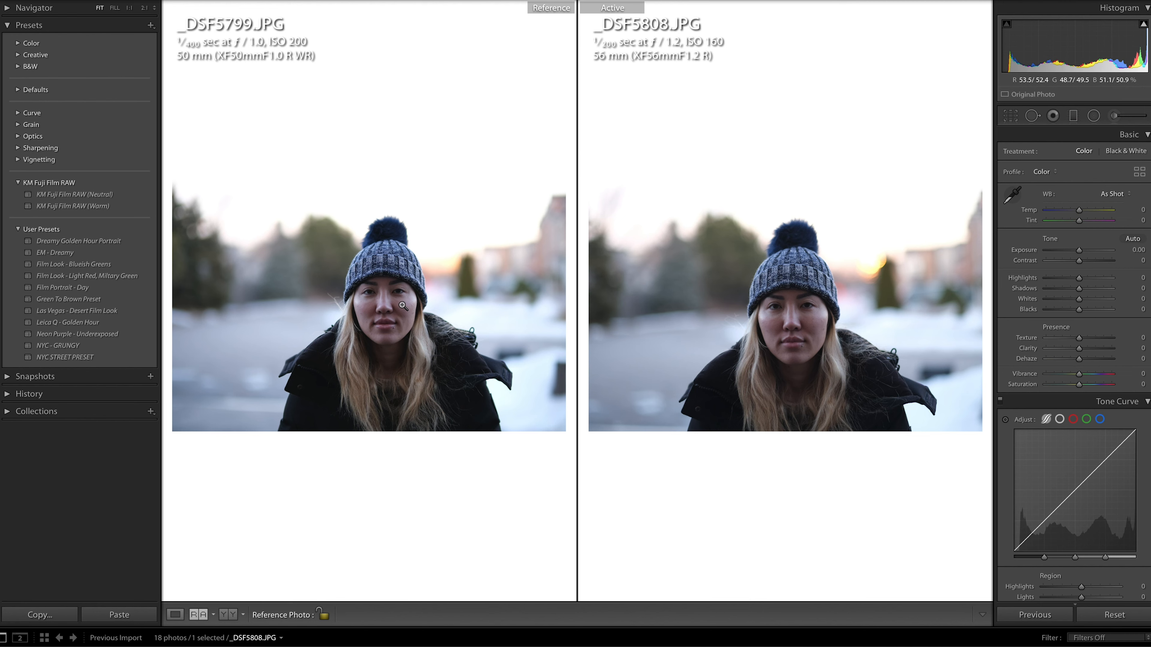
{"action": "mouse_move", "coordinate": [393, 306]}
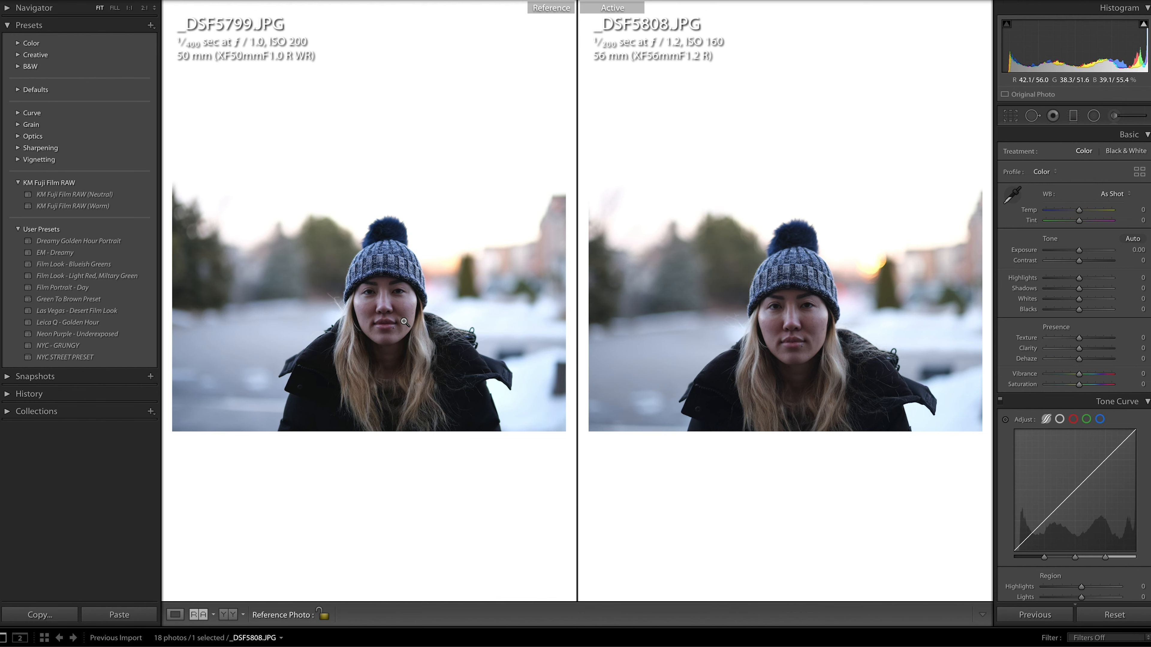
{"action": "mouse_move", "coordinate": [560, 310]}
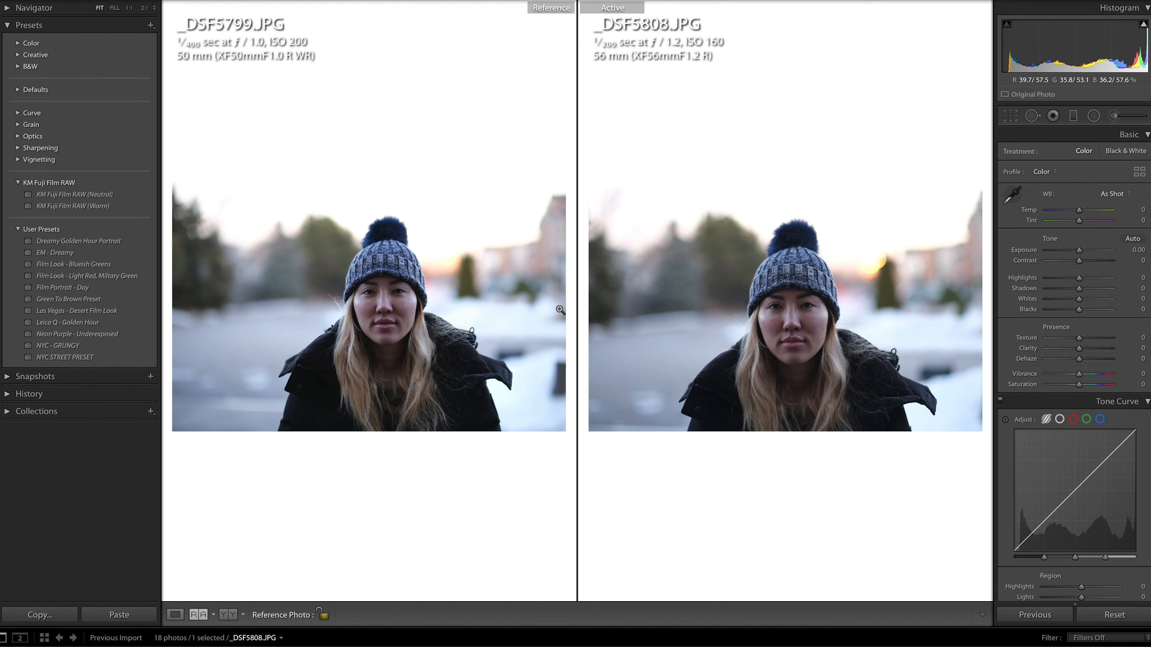
{"action": "mouse_move", "coordinate": [376, 236]}
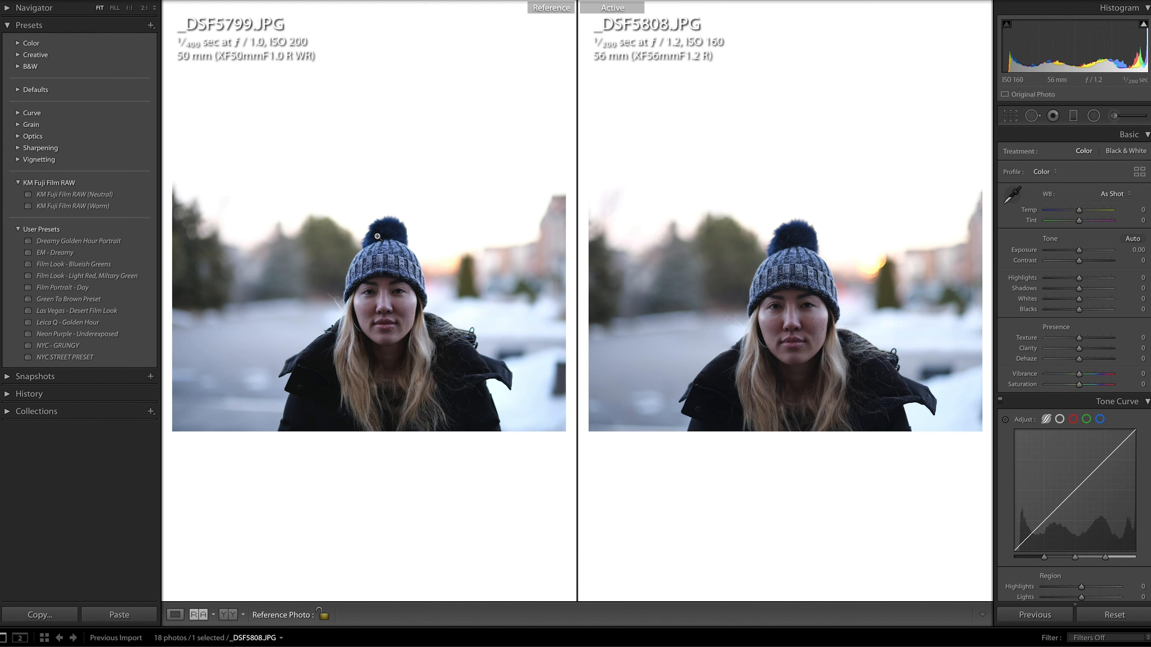
{"action": "mouse_move", "coordinate": [426, 298]}
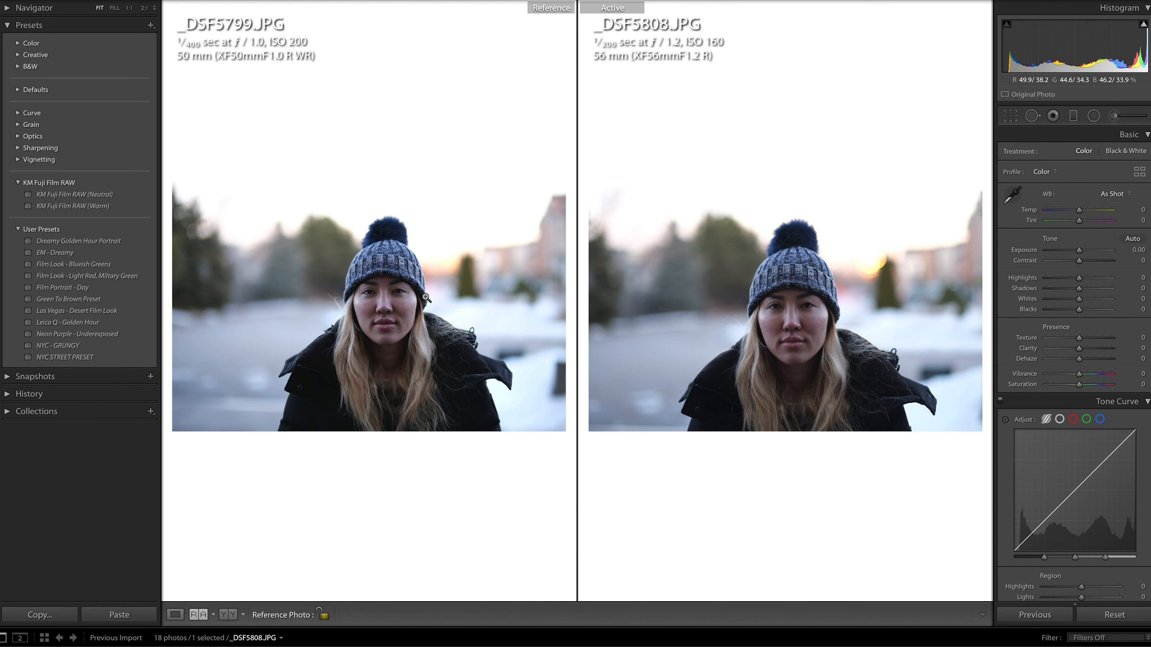
{"action": "mouse_move", "coordinate": [287, 308]}
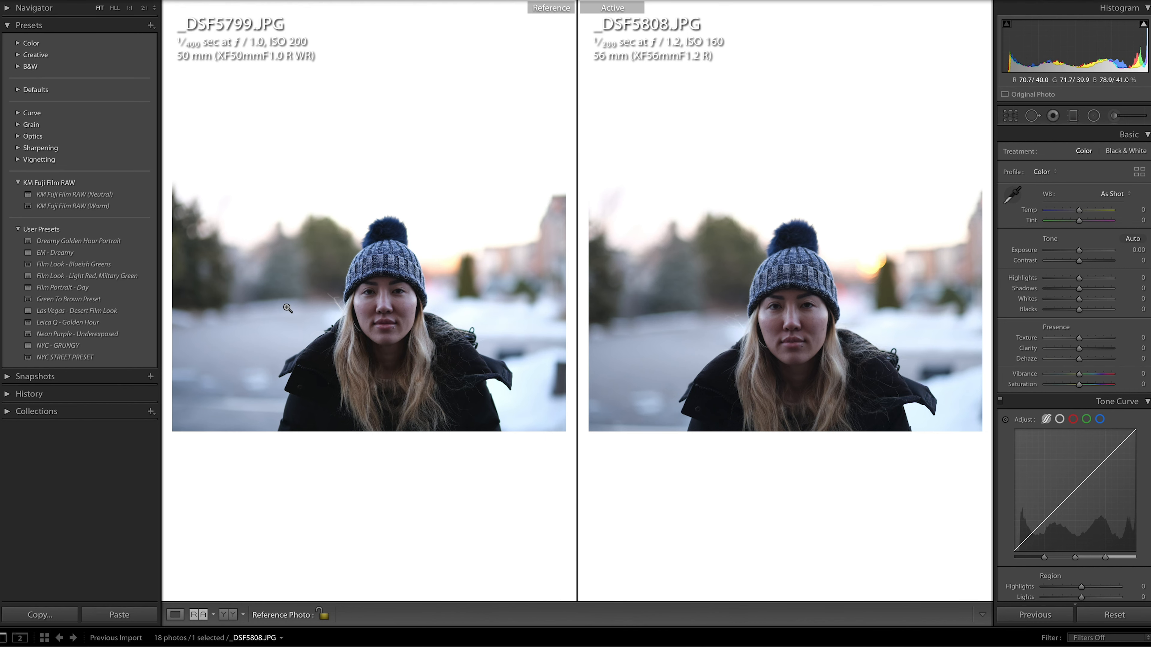
{"action": "mouse_move", "coordinate": [393, 313]}
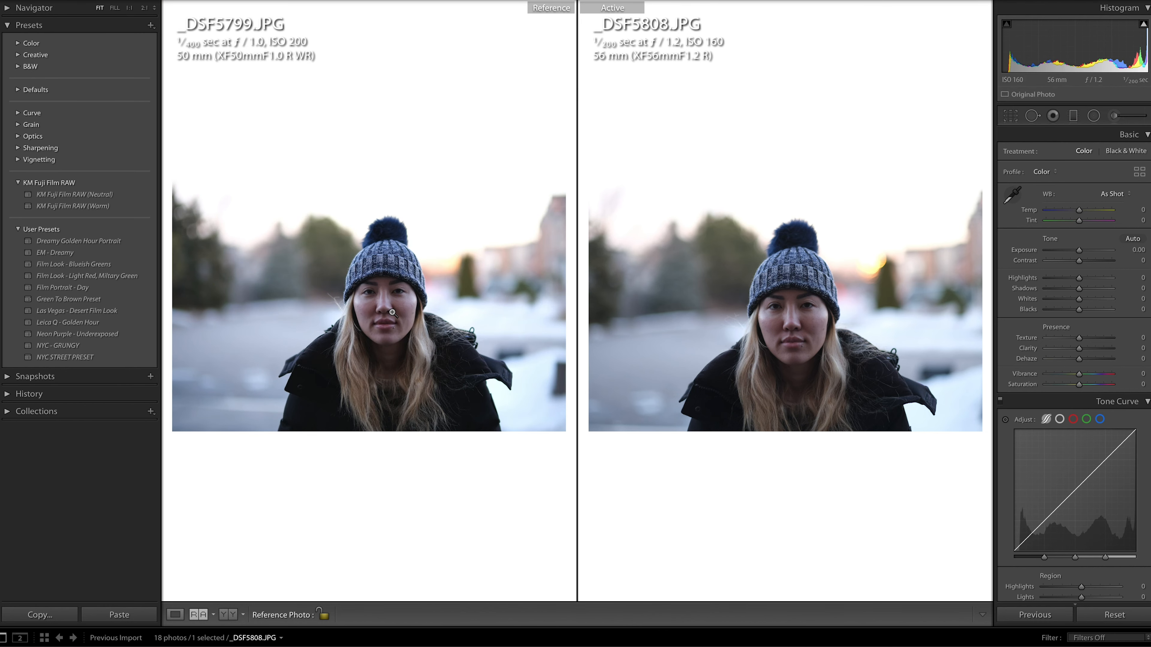
{"action": "mouse_move", "coordinate": [385, 425]}
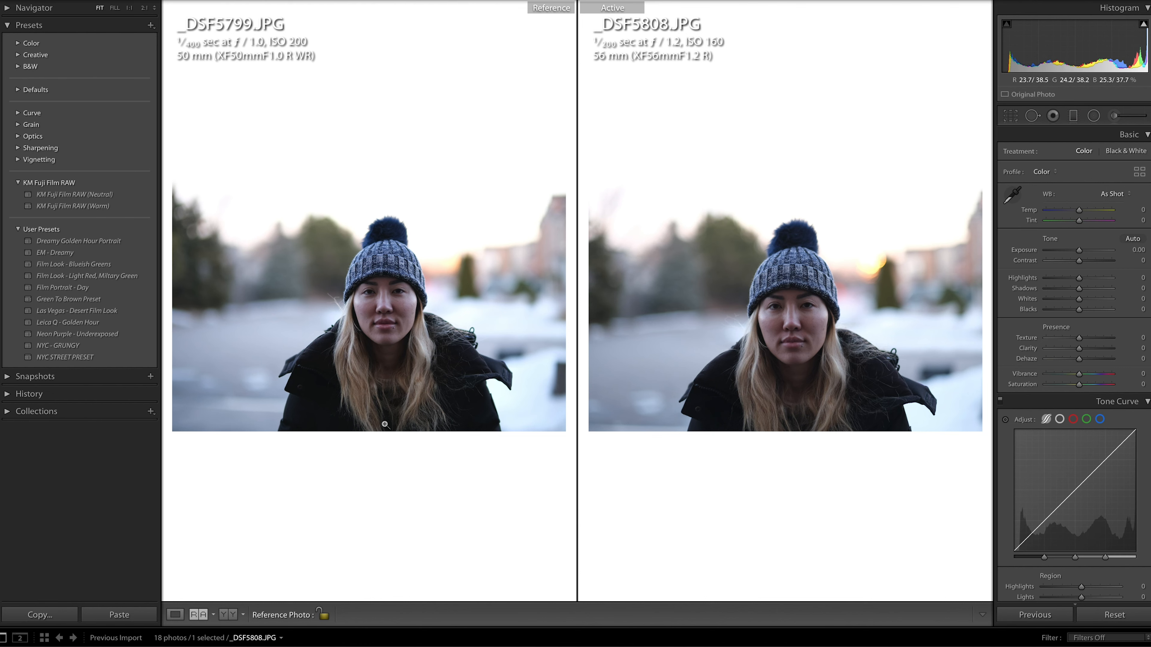
{"action": "mouse_move", "coordinate": [263, 300]}
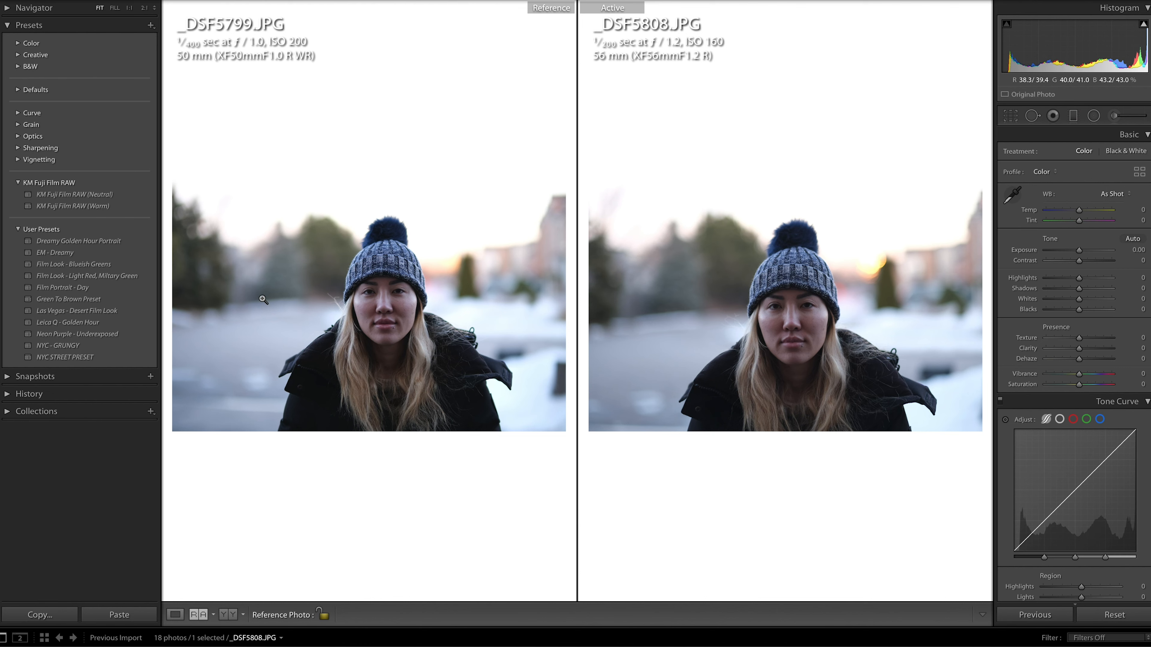
{"action": "mouse_move", "coordinate": [276, 298]}
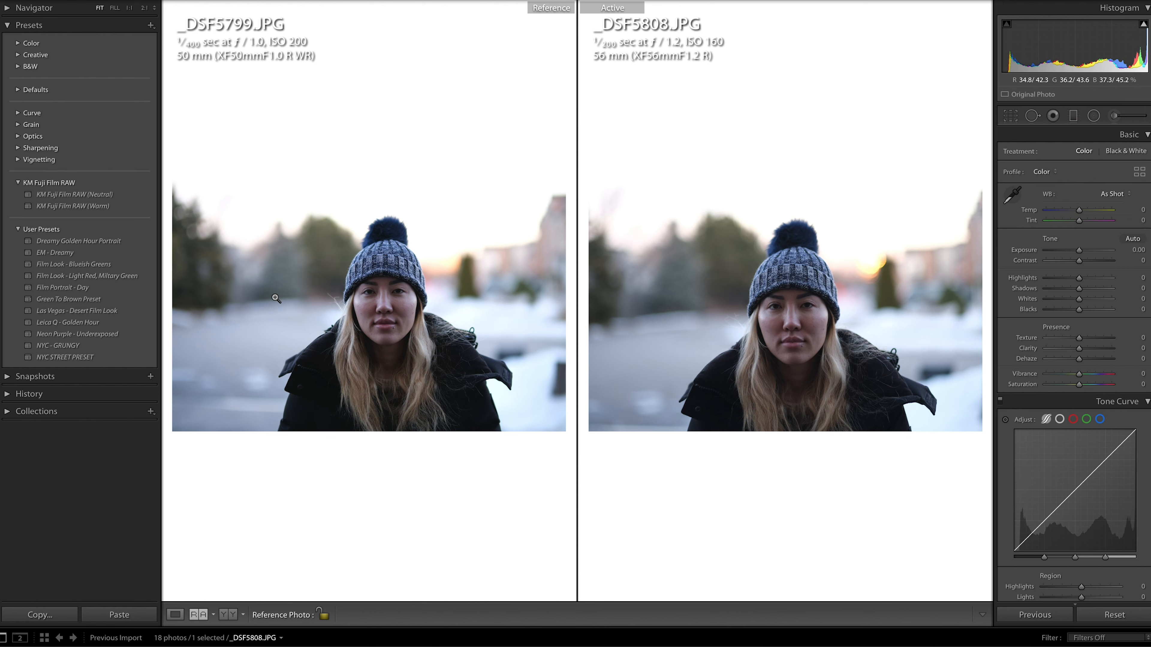
{"action": "mouse_move", "coordinate": [849, 304]}
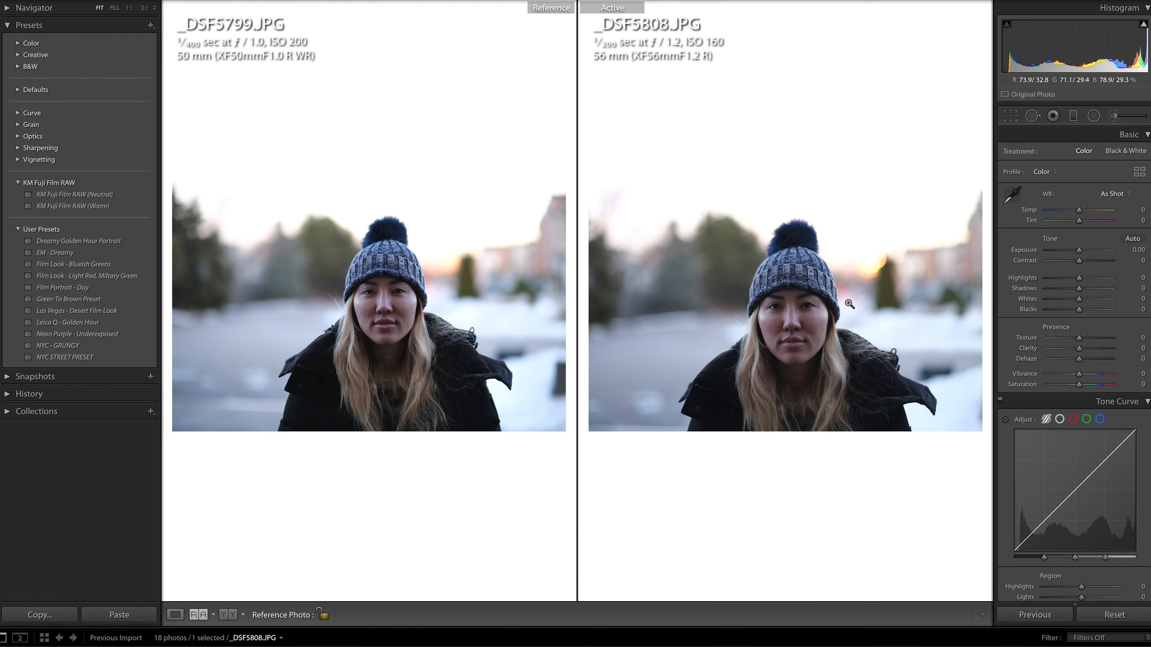
{"action": "mouse_move", "coordinate": [917, 318]}
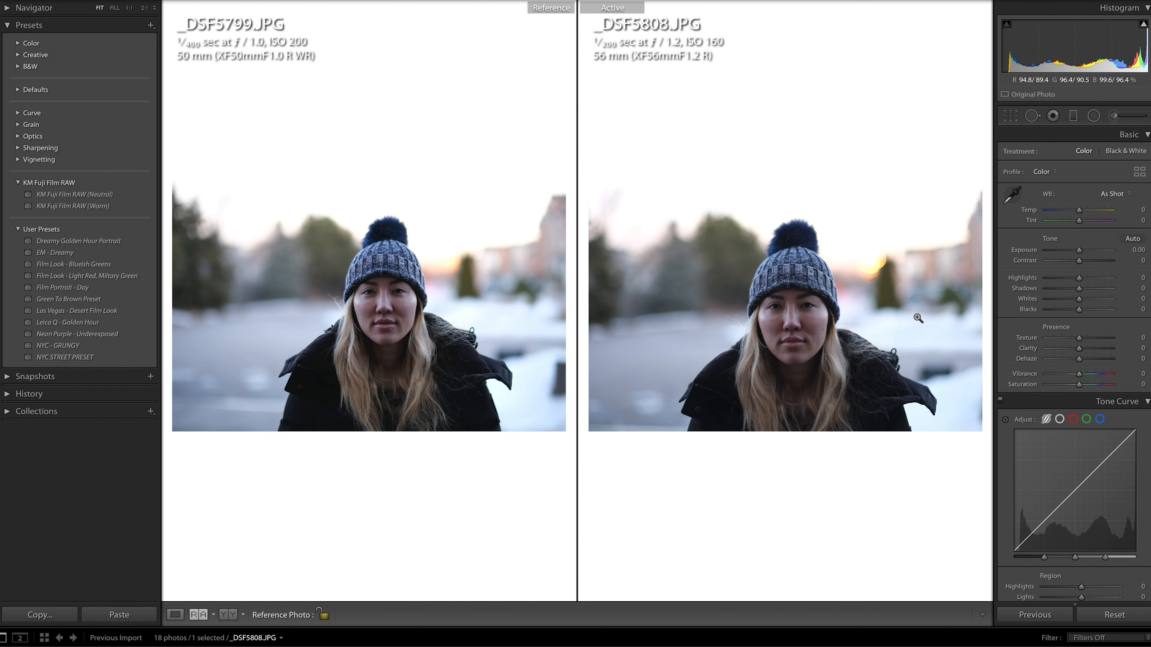
{"action": "mouse_move", "coordinate": [828, 367]}
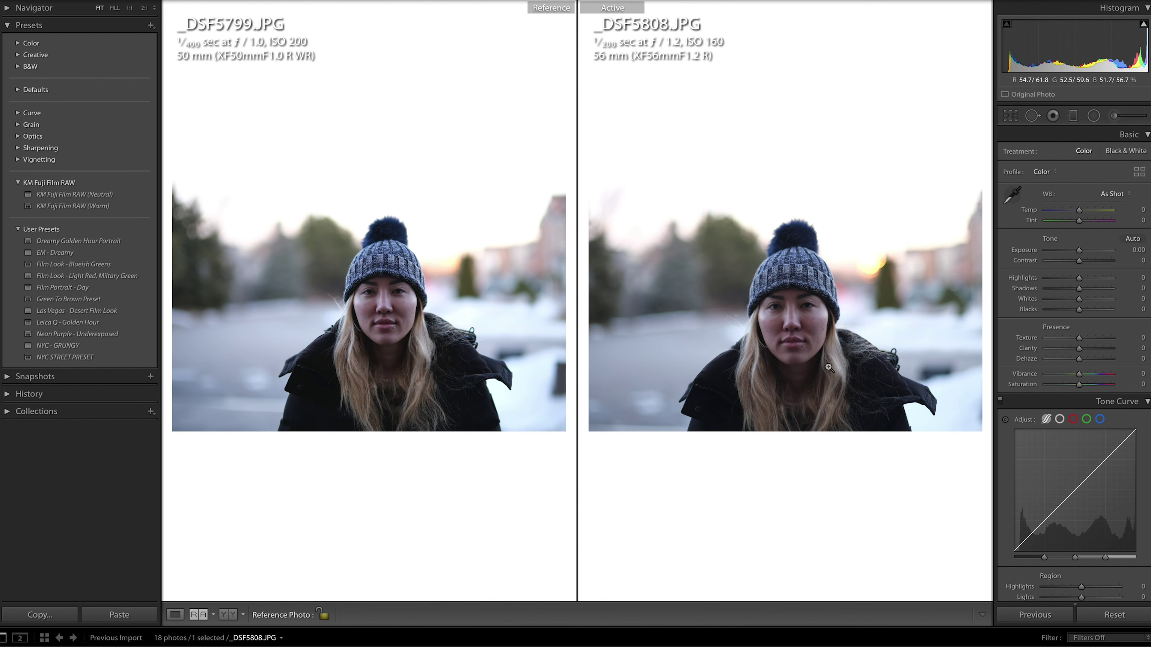
{"action": "mouse_move", "coordinate": [338, 336]}
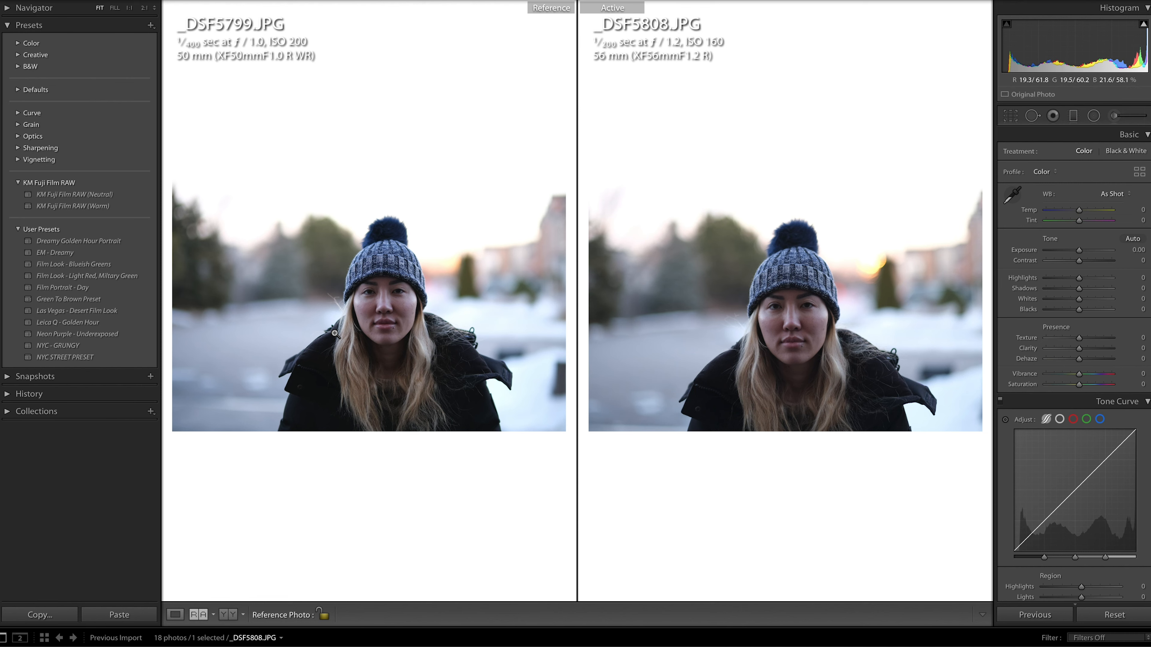
{"action": "mouse_move", "coordinate": [308, 337]}
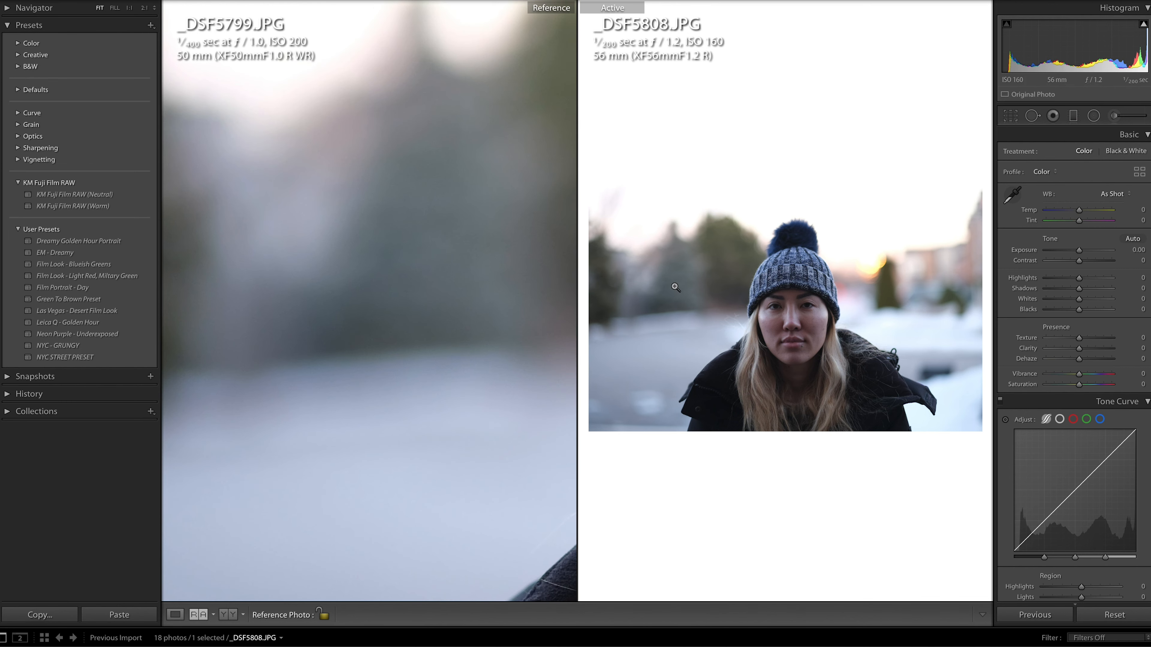
Step: Magnify both portraits onto the hair over the left shoulder to compare edge rendering
{"action": "left_click", "coordinate": [674, 287]}
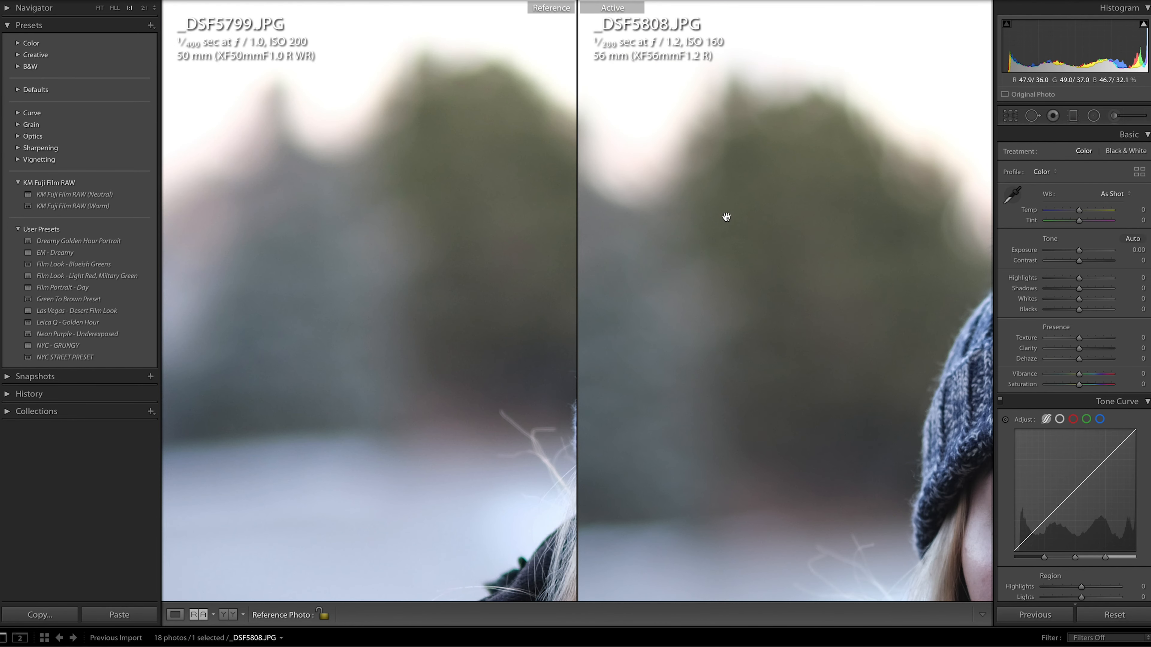
{"action": "mouse_move", "coordinate": [337, 218]}
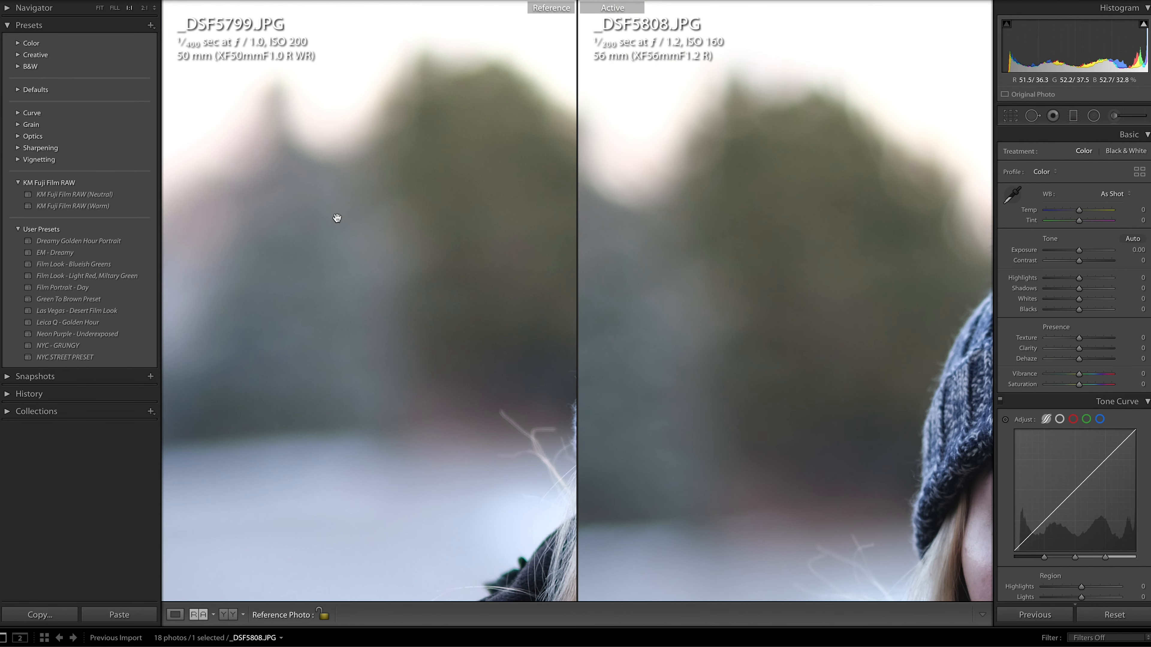
{"action": "mouse_move", "coordinate": [330, 405]}
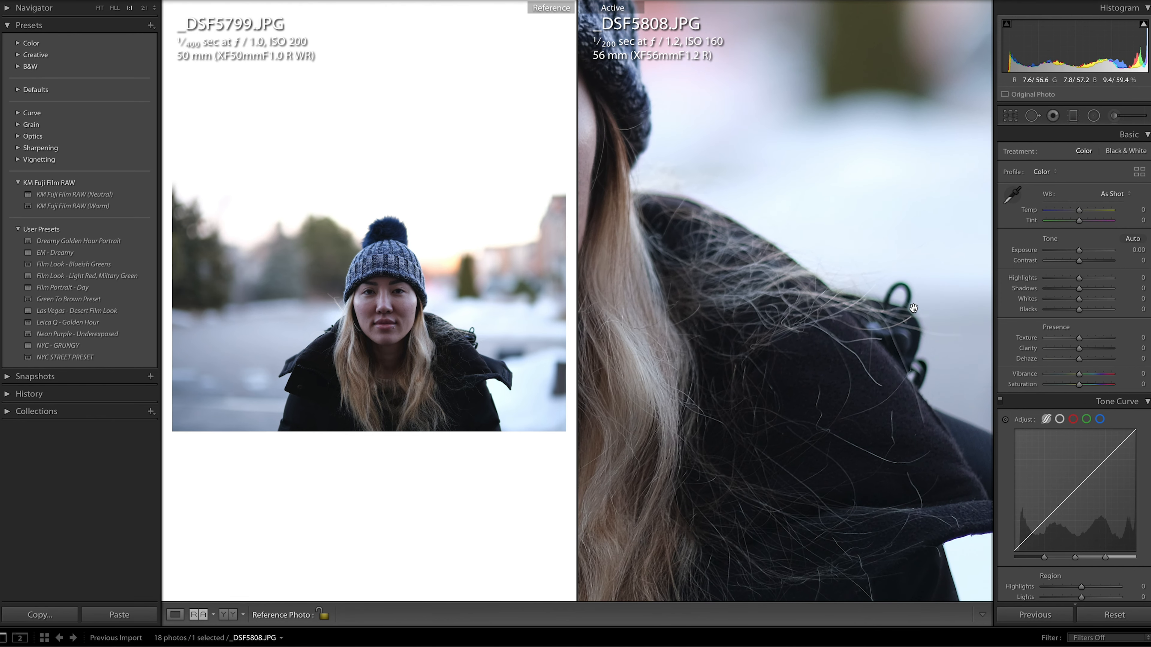
{"action": "mouse_move", "coordinate": [790, 240]}
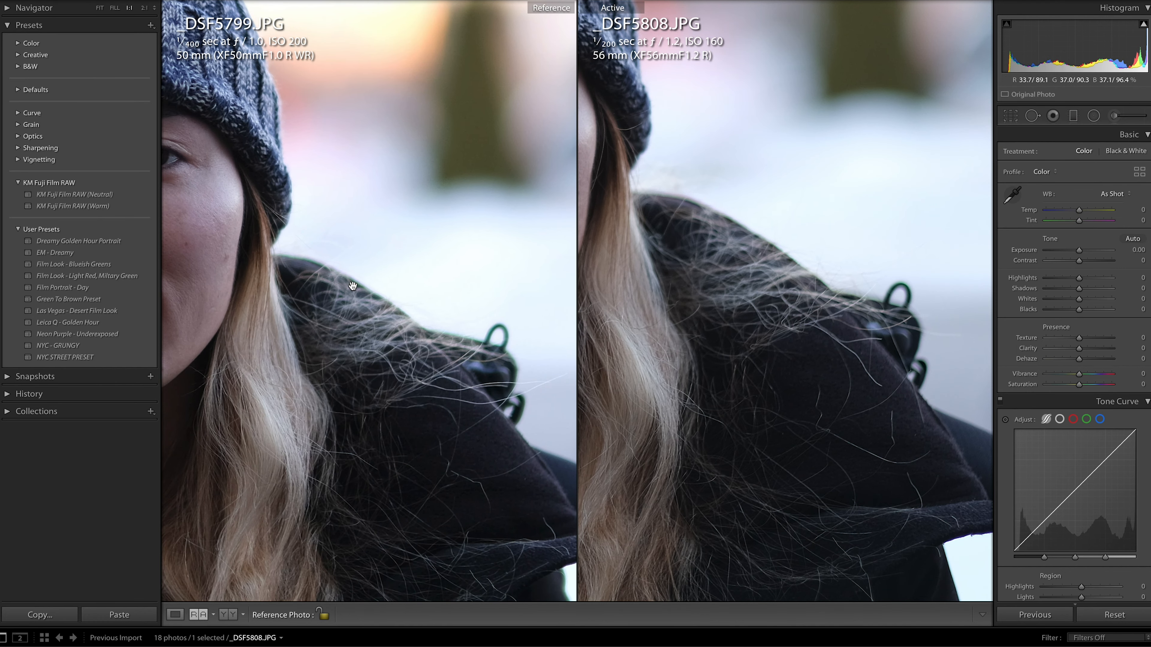
{"action": "mouse_move", "coordinate": [412, 327]}
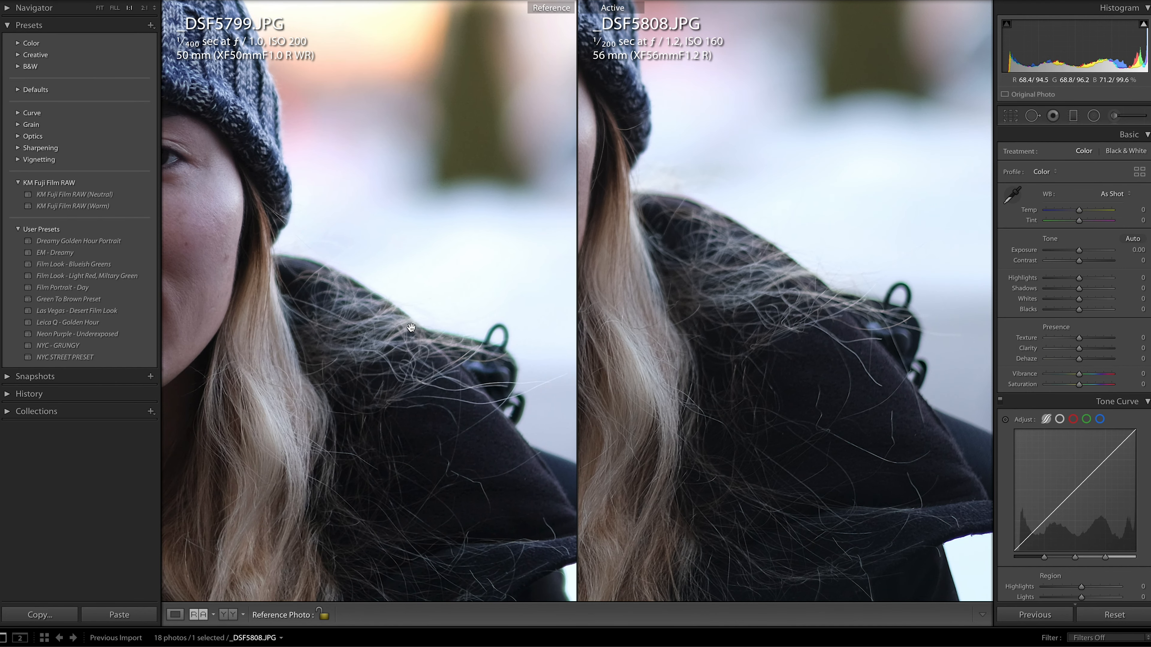
{"action": "mouse_move", "coordinate": [494, 362]}
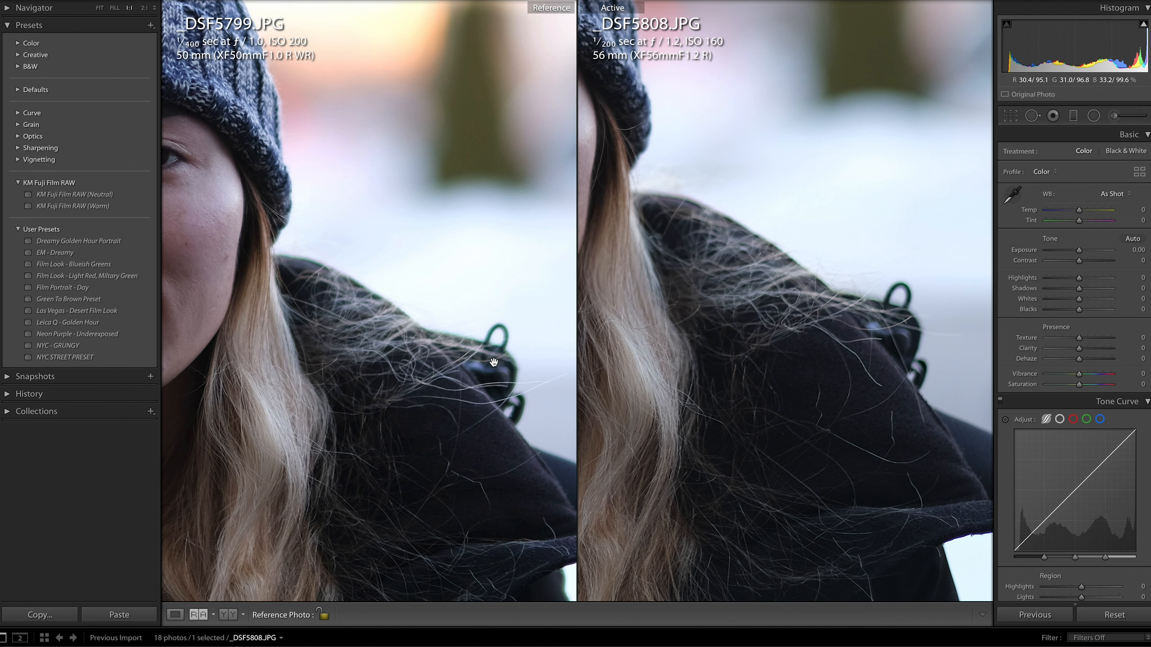
{"action": "mouse_move", "coordinate": [502, 452]}
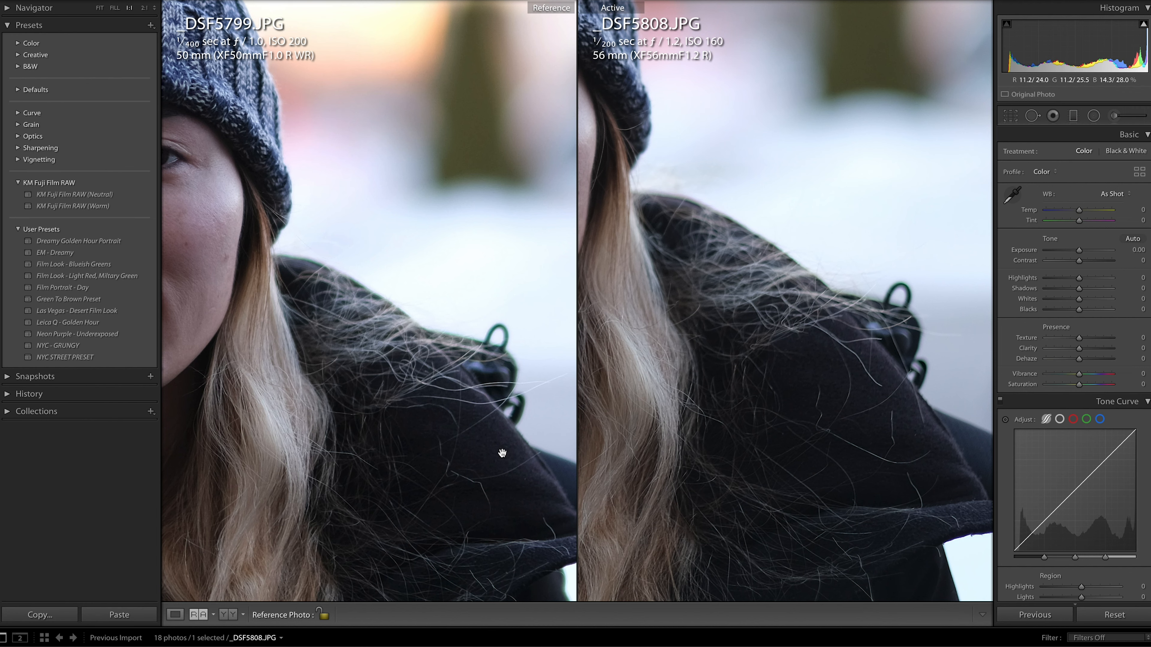
{"action": "mouse_move", "coordinate": [362, 366]}
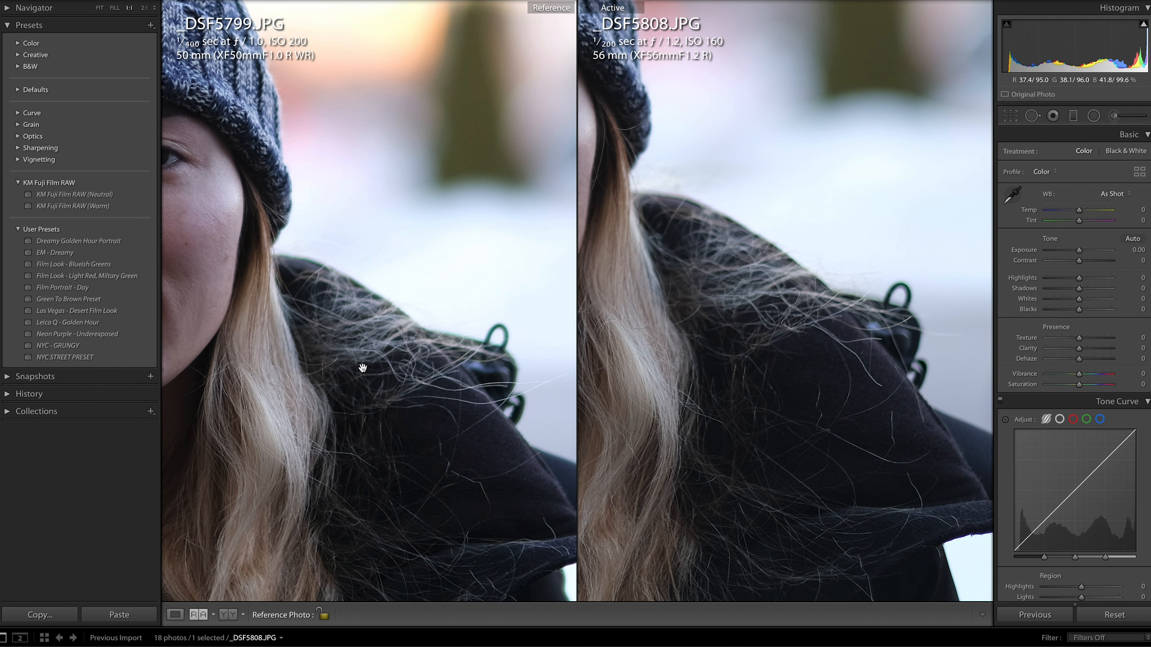
{"action": "mouse_move", "coordinate": [350, 306]}
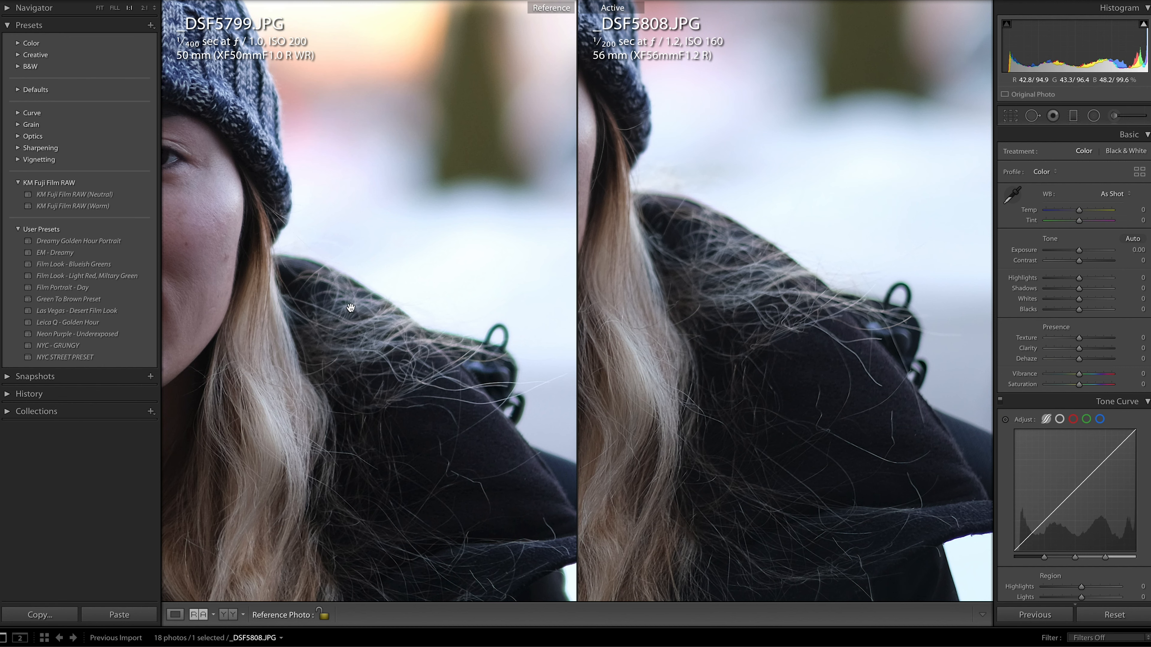
{"action": "mouse_move", "coordinate": [422, 338]}
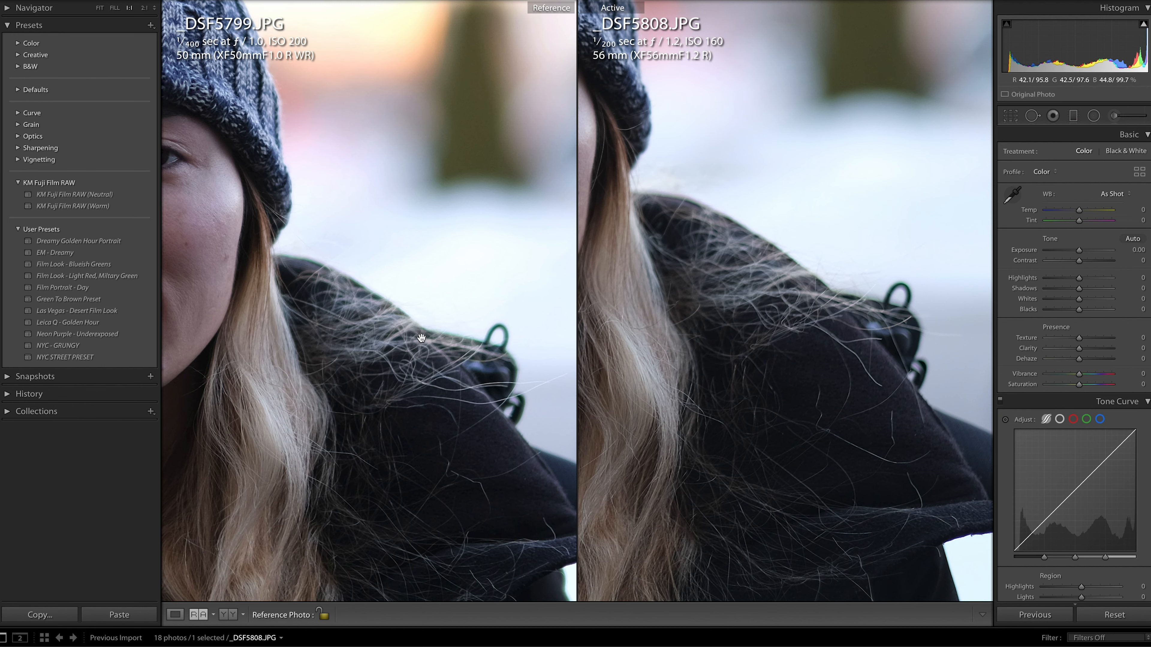
{"action": "mouse_move", "coordinate": [467, 350]}
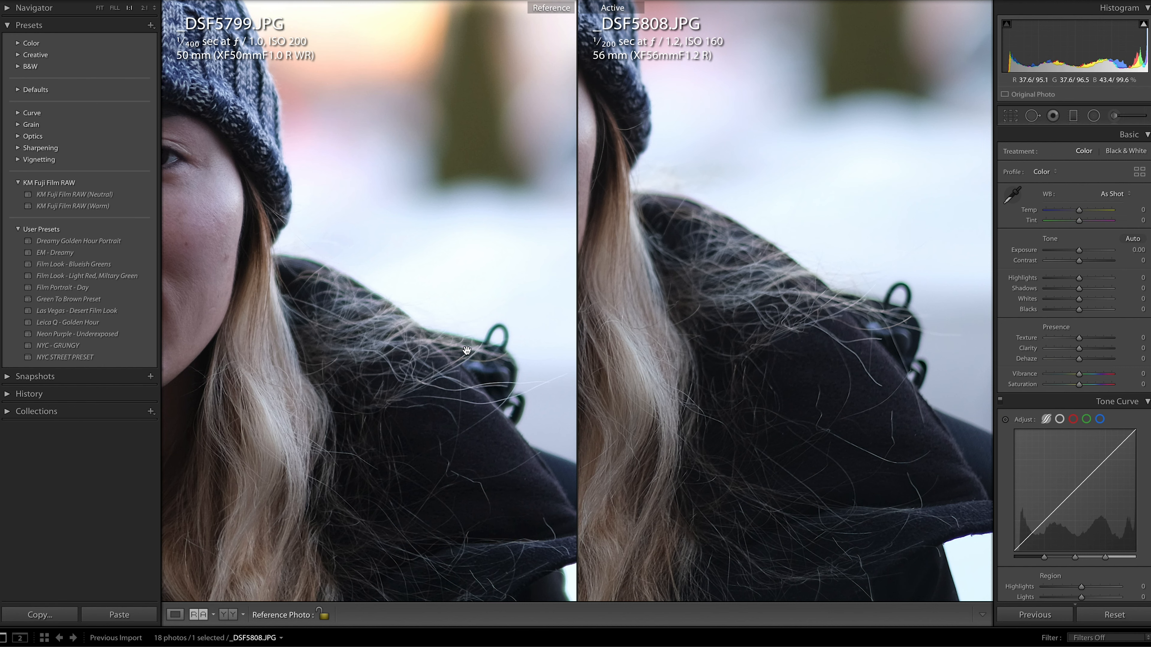
{"action": "mouse_move", "coordinate": [400, 310]}
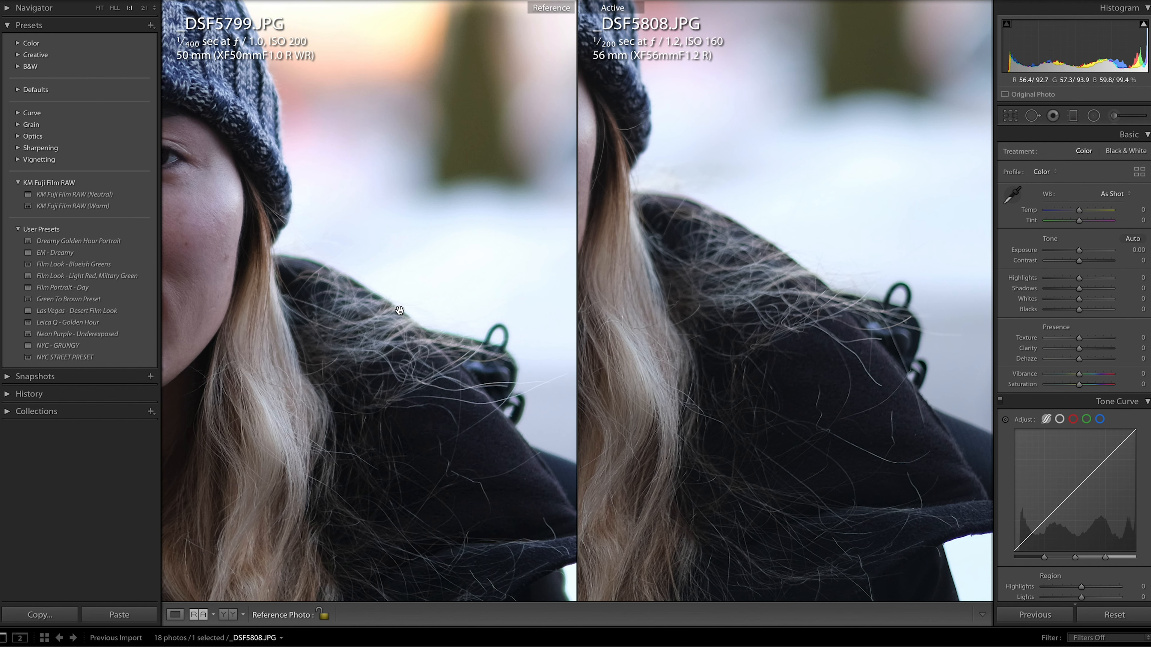
{"action": "mouse_move", "coordinate": [451, 363]}
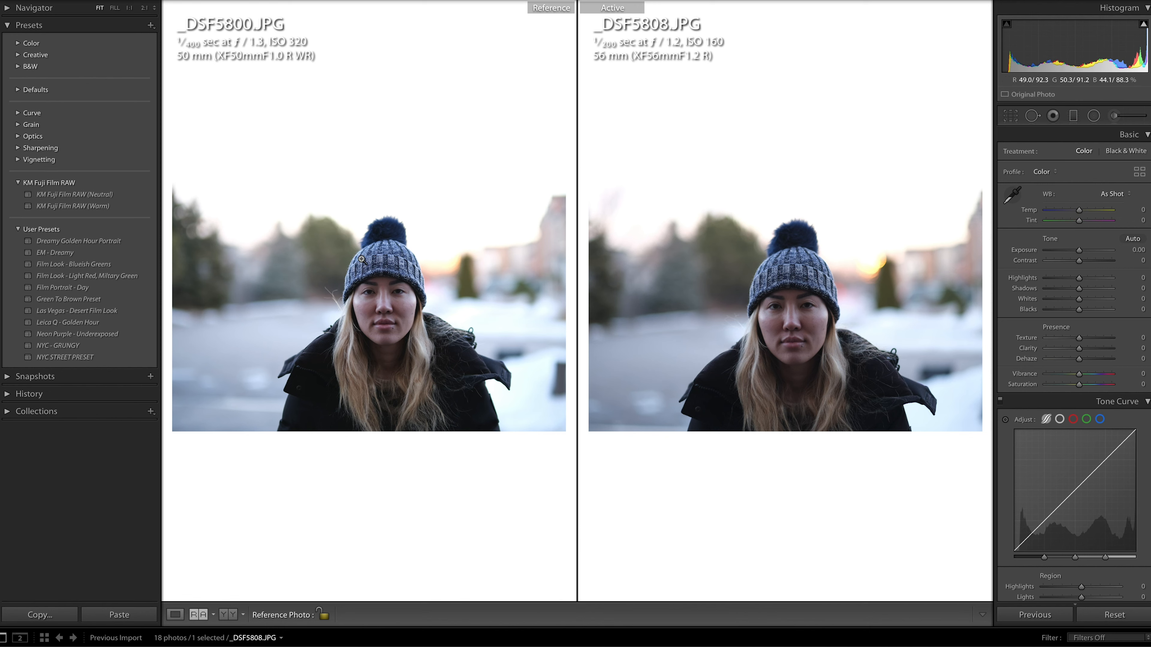
{"action": "mouse_move", "coordinate": [323, 201]}
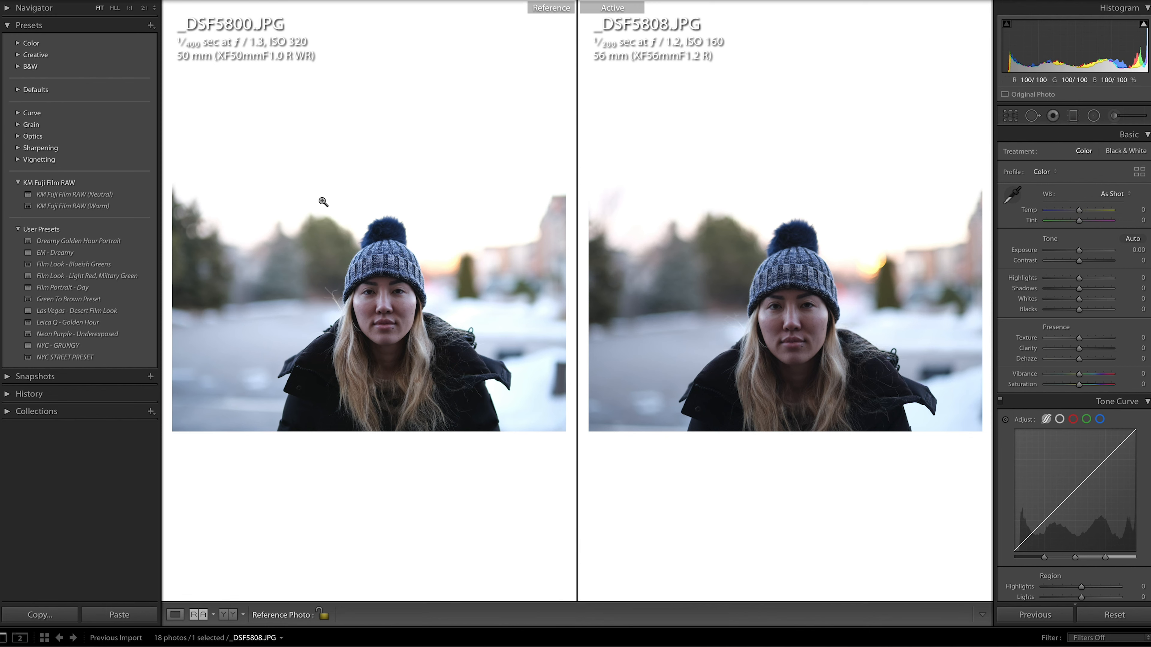
{"action": "mouse_move", "coordinate": [438, 317]}
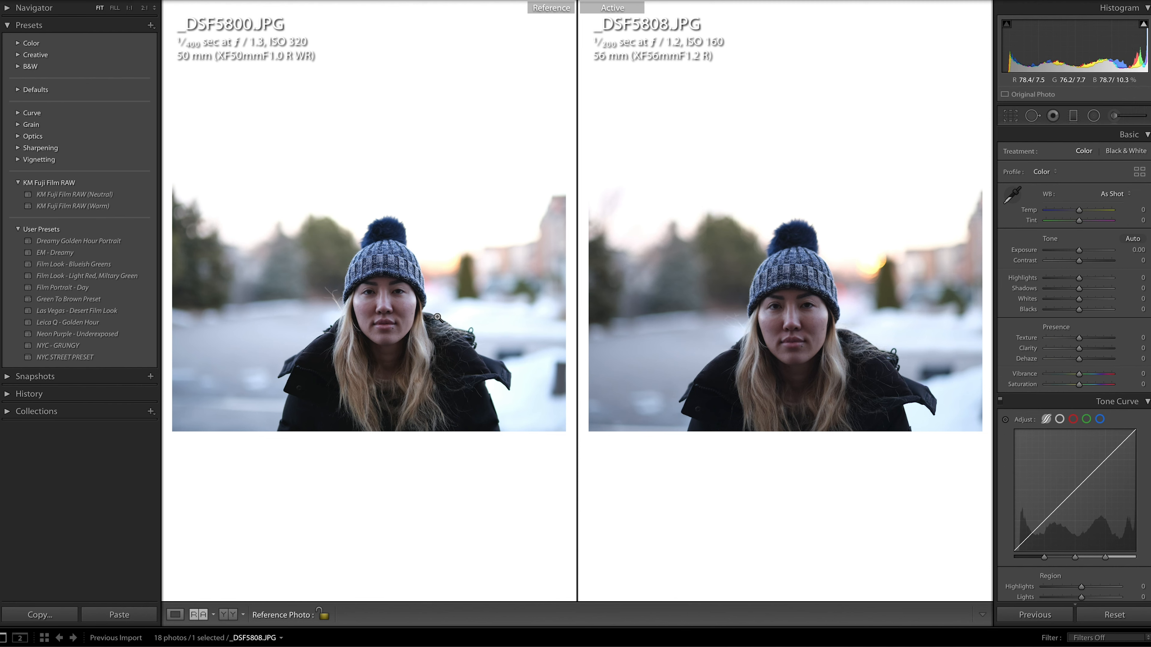
{"action": "mouse_move", "coordinate": [434, 321]}
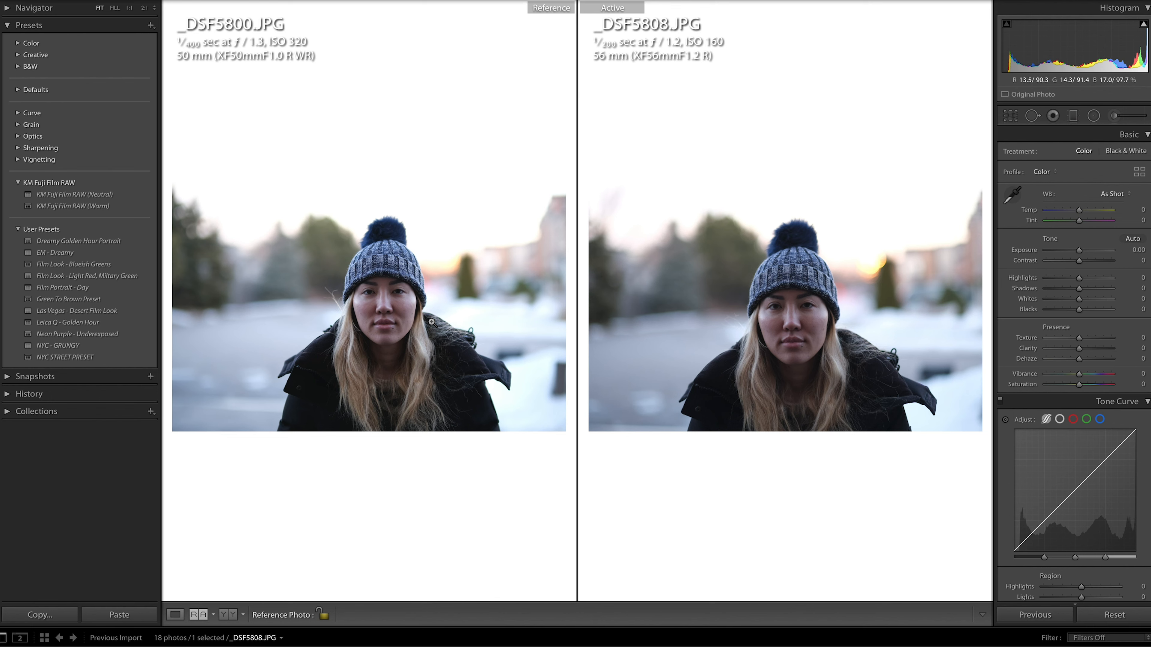
{"action": "mouse_move", "coordinate": [474, 343]}
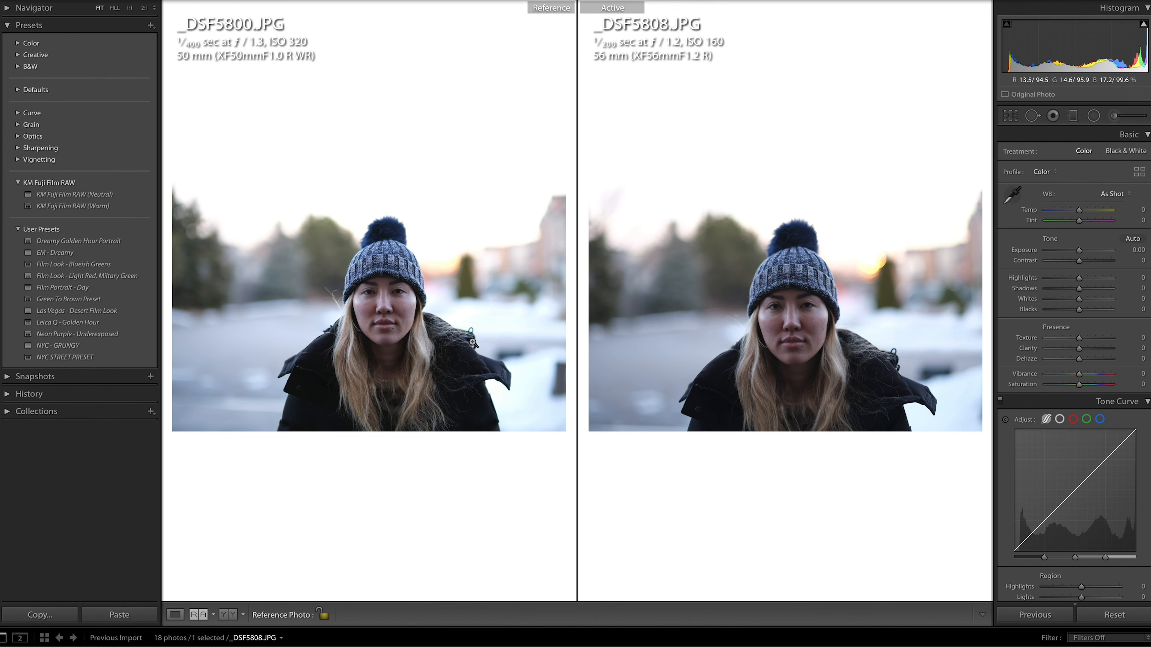
{"action": "mouse_move", "coordinate": [385, 181]}
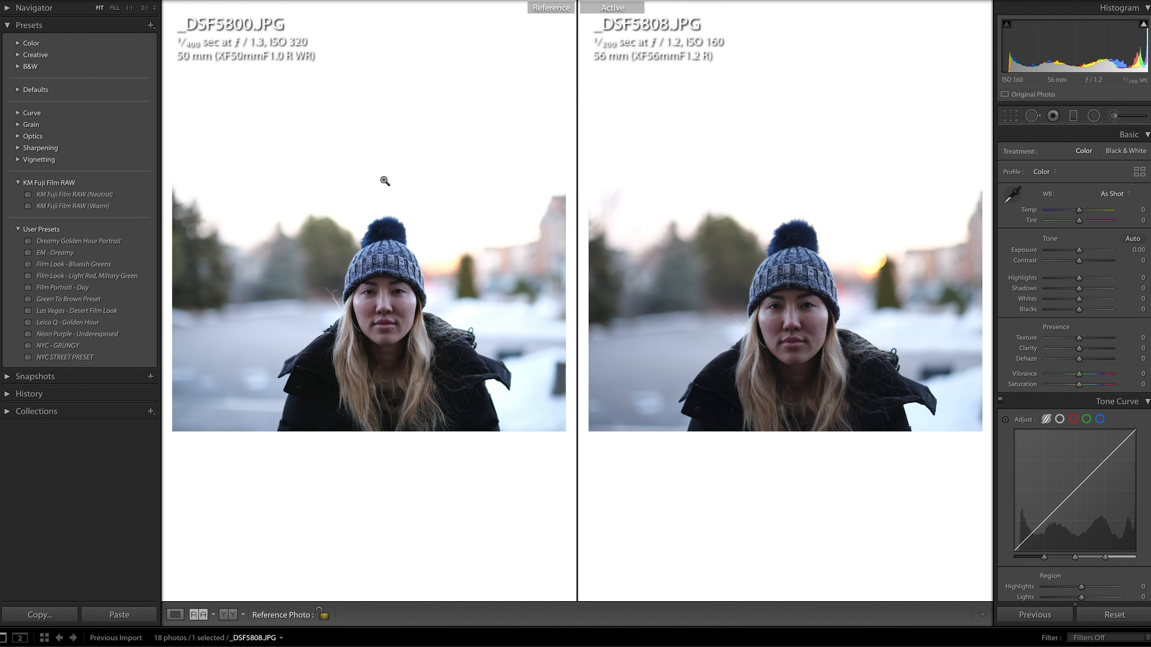
{"action": "mouse_move", "coordinate": [791, 311]}
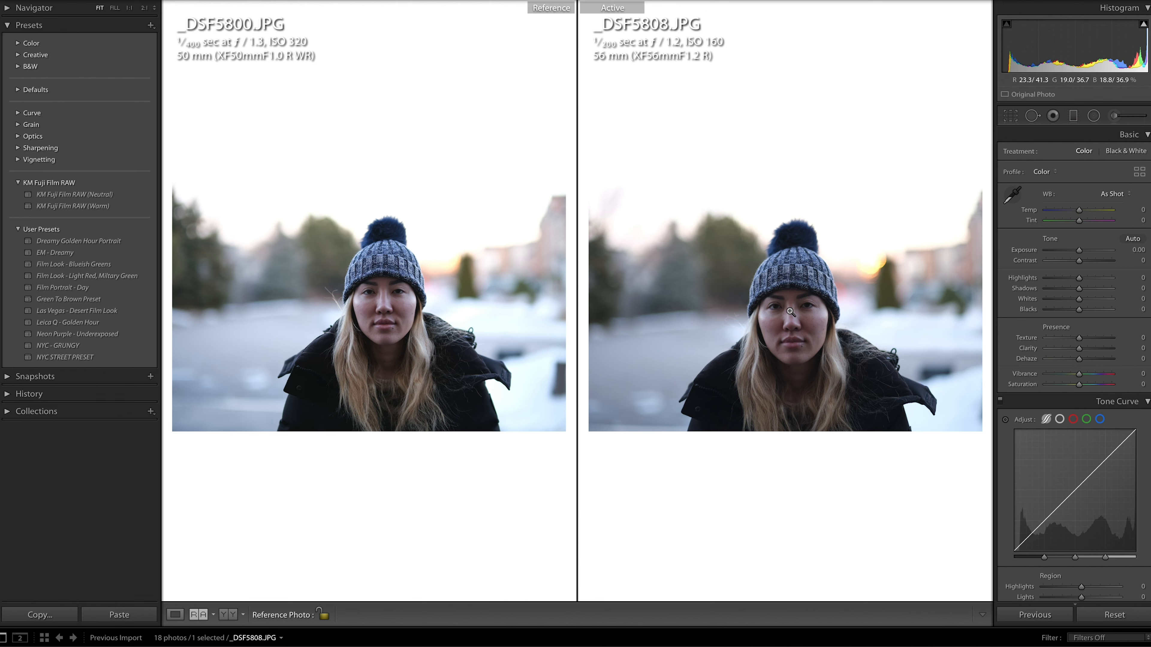
{"action": "mouse_move", "coordinate": [381, 324]}
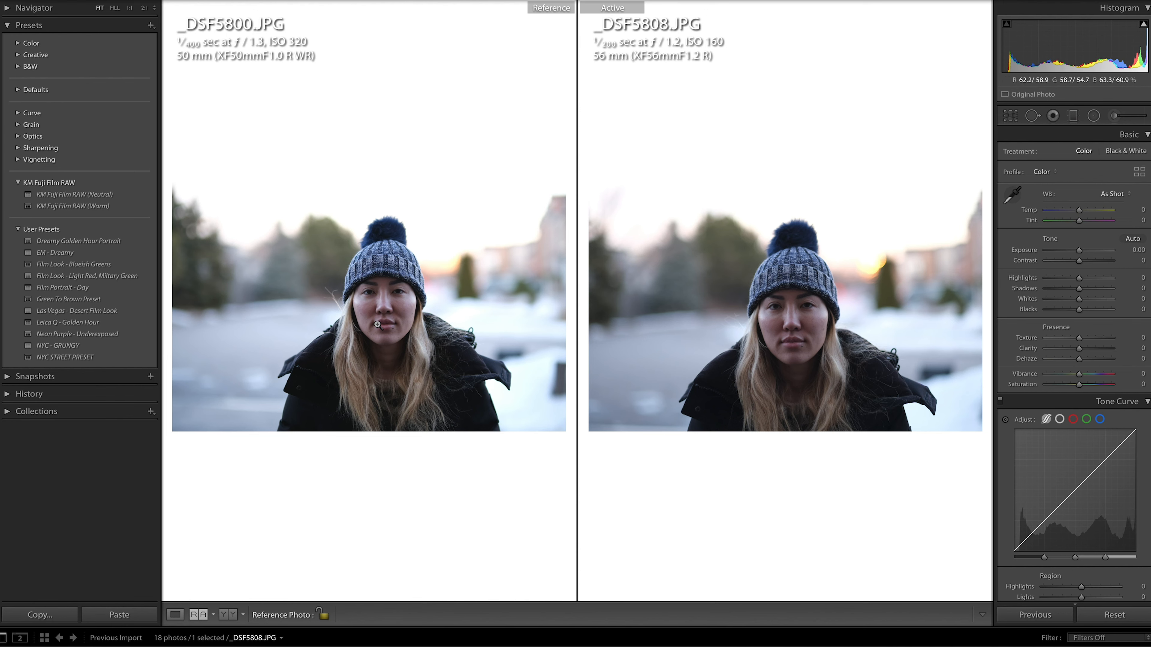
{"action": "mouse_move", "coordinate": [369, 324]}
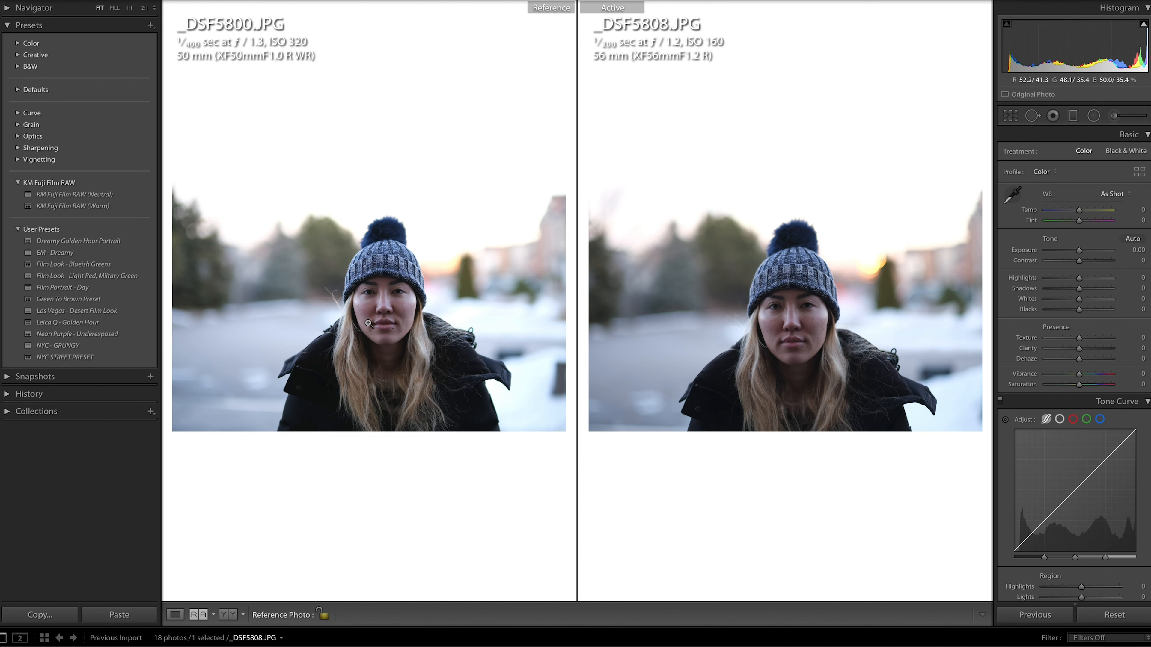
{"action": "mouse_move", "coordinate": [827, 311]}
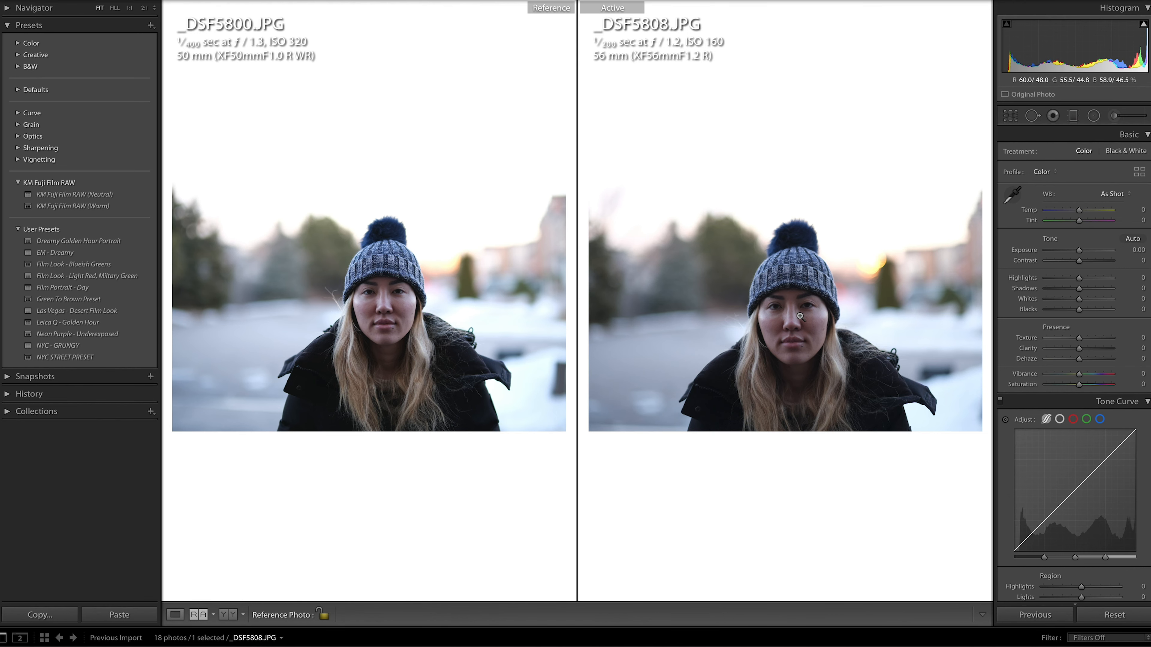
{"action": "mouse_move", "coordinate": [411, 308]}
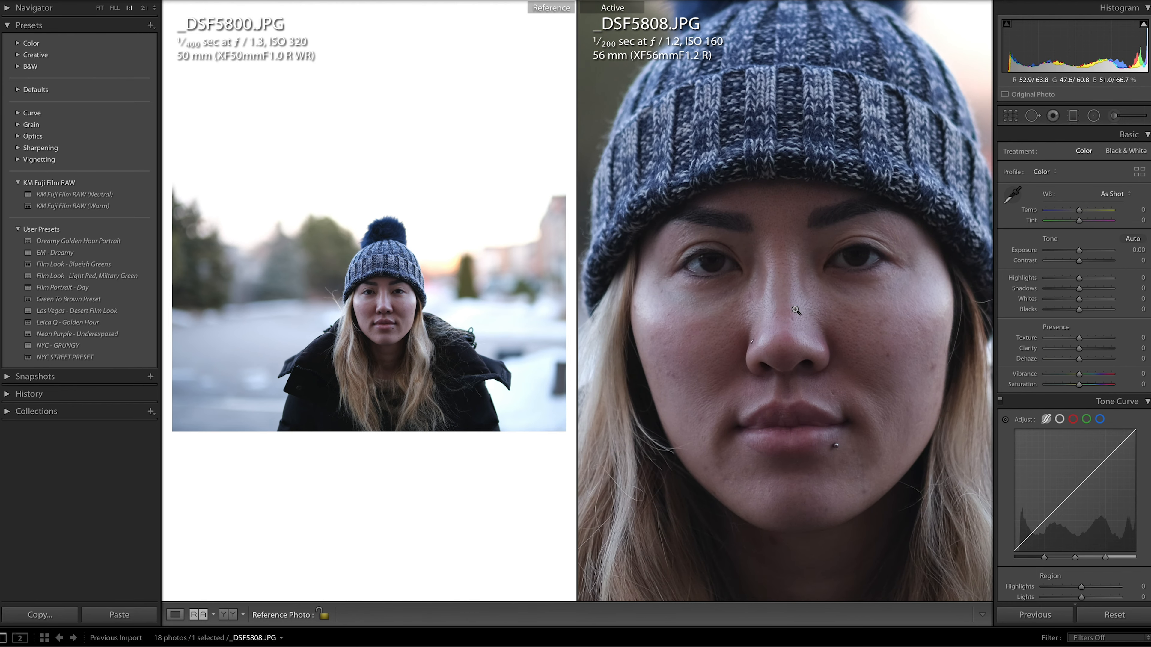
Step: Return the active 56mm f/1.2 photo to Fit view beside the _DSF5800 f/1.3 reference
{"action": "left_click", "coordinate": [99, 7]}
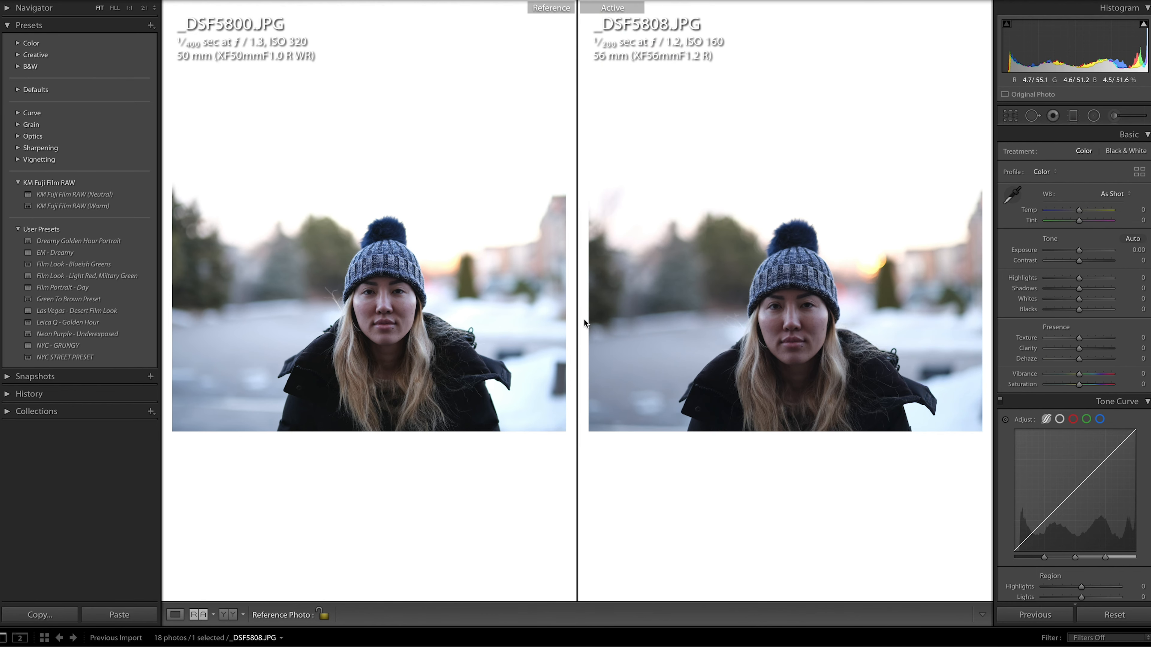
{"action": "mouse_move", "coordinate": [461, 334]}
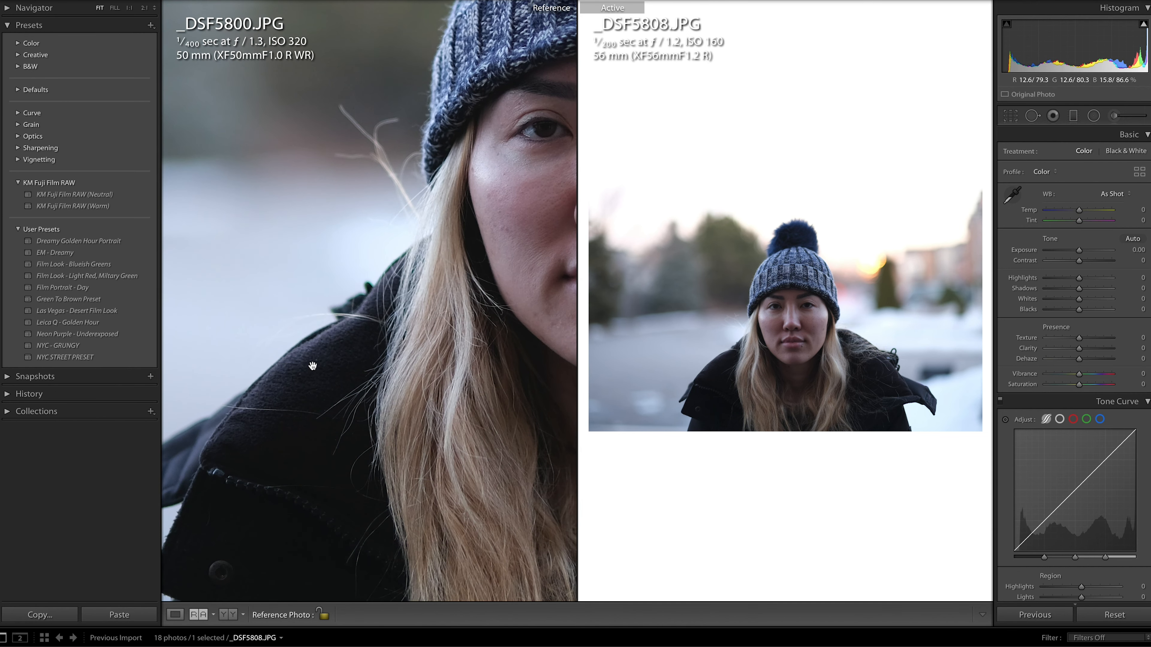
{"action": "mouse_move", "coordinate": [737, 352]}
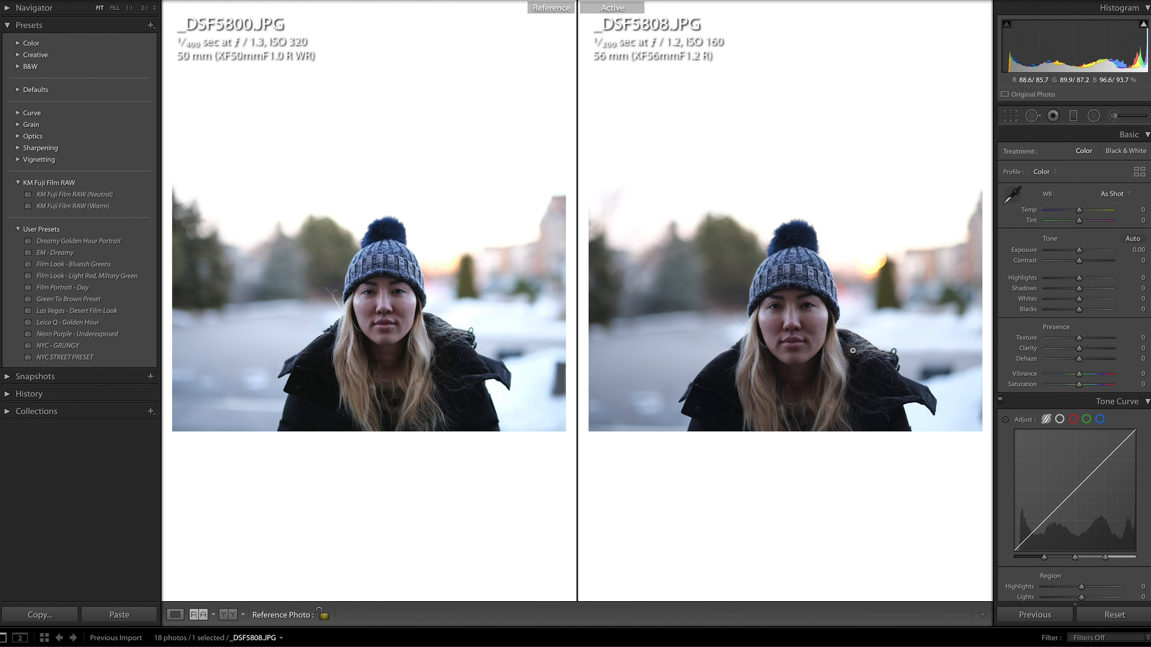
{"action": "mouse_move", "coordinate": [812, 324]}
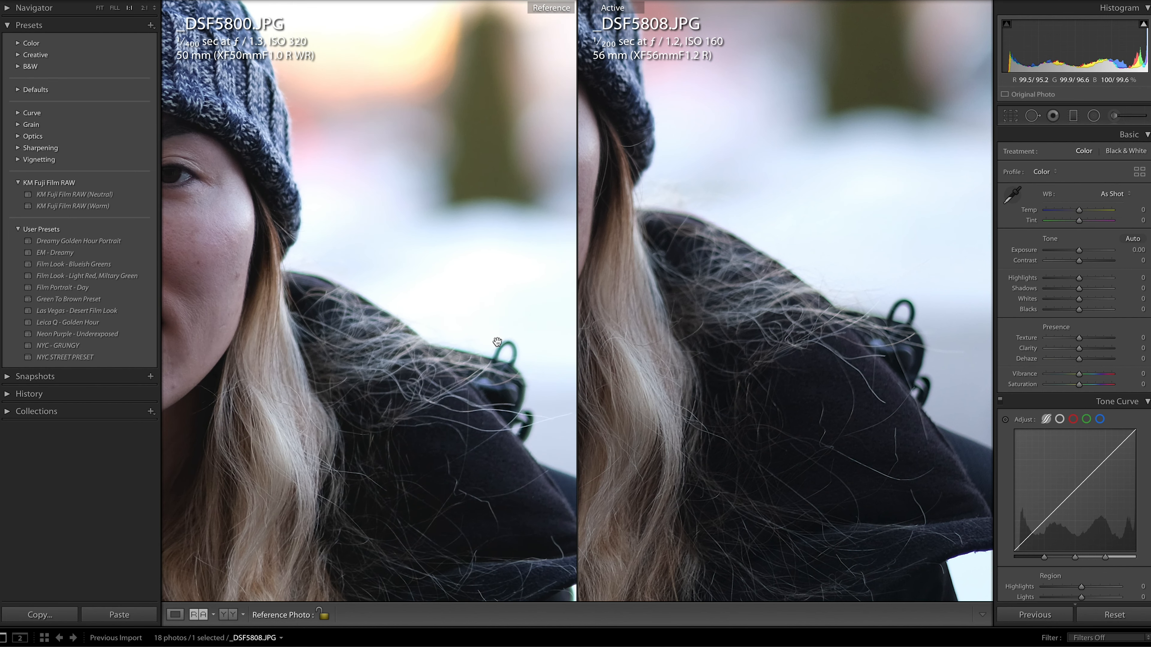
{"action": "mouse_move", "coordinate": [477, 375]}
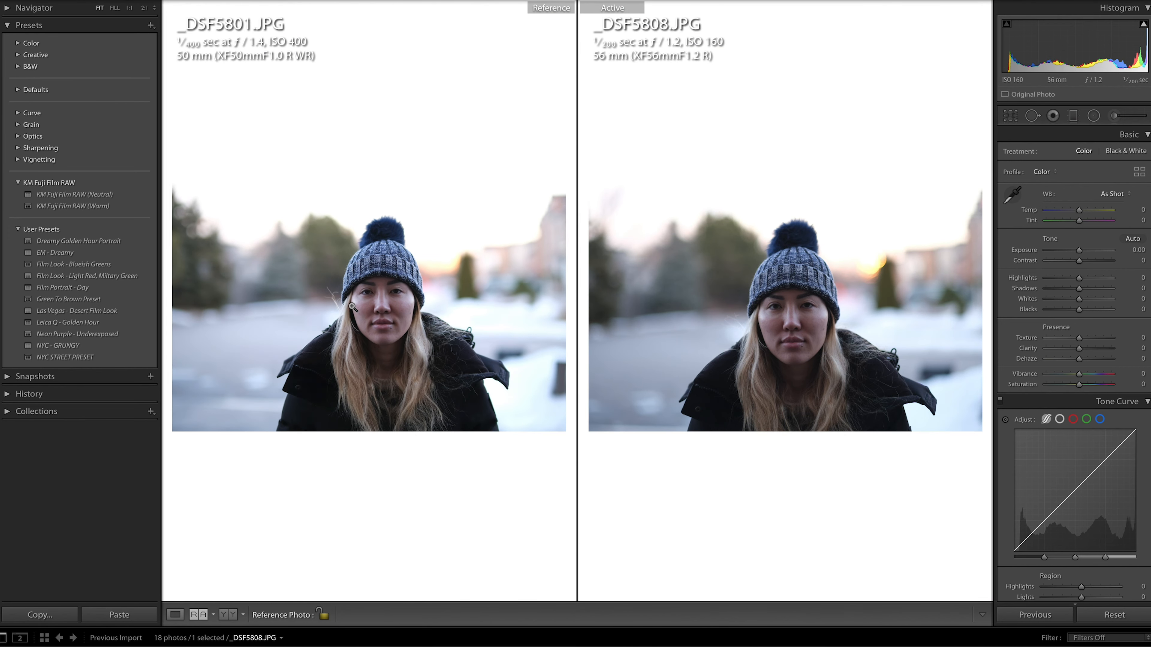
{"action": "mouse_move", "coordinate": [442, 607]}
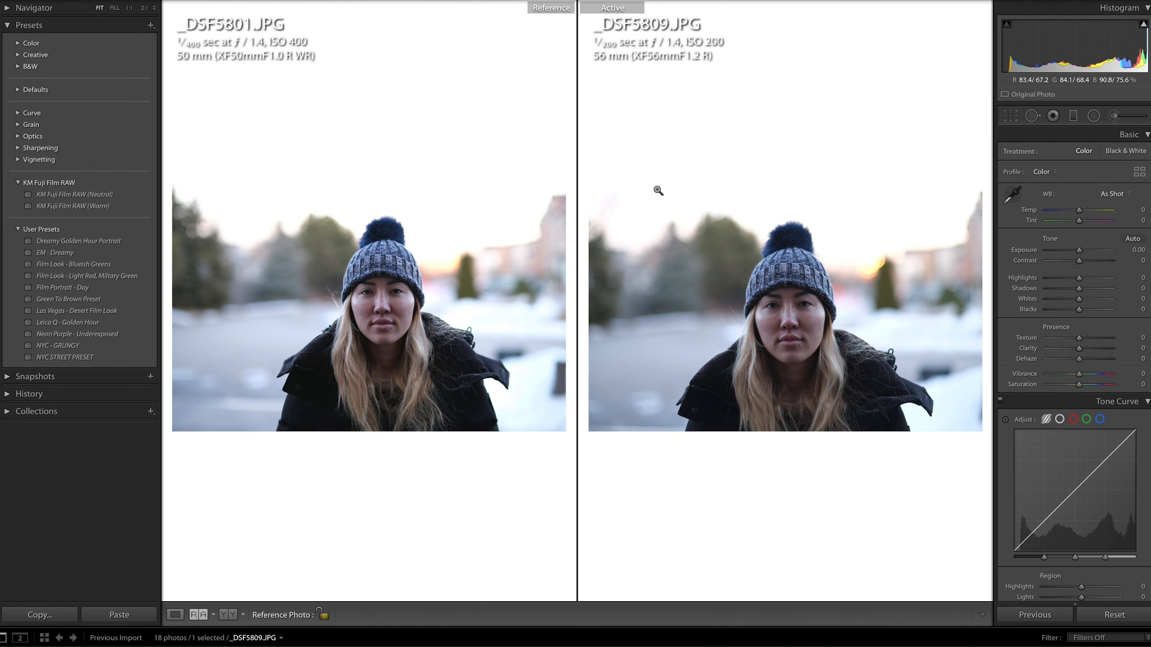
{"action": "mouse_move", "coordinate": [670, 46]}
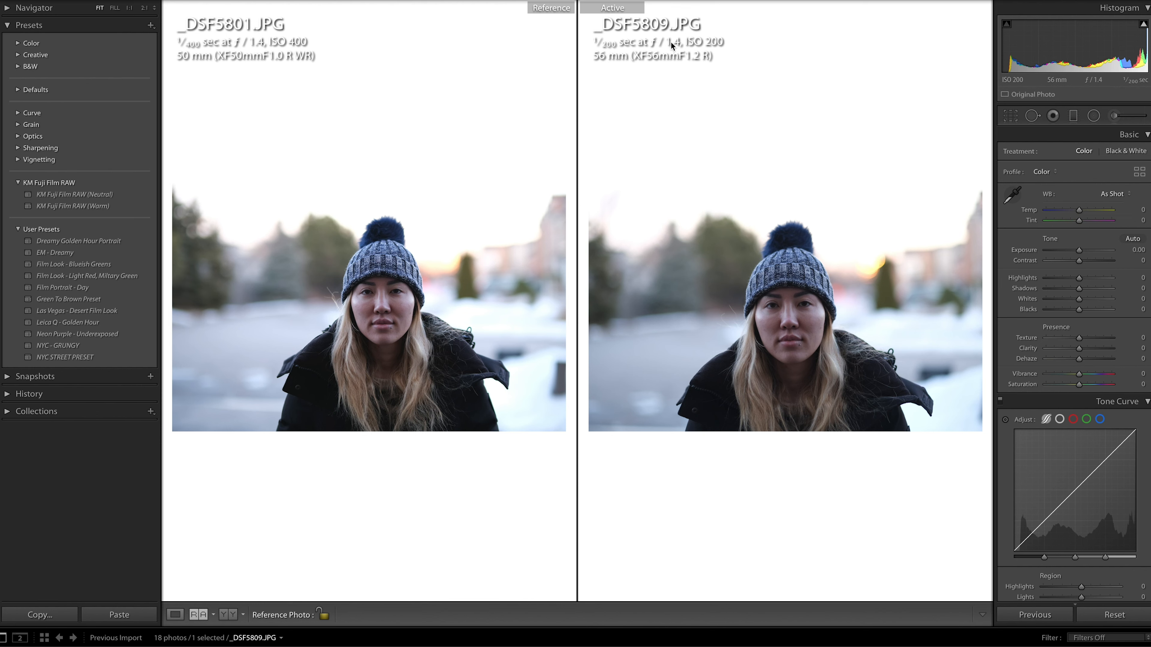
{"action": "mouse_move", "coordinate": [257, 49]}
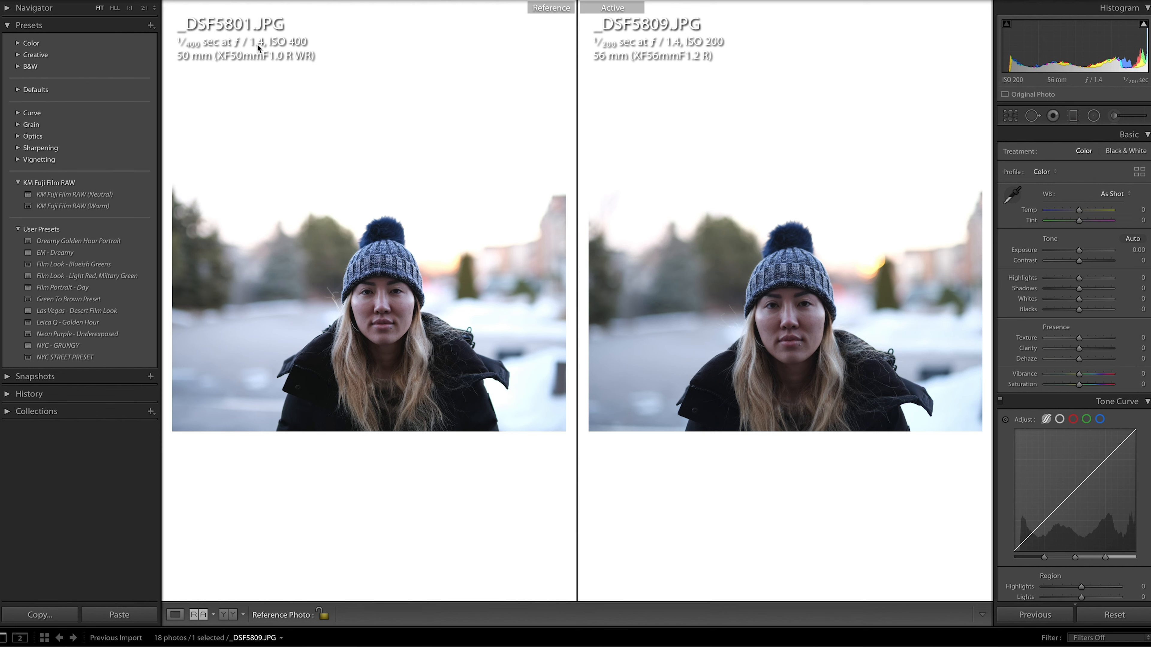
{"action": "mouse_move", "coordinate": [452, 261]}
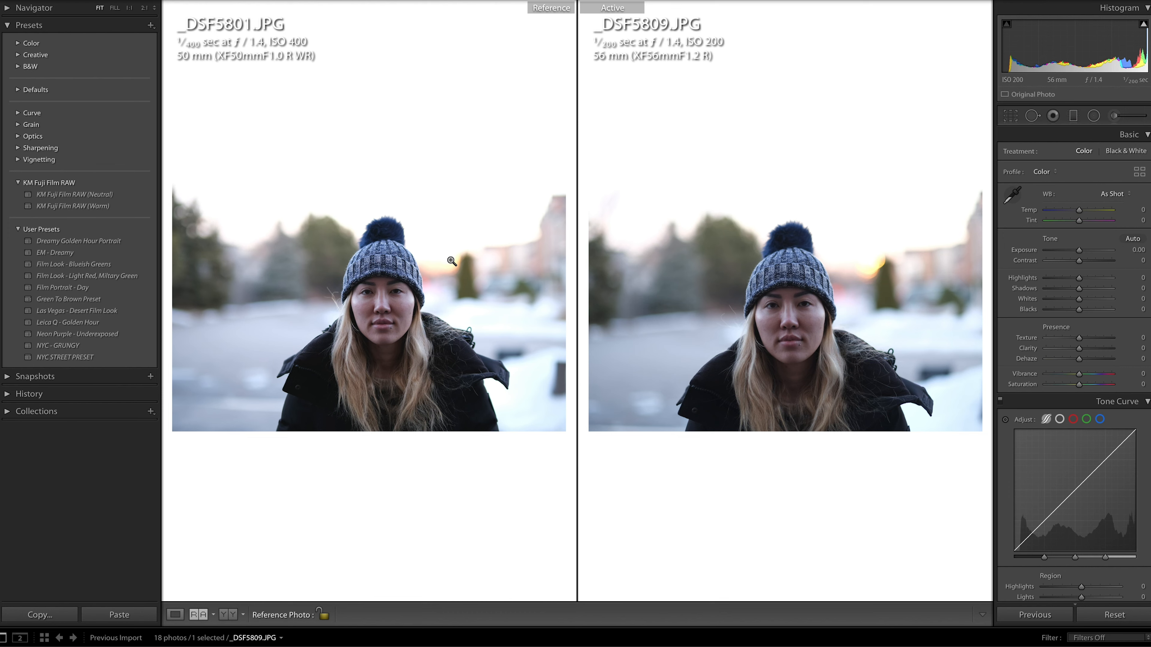
{"action": "mouse_move", "coordinate": [492, 226]}
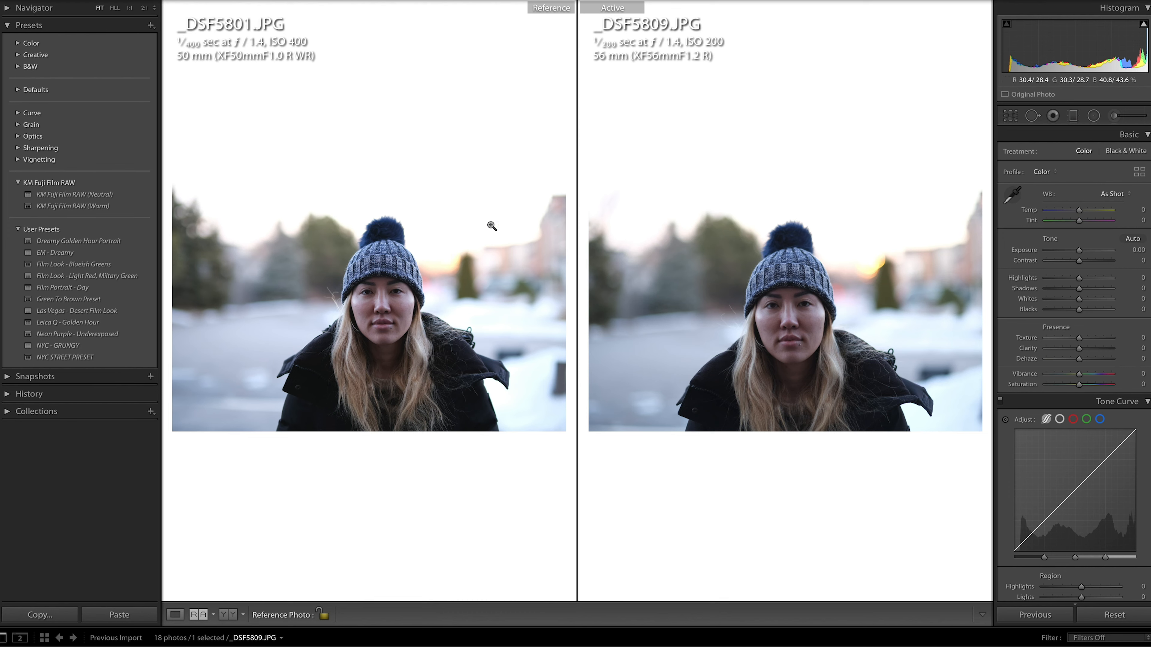
{"action": "mouse_move", "coordinate": [768, 252]}
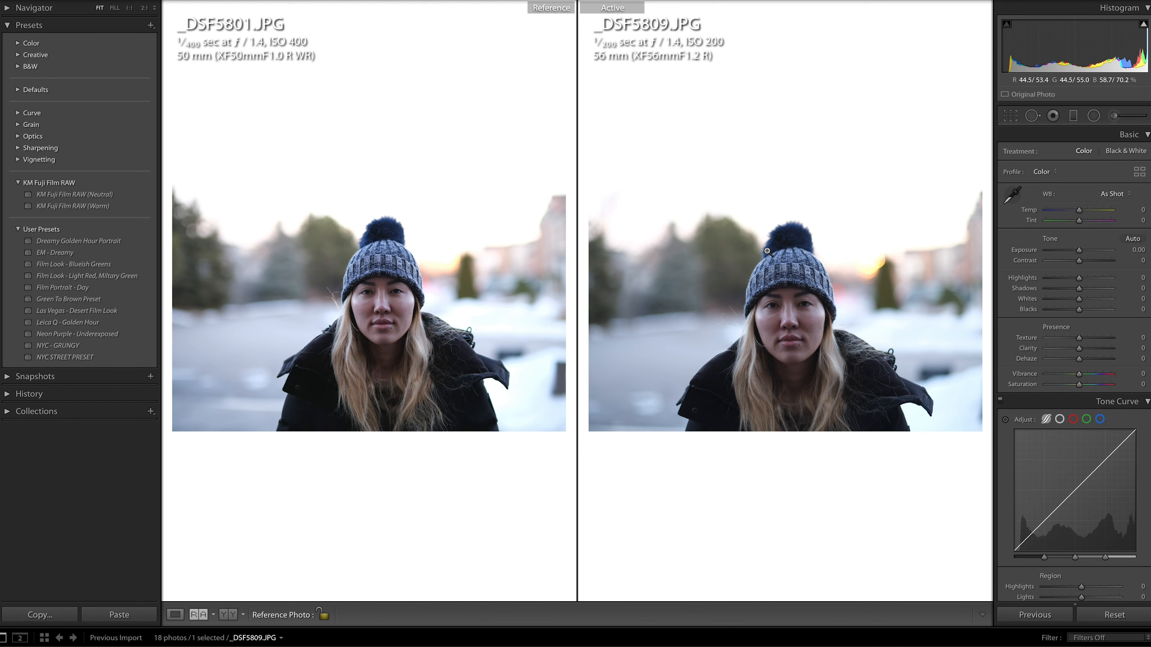
{"action": "mouse_move", "coordinate": [798, 302]}
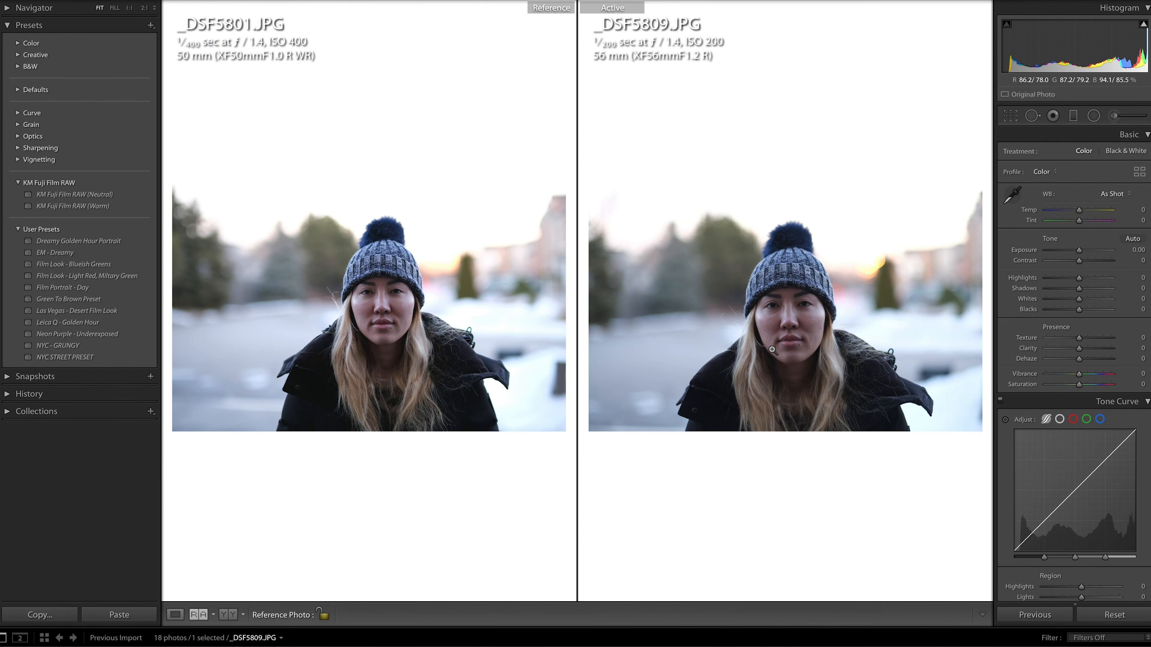
{"action": "mouse_move", "coordinate": [262, 277]}
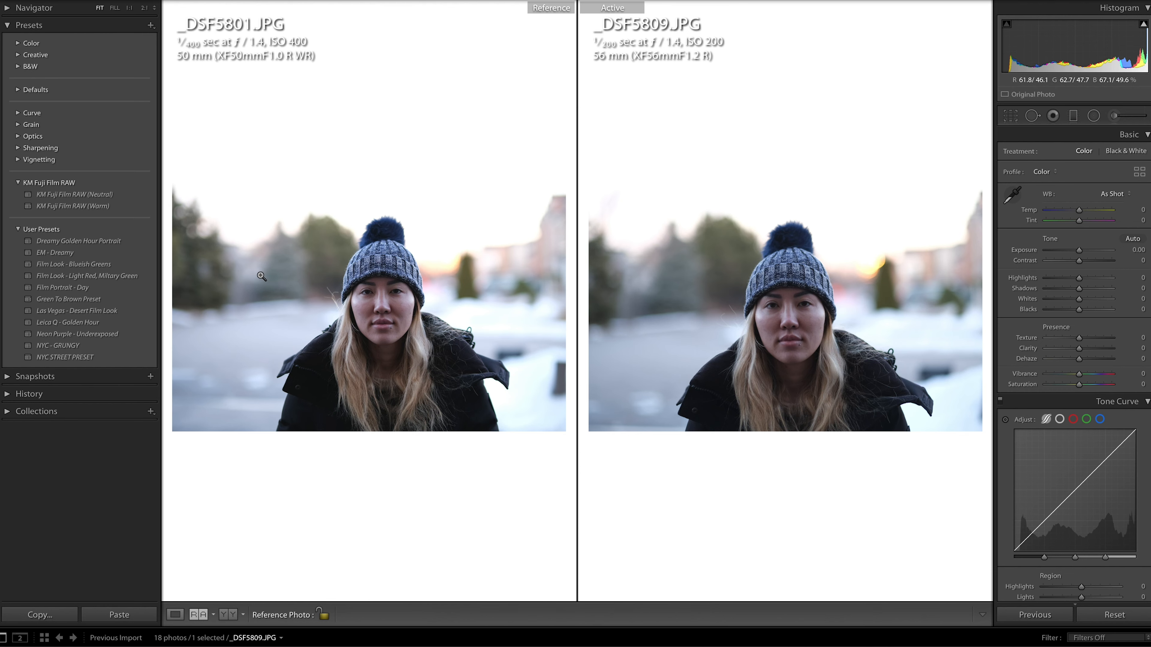
Step: Magnify the 50mm reference's background blur, then return the 56mm shot to Fit view
{"action": "left_click", "coordinate": [262, 276]}
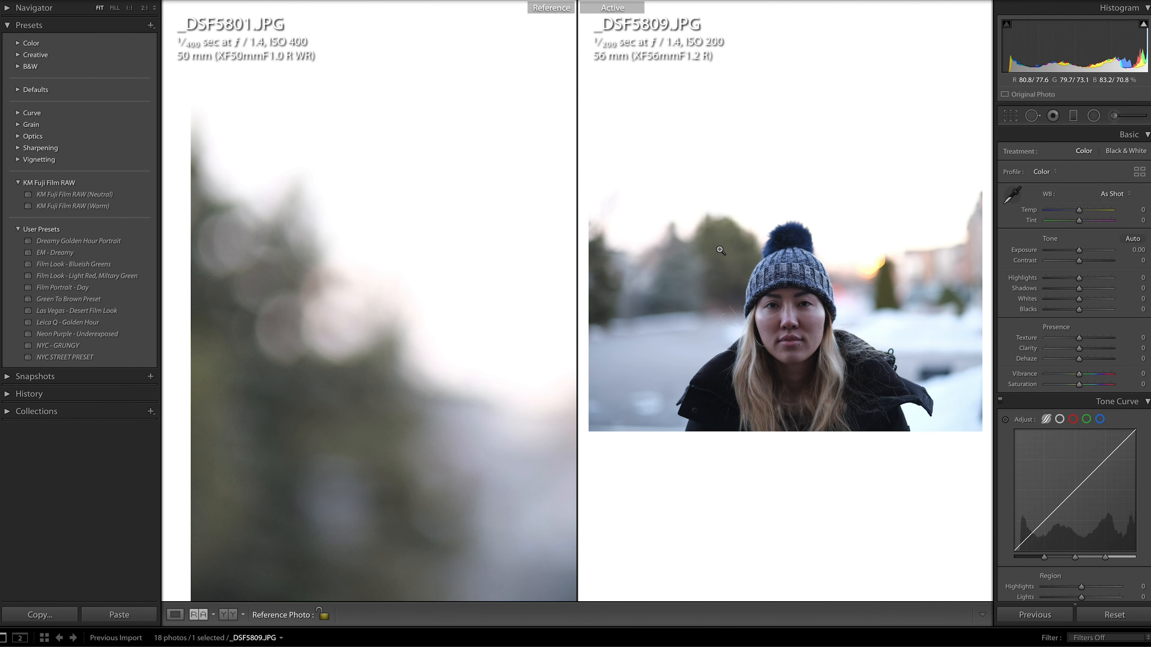
{"action": "mouse_move", "coordinate": [633, 294]}
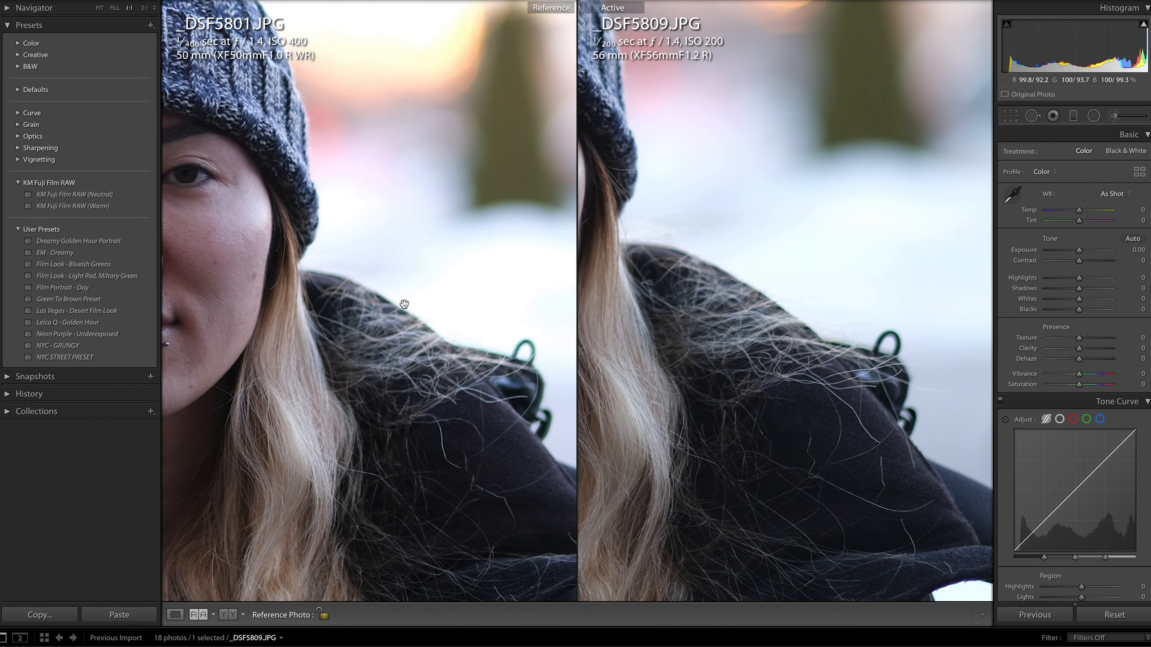
{"action": "mouse_move", "coordinate": [396, 300]}
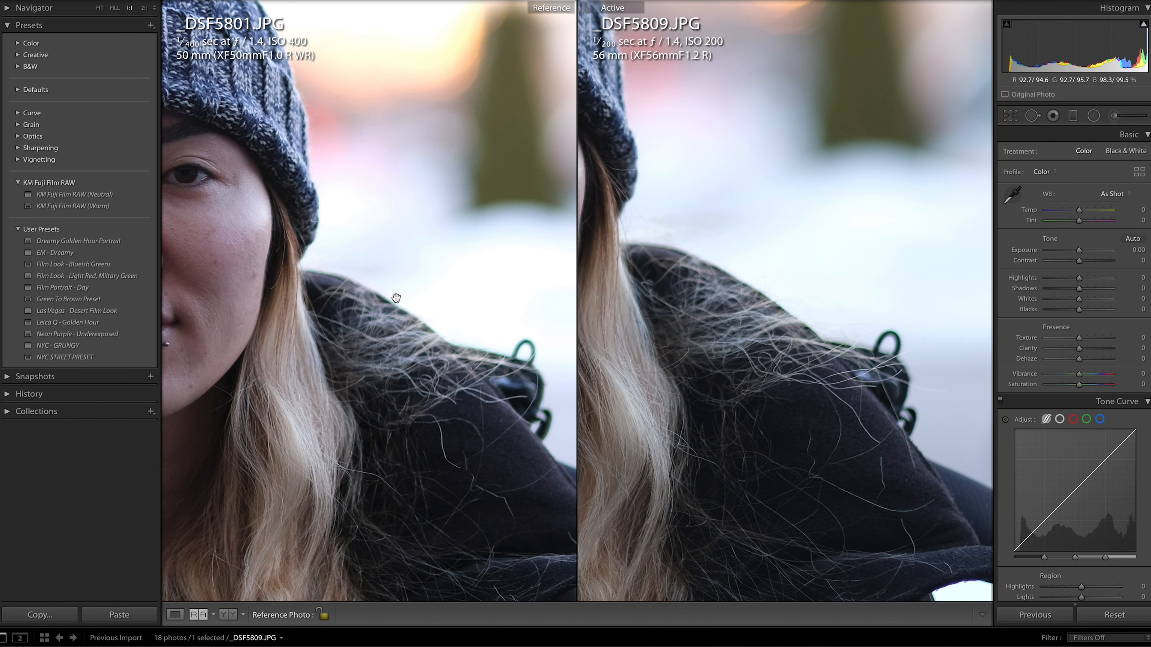
{"action": "mouse_move", "coordinate": [526, 382]}
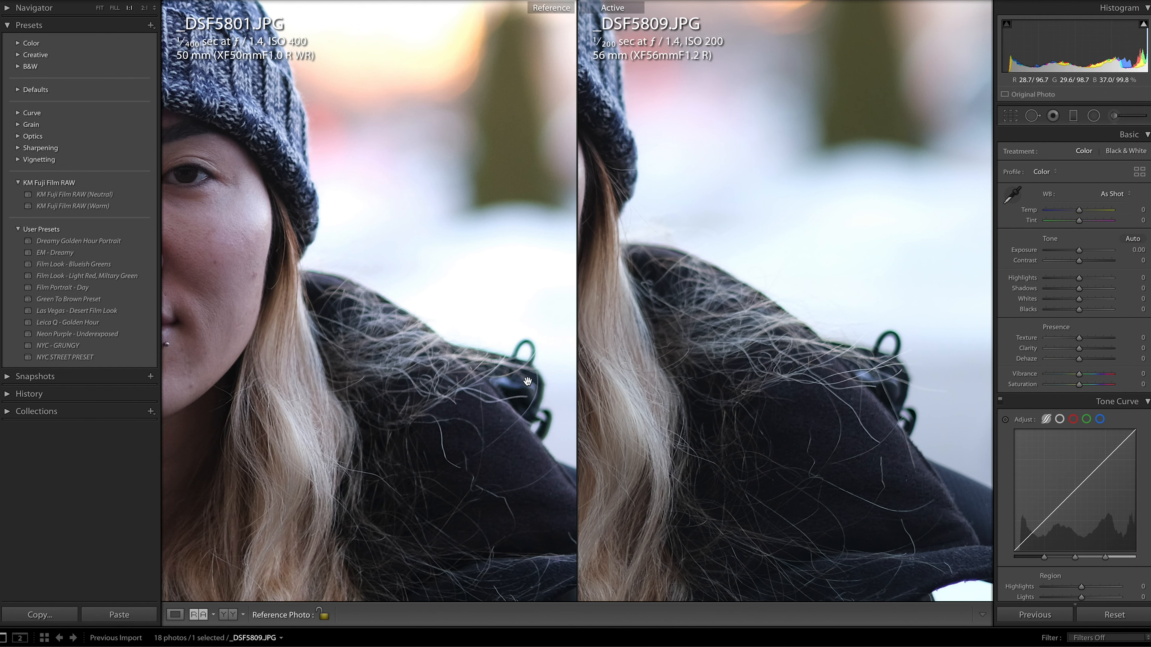
{"action": "mouse_move", "coordinate": [426, 396]}
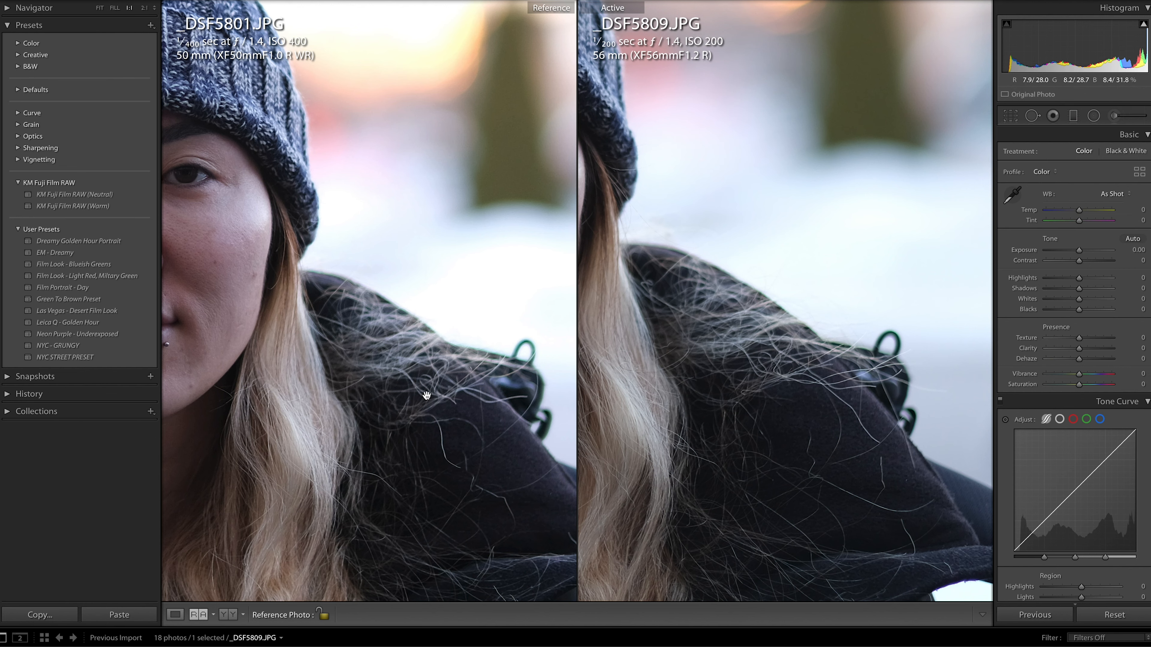
{"action": "mouse_move", "coordinate": [763, 250]}
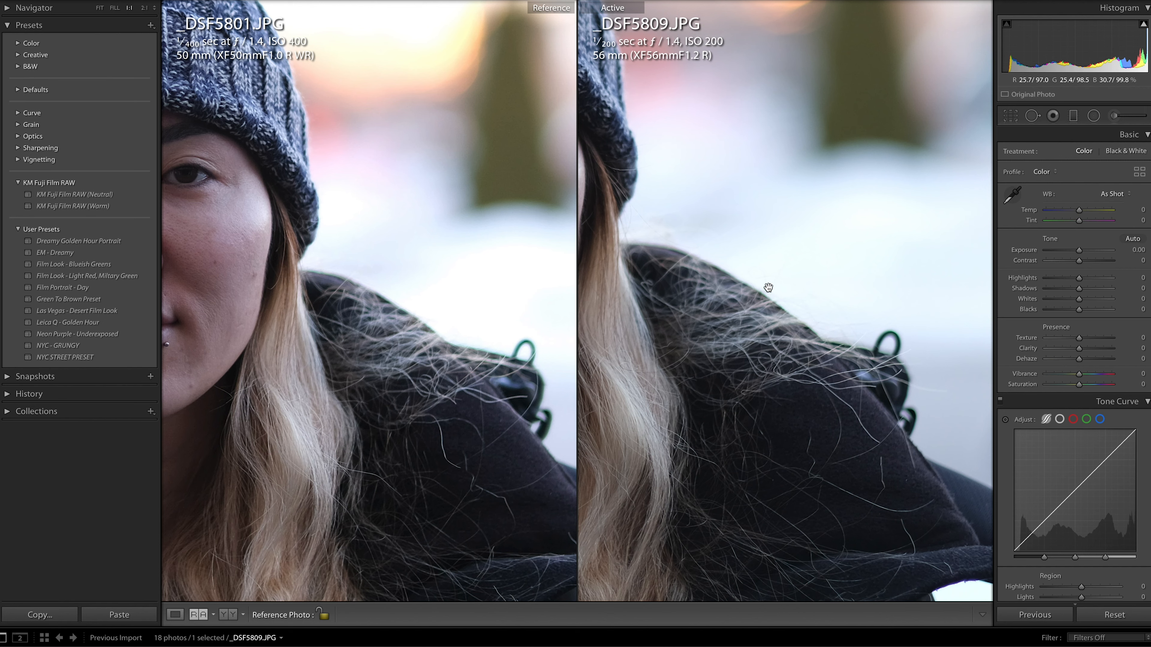
{"action": "mouse_move", "coordinate": [703, 306]}
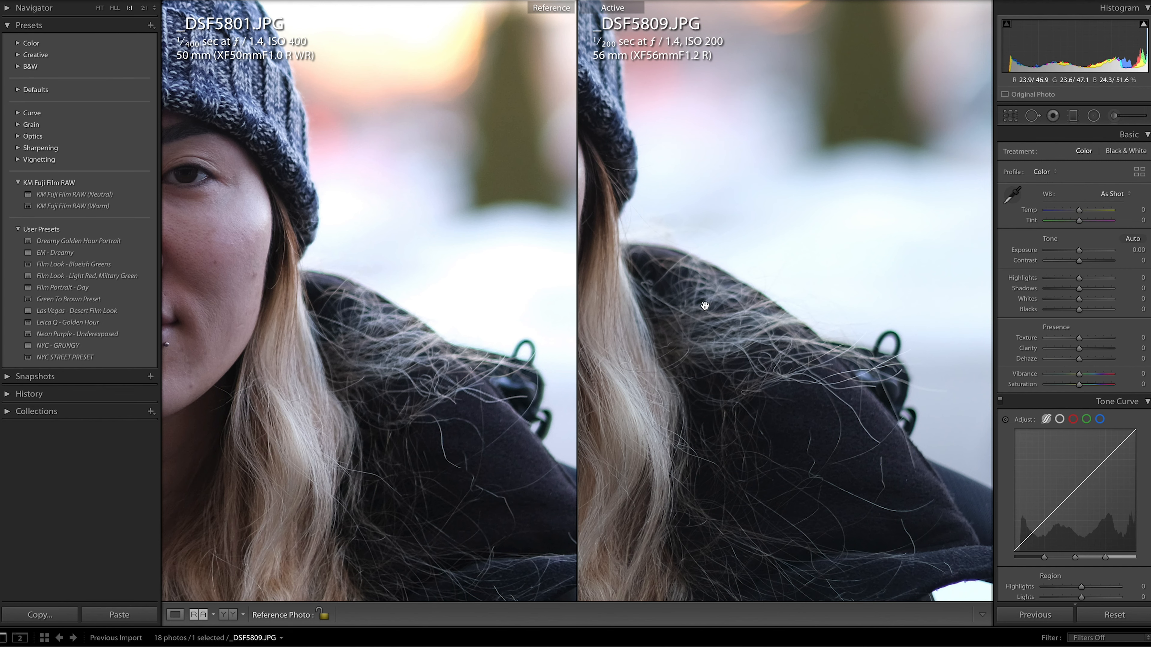
{"action": "mouse_move", "coordinate": [774, 340]}
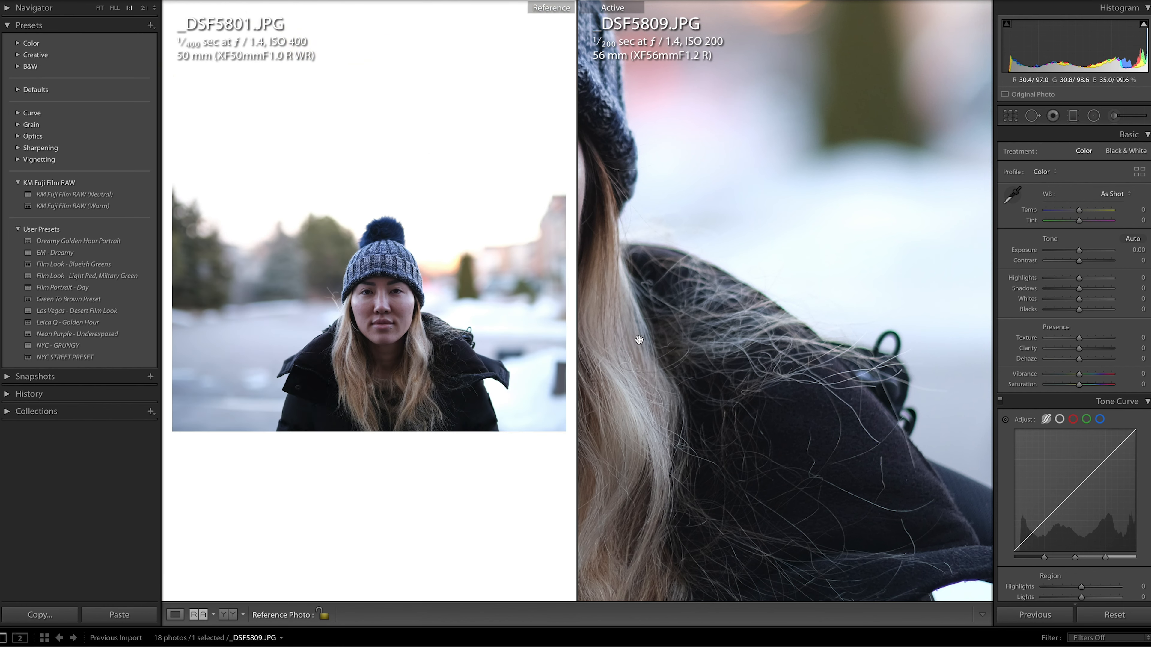
{"action": "left_click", "coordinate": [99, 8]}
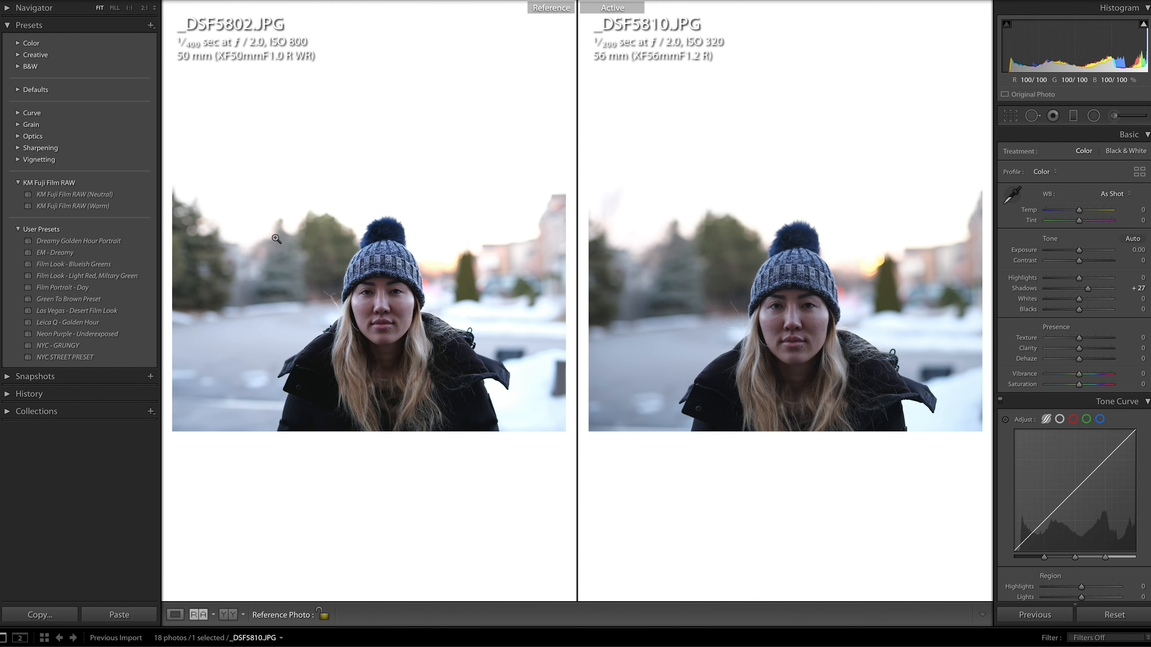
{"action": "mouse_move", "coordinate": [321, 288]}
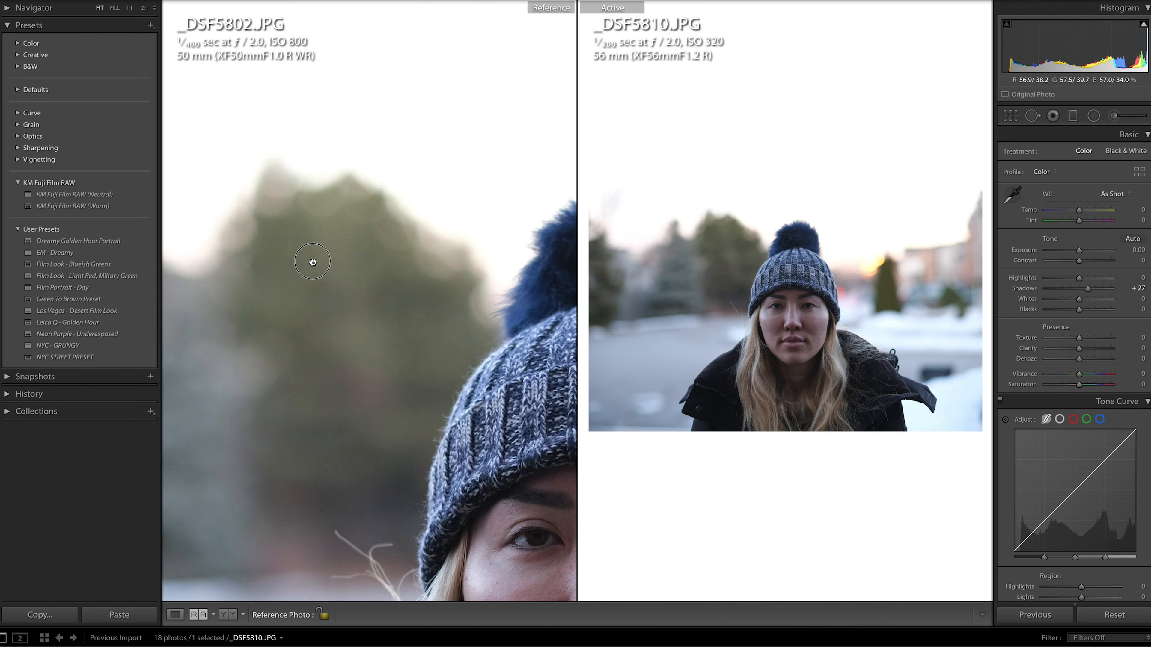
Step: Return the 50mm shot to Fit, then magnify the blurred background trees in both f/2.0 shots
{"action": "left_click", "coordinate": [311, 262]}
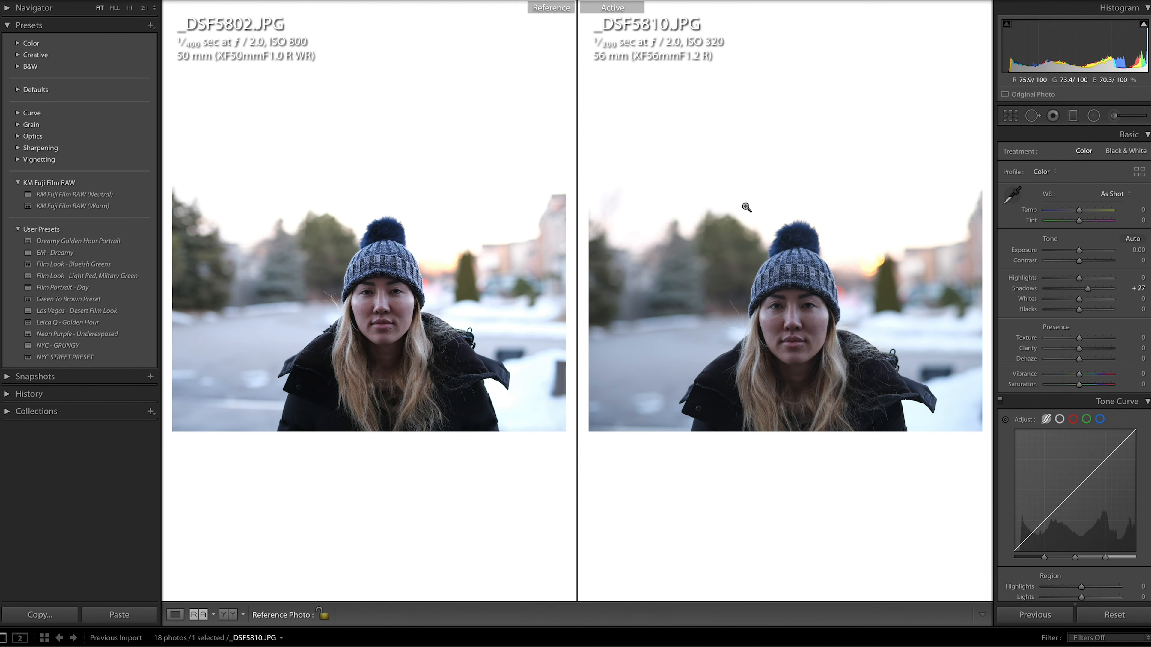
{"action": "left_click", "coordinate": [746, 207]}
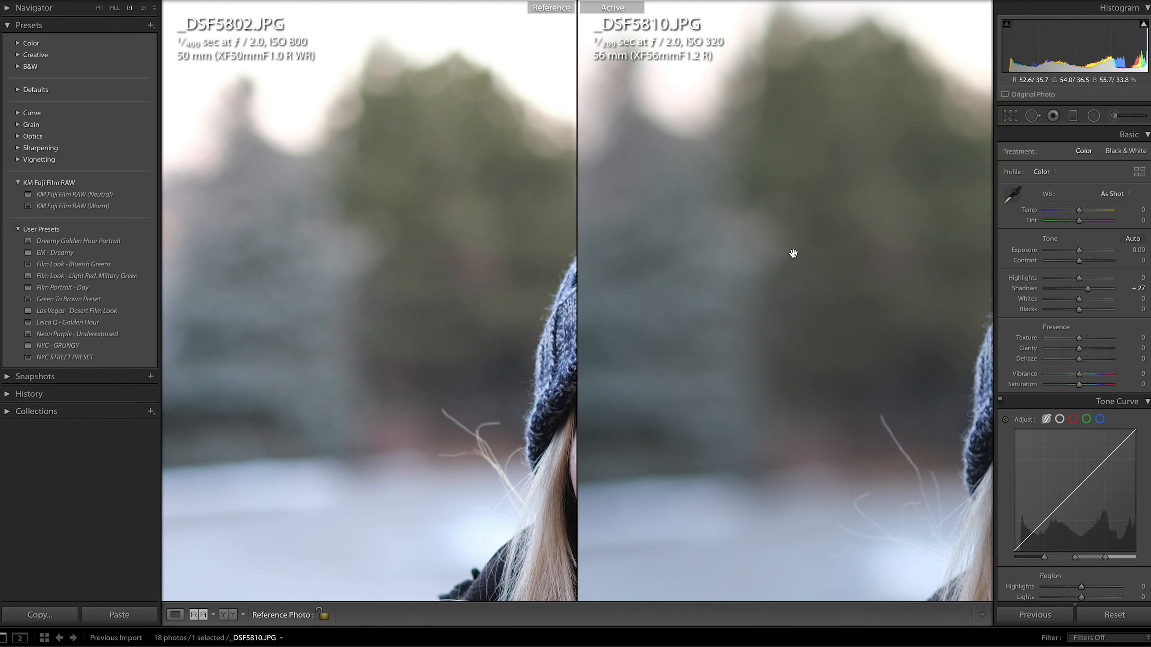
{"action": "mouse_move", "coordinate": [357, 326]}
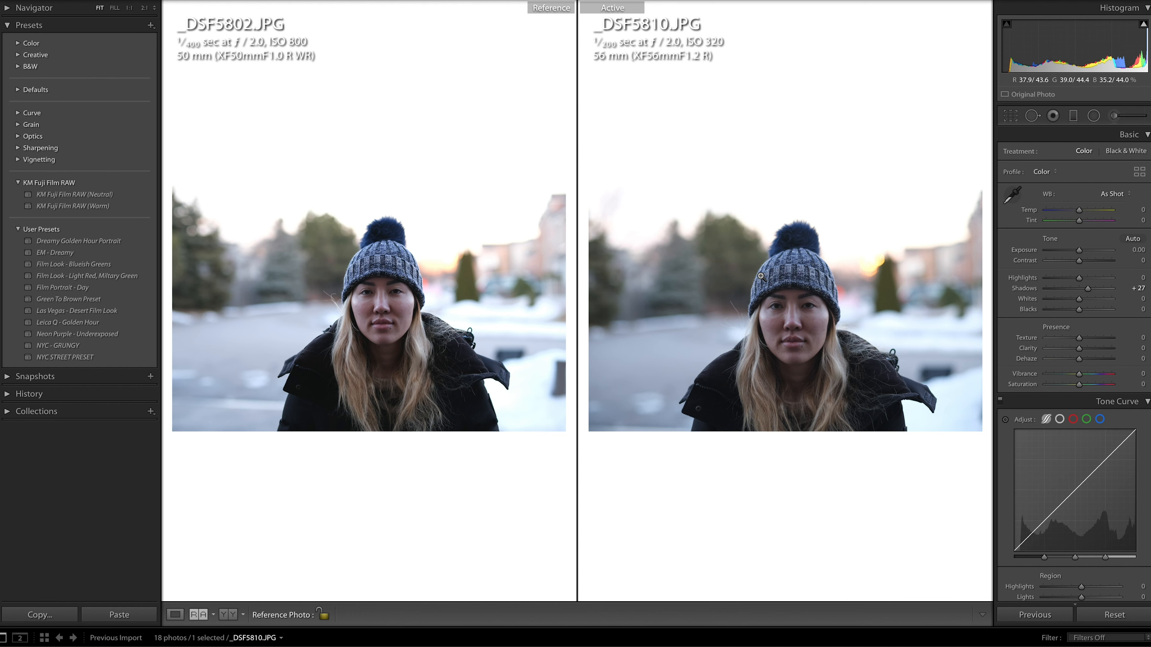
{"action": "mouse_move", "coordinate": [464, 341]}
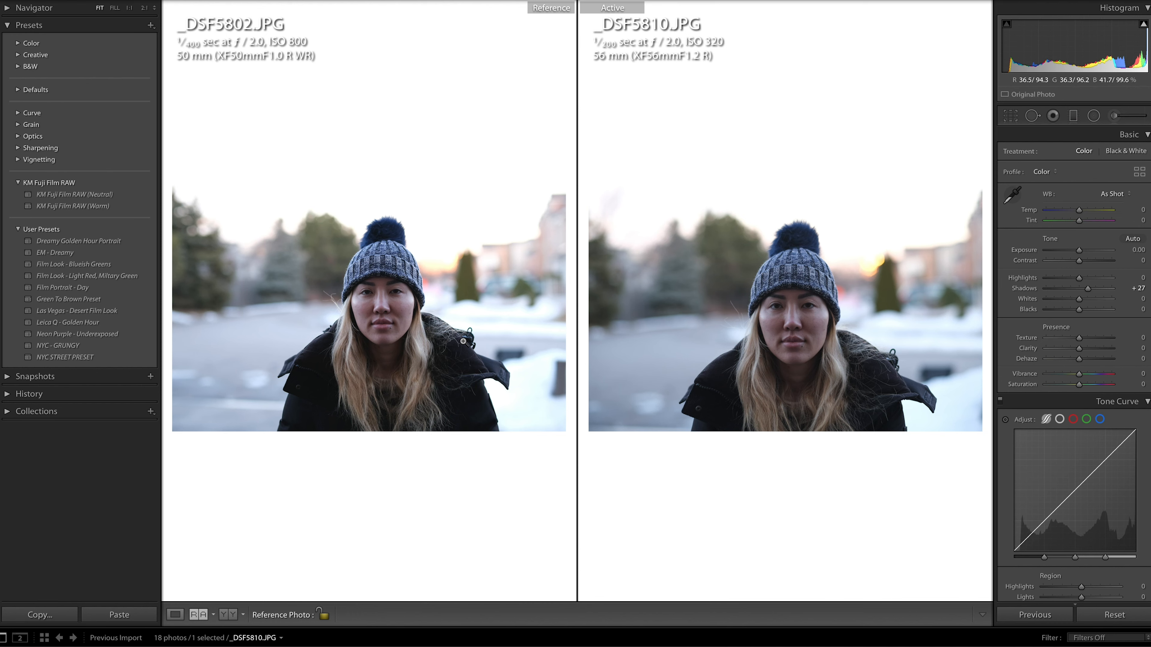
{"action": "mouse_move", "coordinate": [475, 331]}
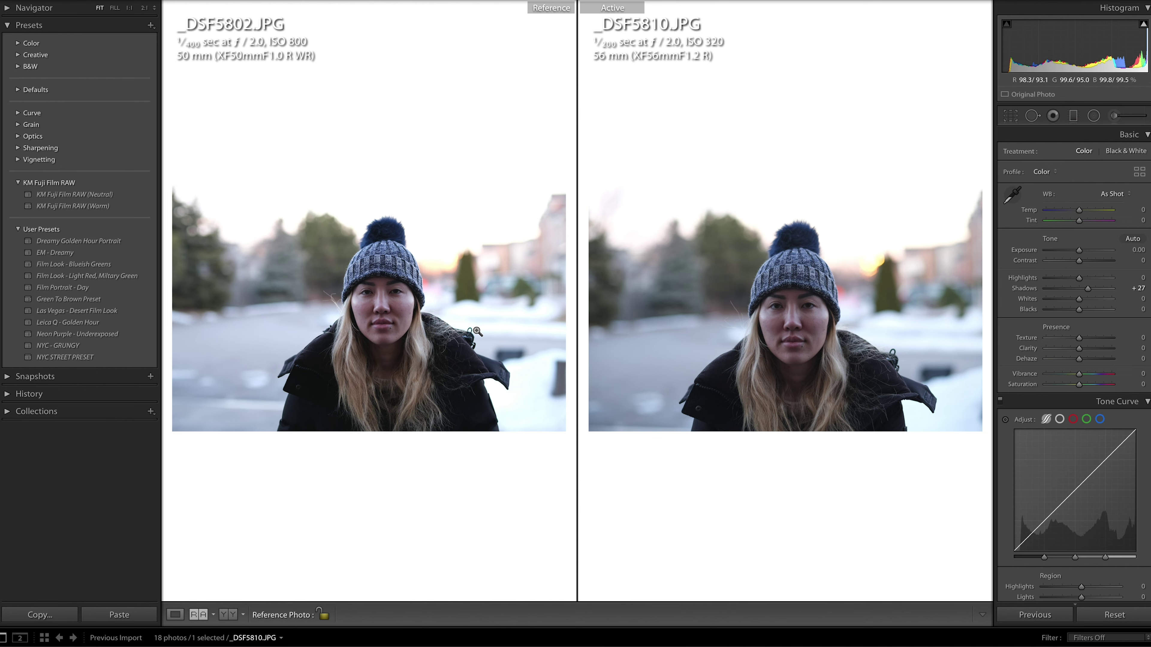
{"action": "mouse_move", "coordinate": [359, 287]}
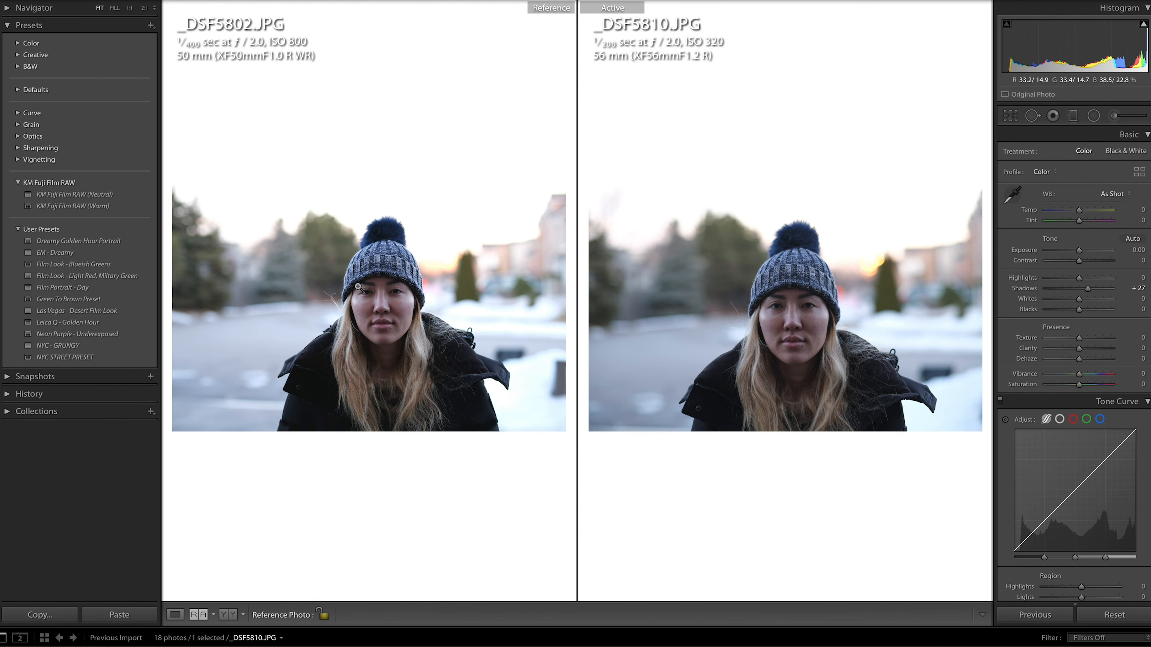
{"action": "mouse_move", "coordinate": [438, 319]}
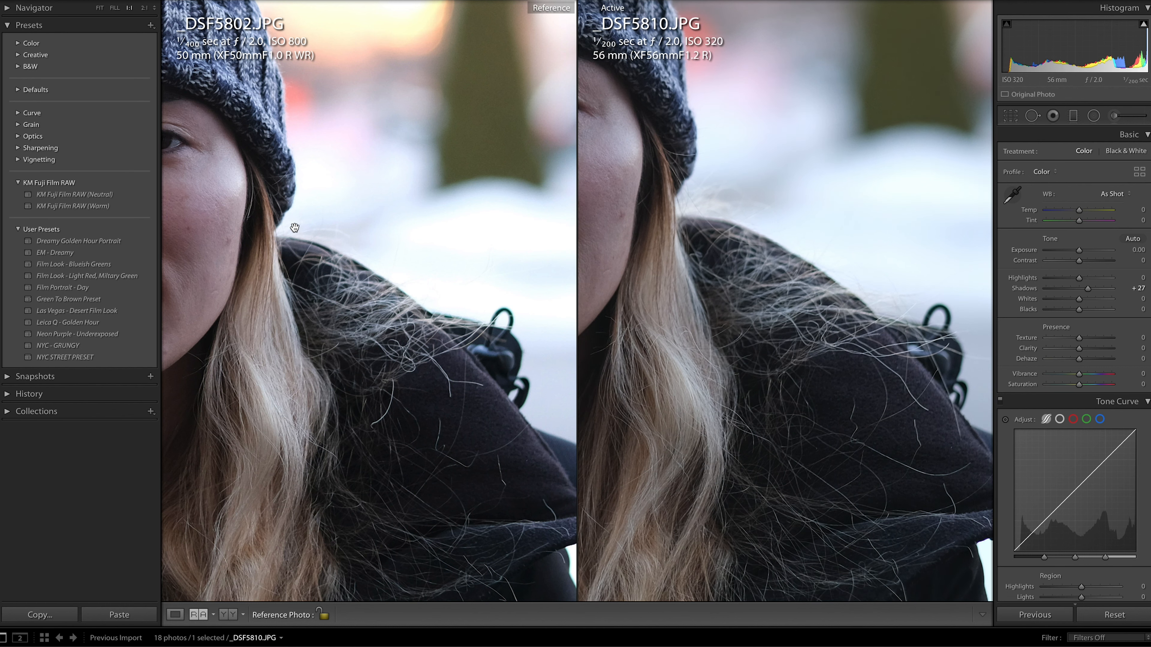
{"action": "mouse_move", "coordinate": [418, 297]}
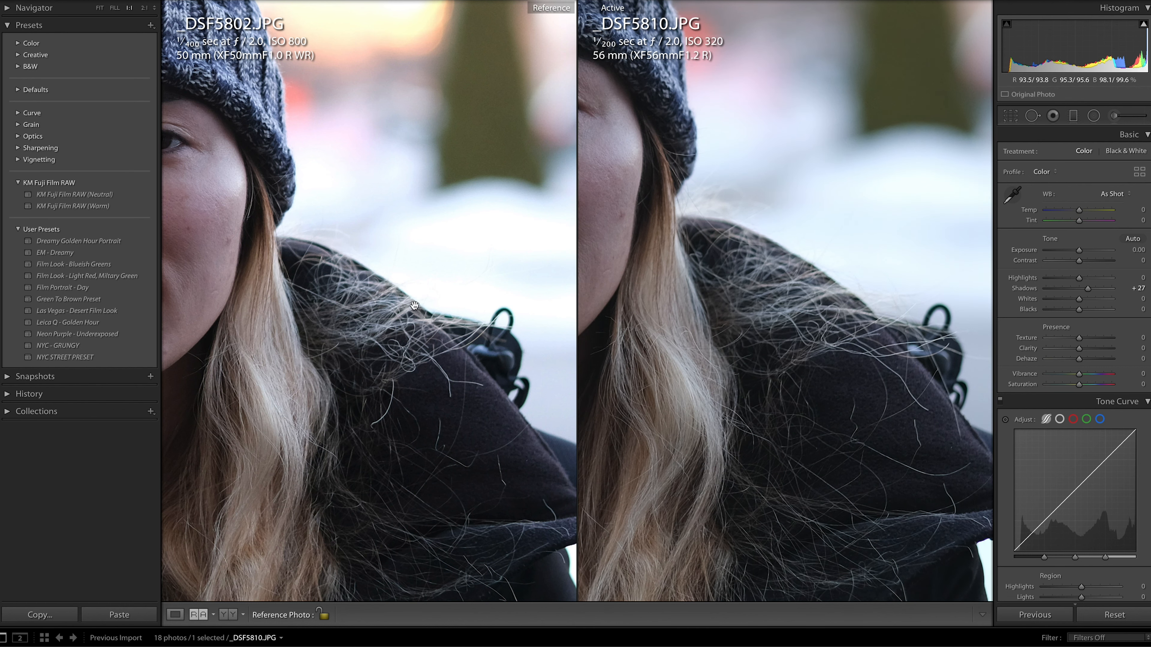
{"action": "mouse_move", "coordinate": [759, 271]}
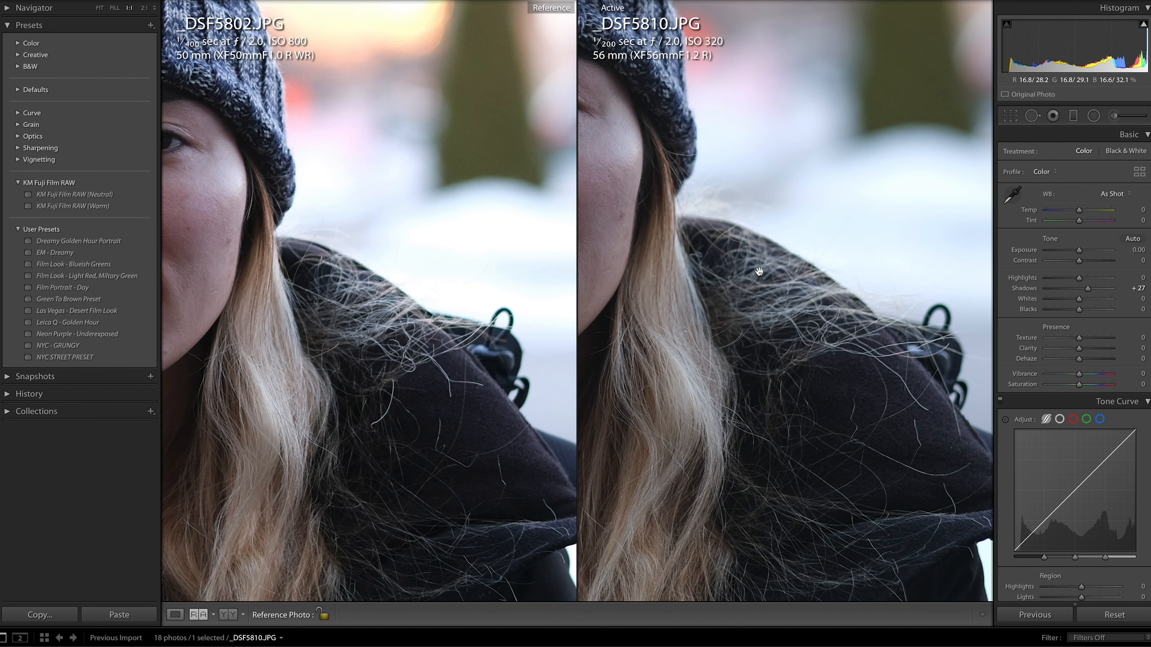
{"action": "mouse_move", "coordinate": [485, 318]}
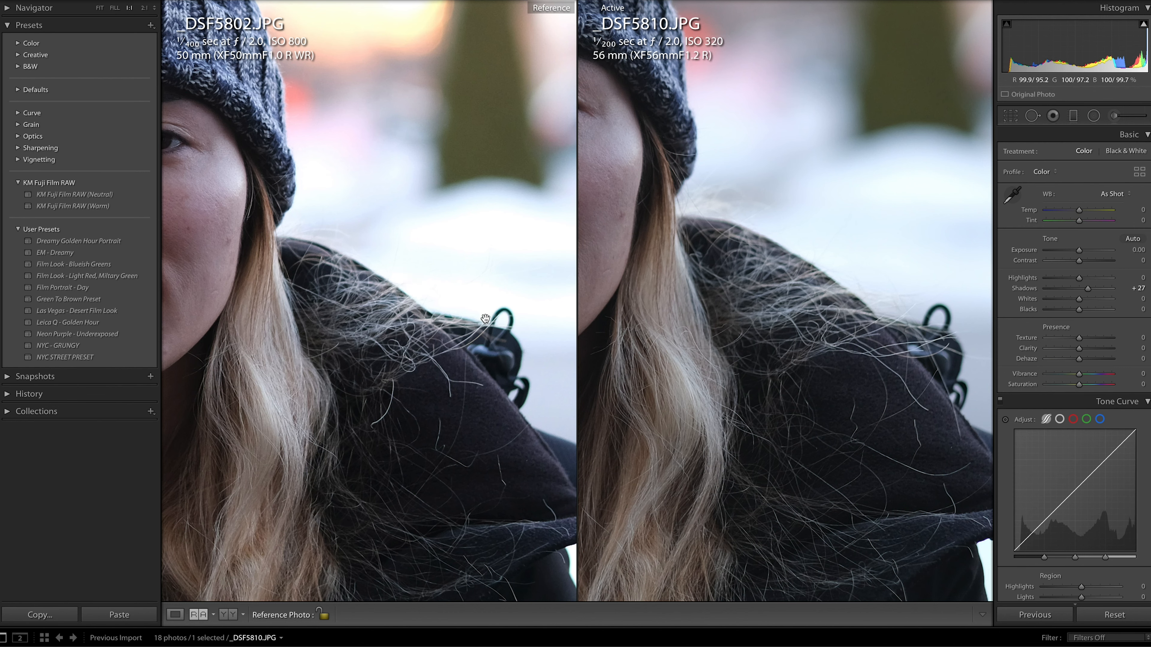
{"action": "mouse_move", "coordinate": [879, 317]}
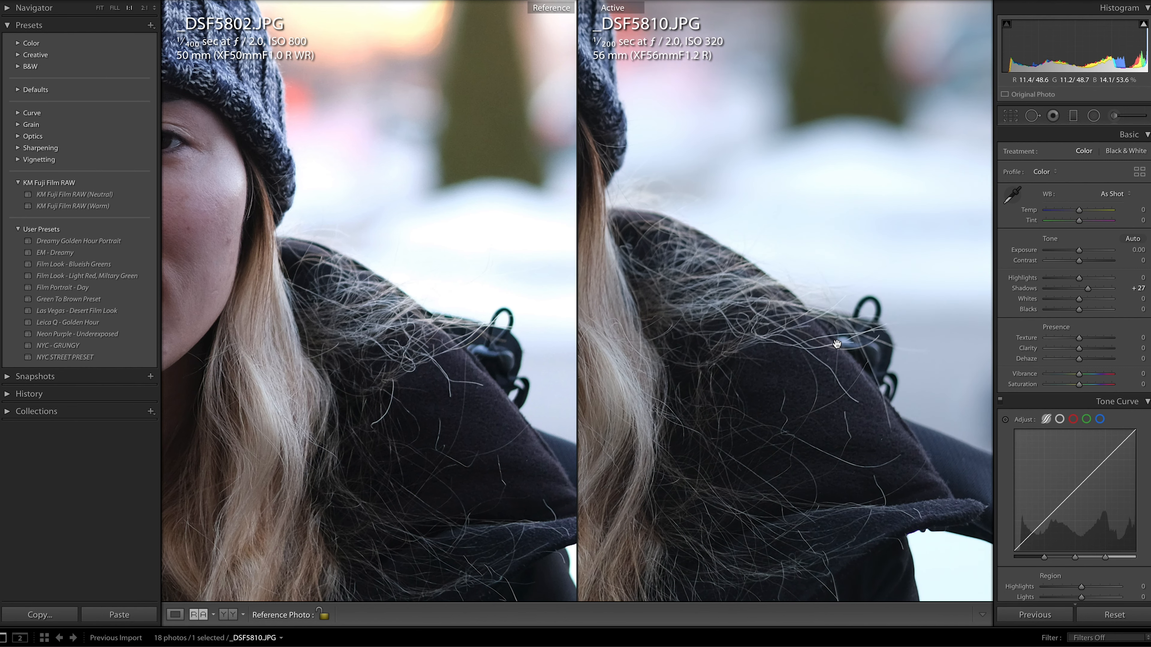
{"action": "mouse_move", "coordinate": [514, 324]}
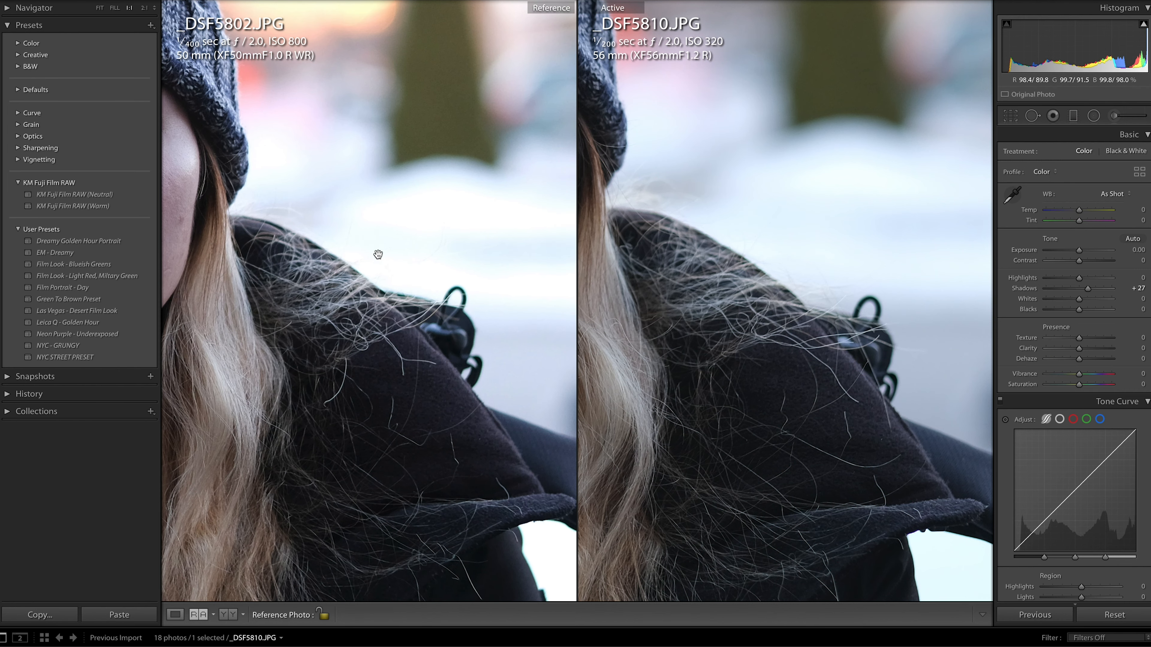
{"action": "mouse_move", "coordinate": [614, 284]}
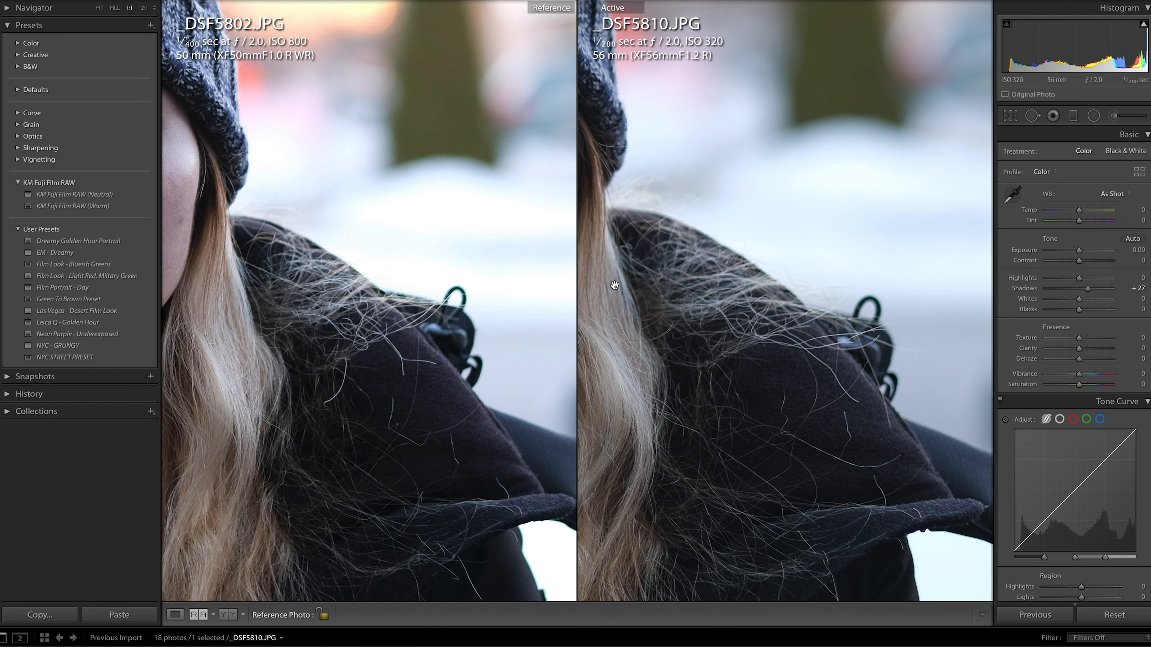
{"action": "mouse_move", "coordinate": [791, 268]}
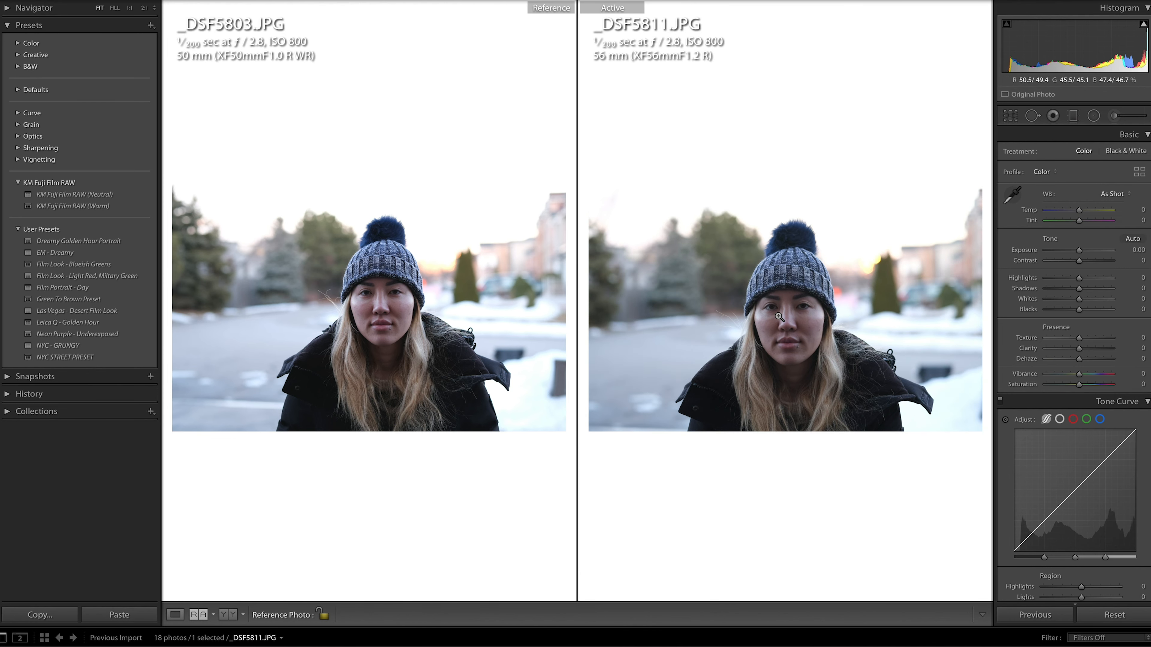
{"action": "mouse_move", "coordinate": [248, 314]}
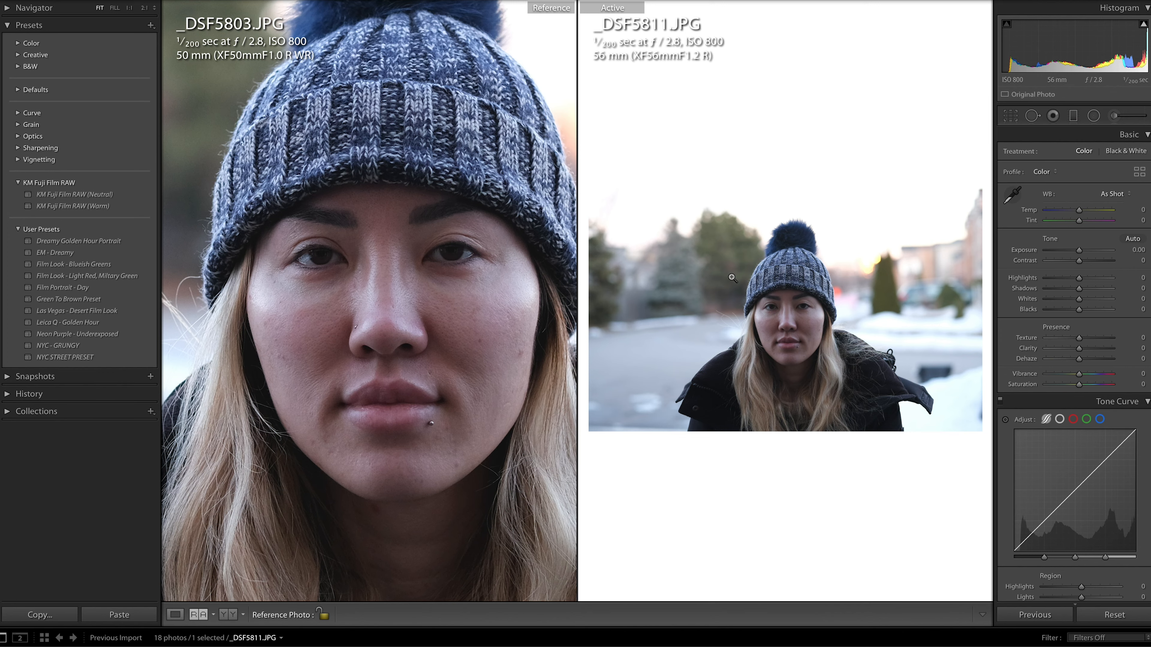
Step: Zoom the 50mm face close-up back to Fit, then magnify the background trees behind the hat
{"action": "left_click", "coordinate": [731, 279]}
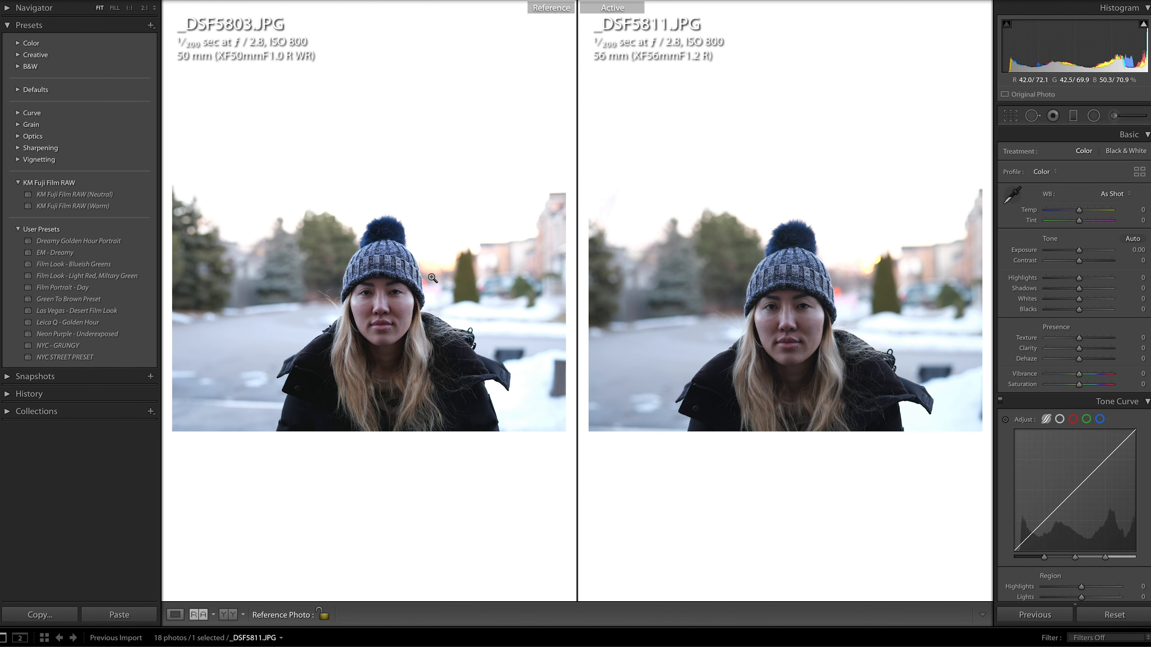
{"action": "left_click", "coordinate": [433, 279]}
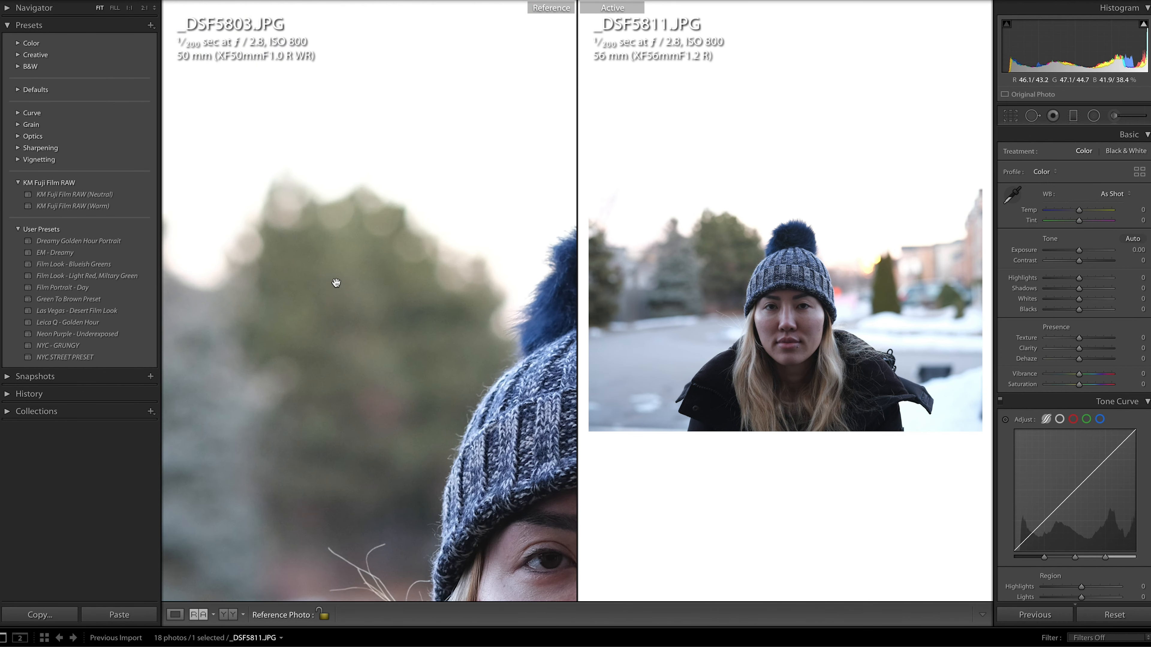
{"action": "mouse_move", "coordinate": [706, 225]}
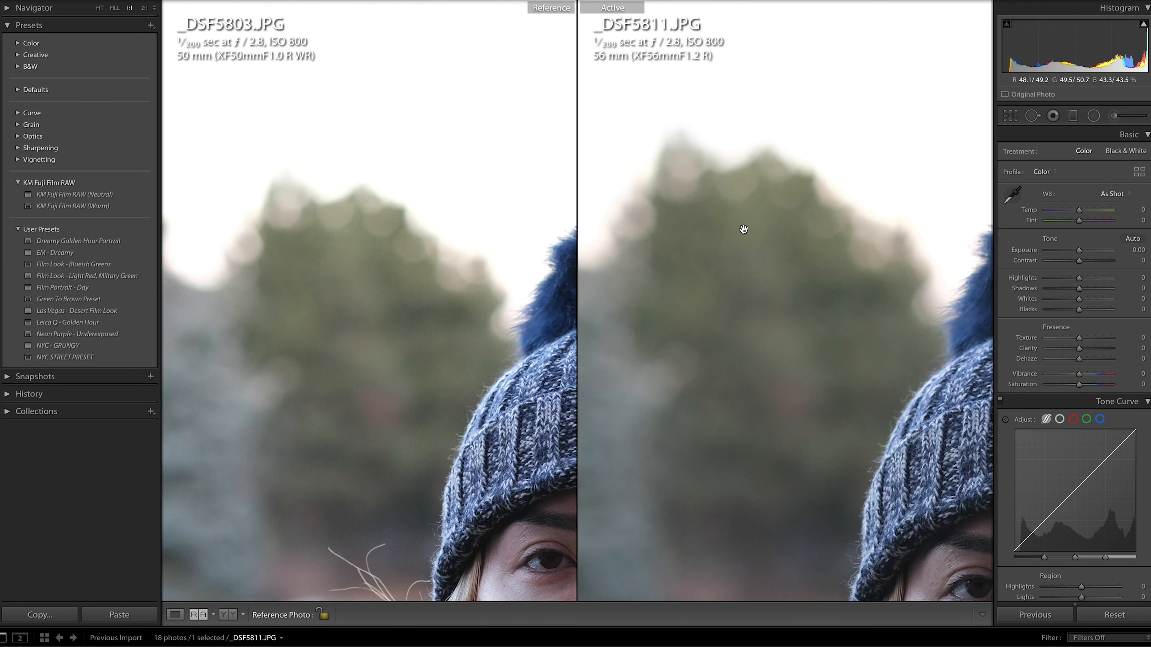
{"action": "mouse_move", "coordinate": [645, 277]}
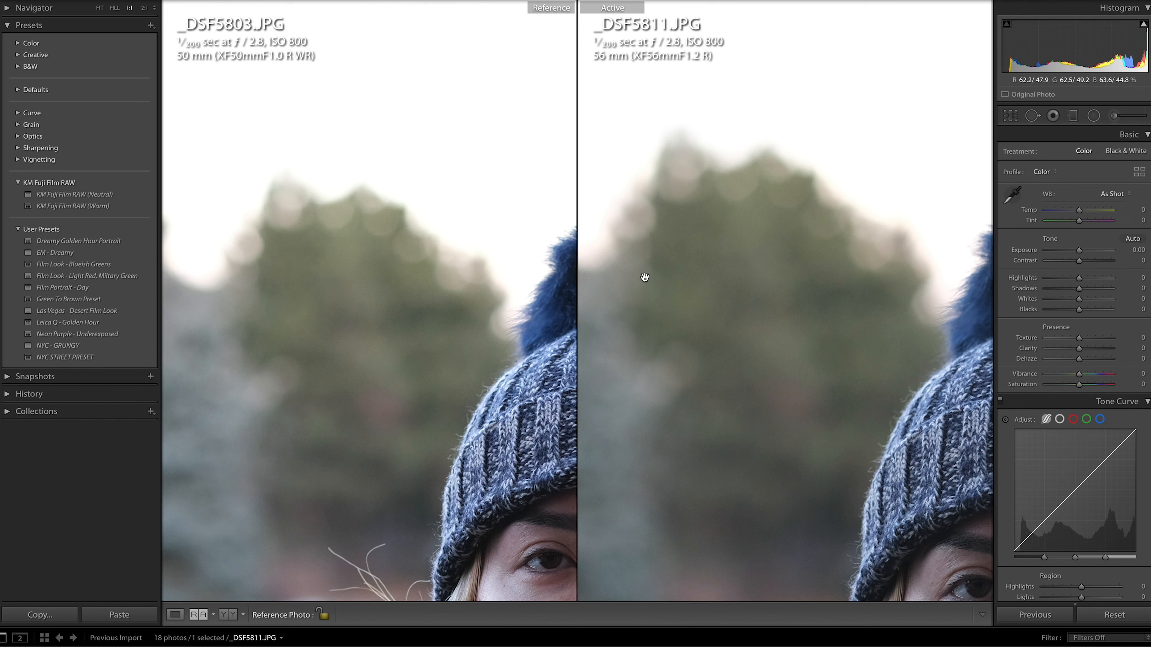
{"action": "mouse_move", "coordinate": [732, 213]}
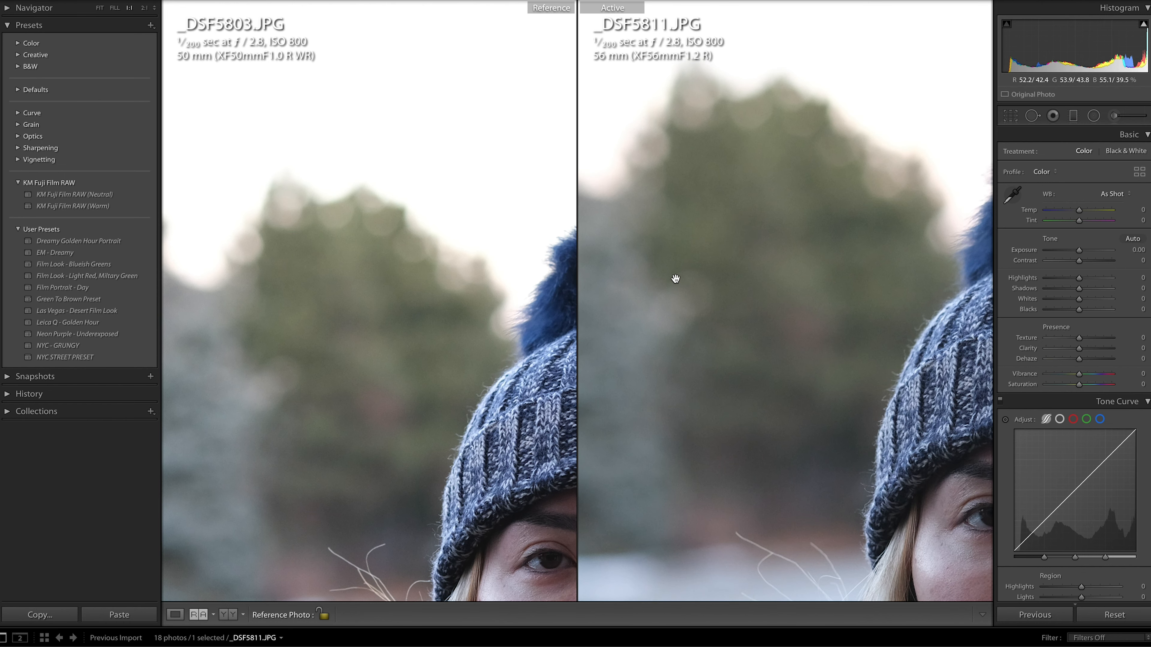
{"action": "mouse_move", "coordinate": [705, 310]}
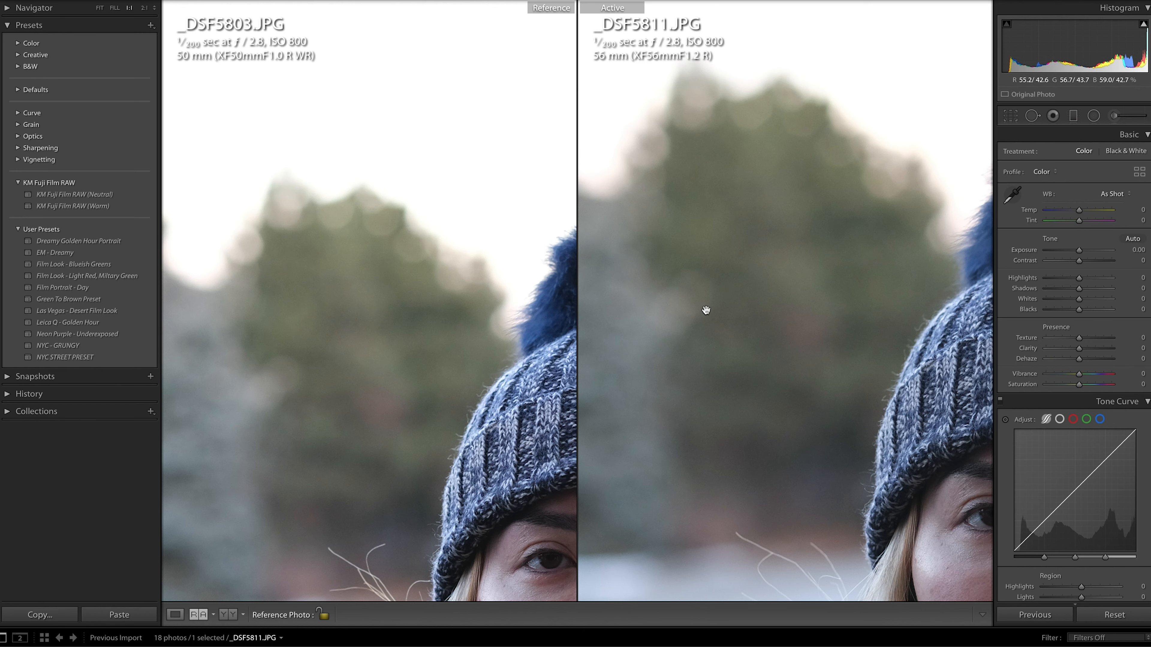
{"action": "mouse_move", "coordinate": [394, 242]}
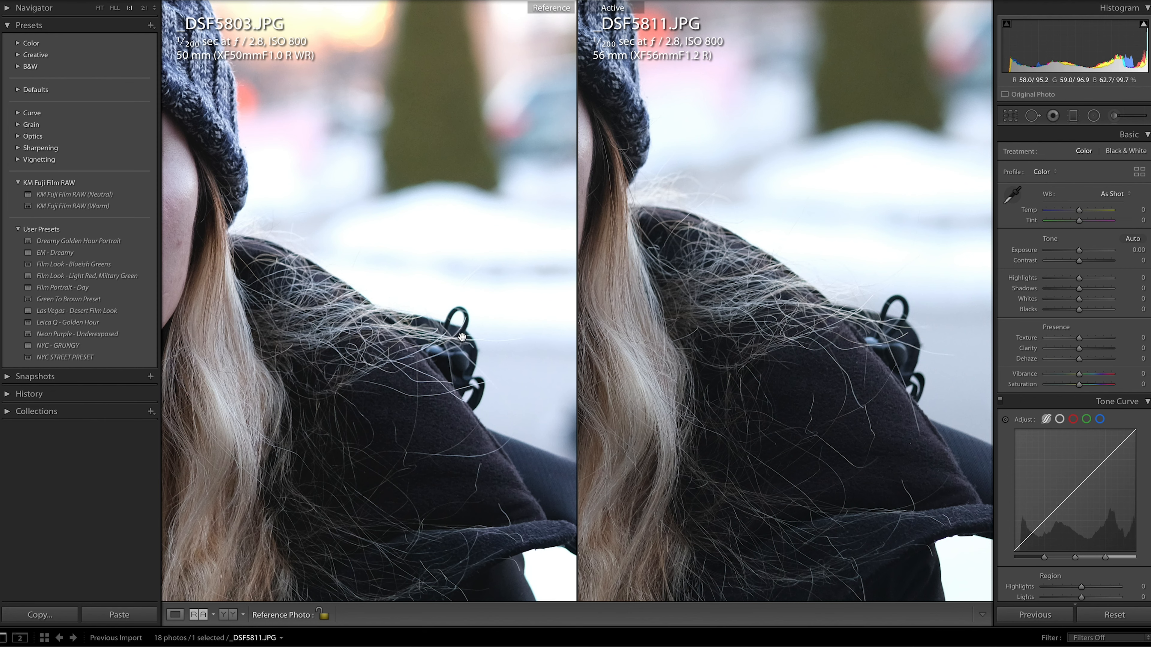
{"action": "mouse_move", "coordinate": [356, 304]}
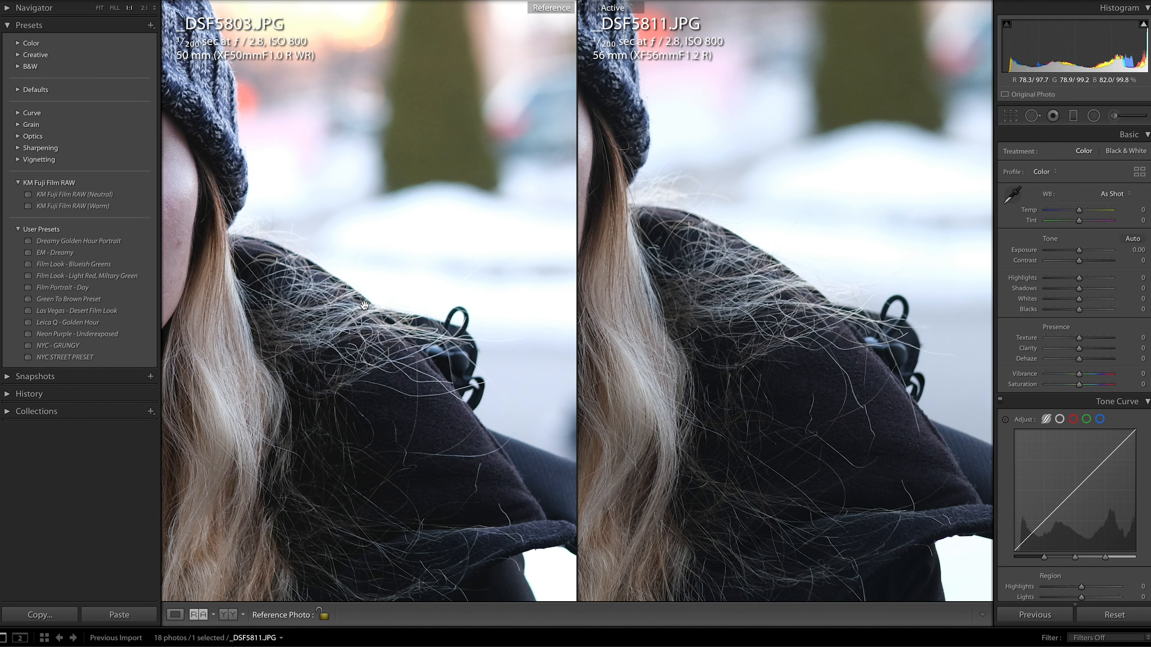
{"action": "mouse_move", "coordinate": [425, 333]}
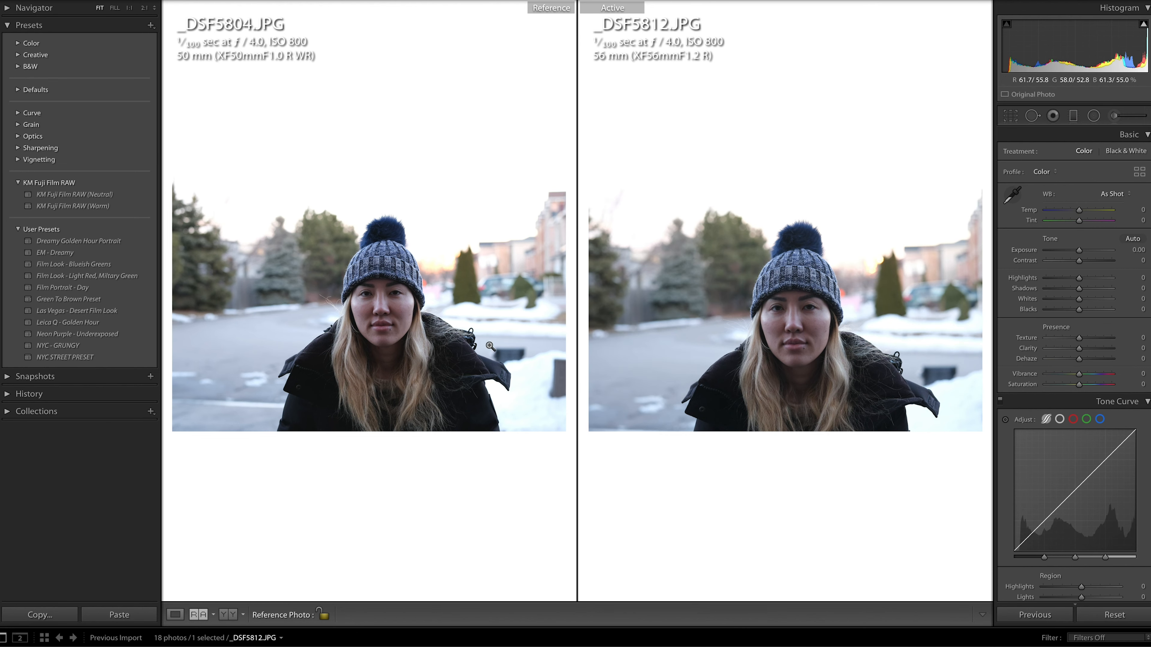
{"action": "mouse_move", "coordinate": [642, 242]}
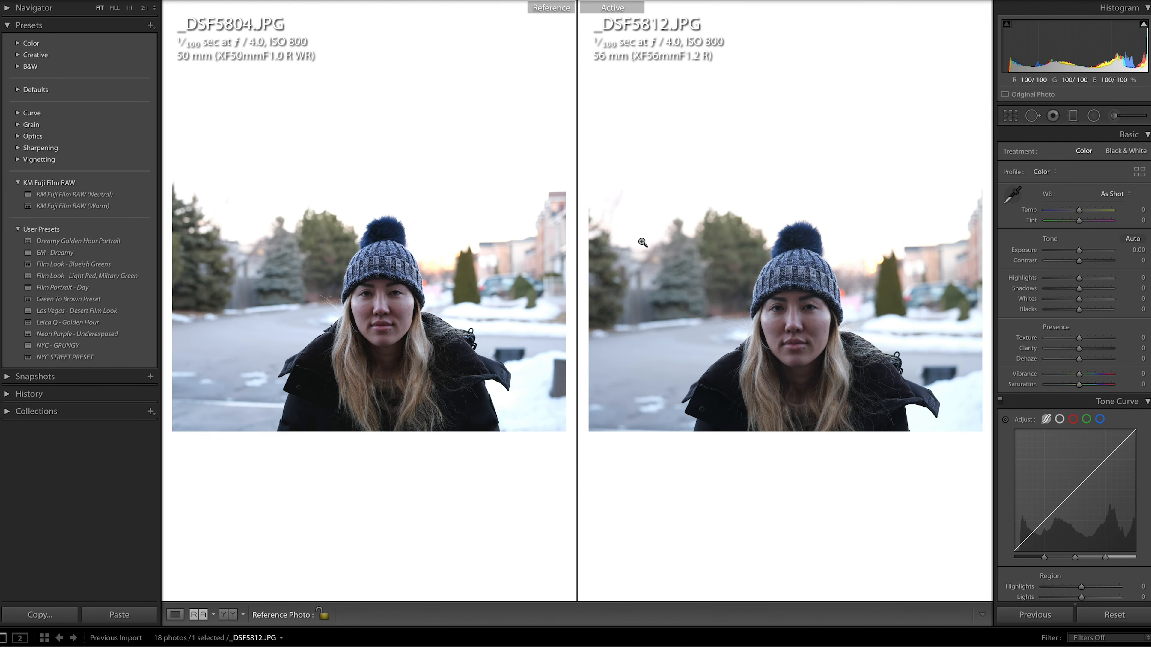
{"action": "mouse_move", "coordinate": [381, 318]}
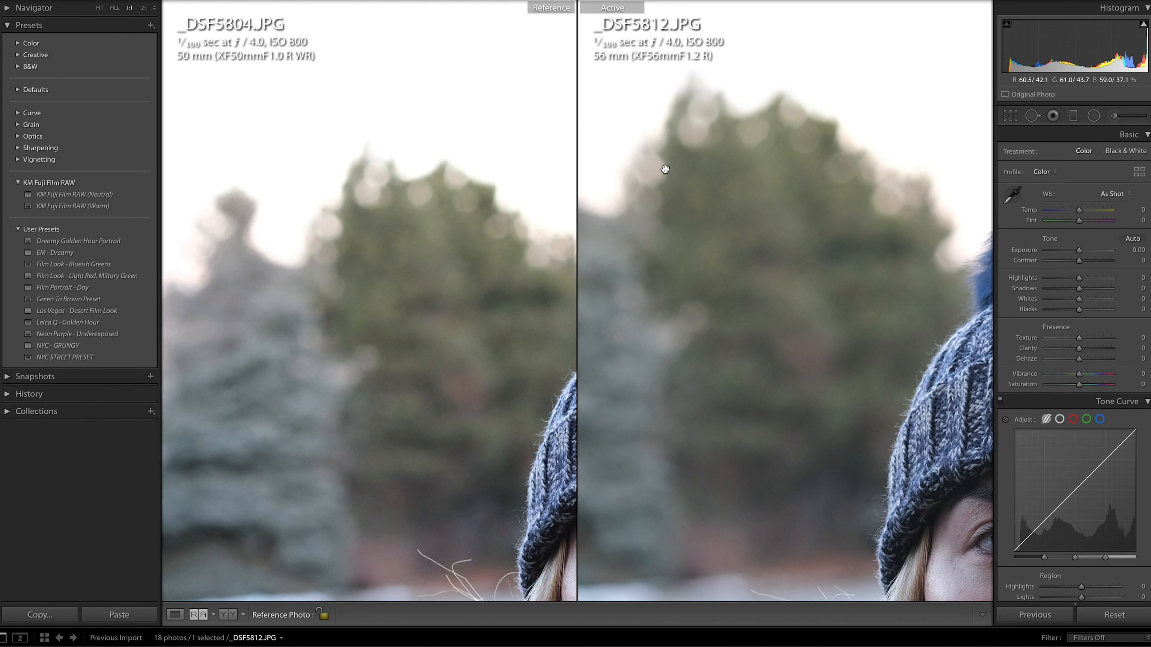
{"action": "mouse_move", "coordinate": [744, 129]}
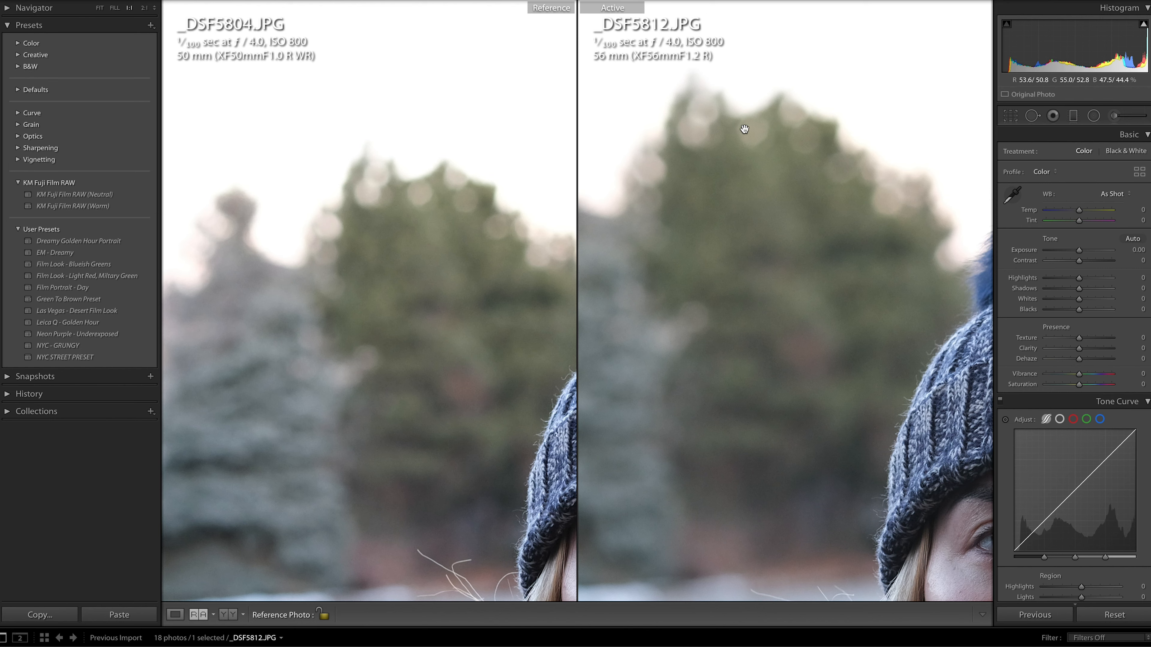
{"action": "mouse_move", "coordinate": [771, 125]}
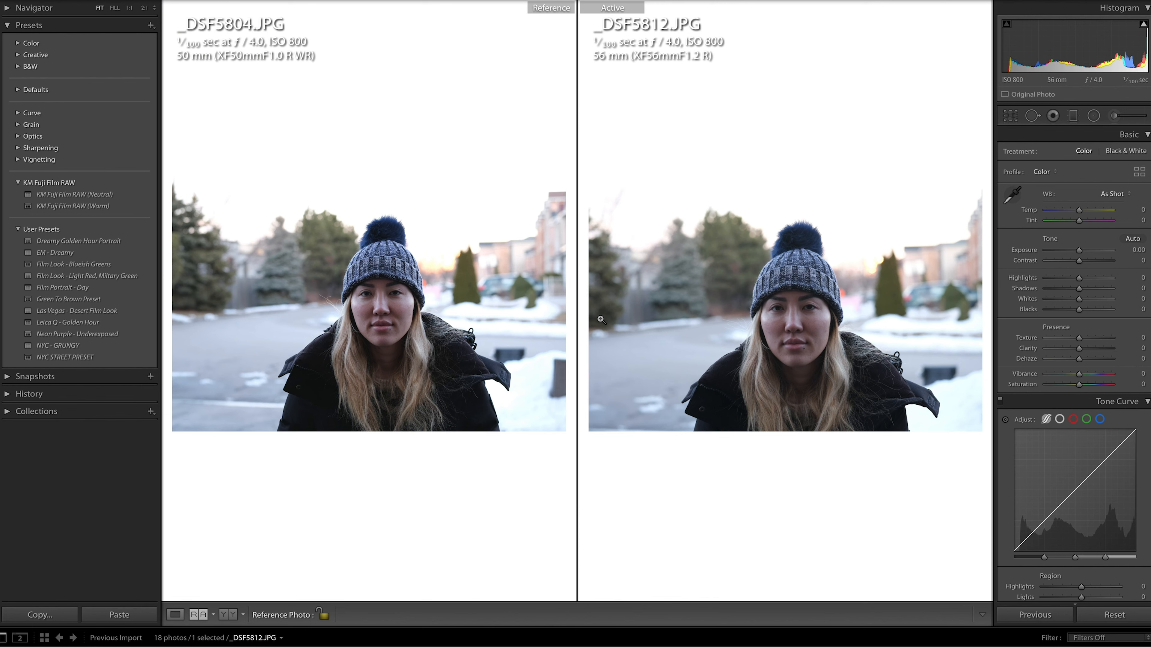
{"action": "mouse_move", "coordinate": [772, 266]}
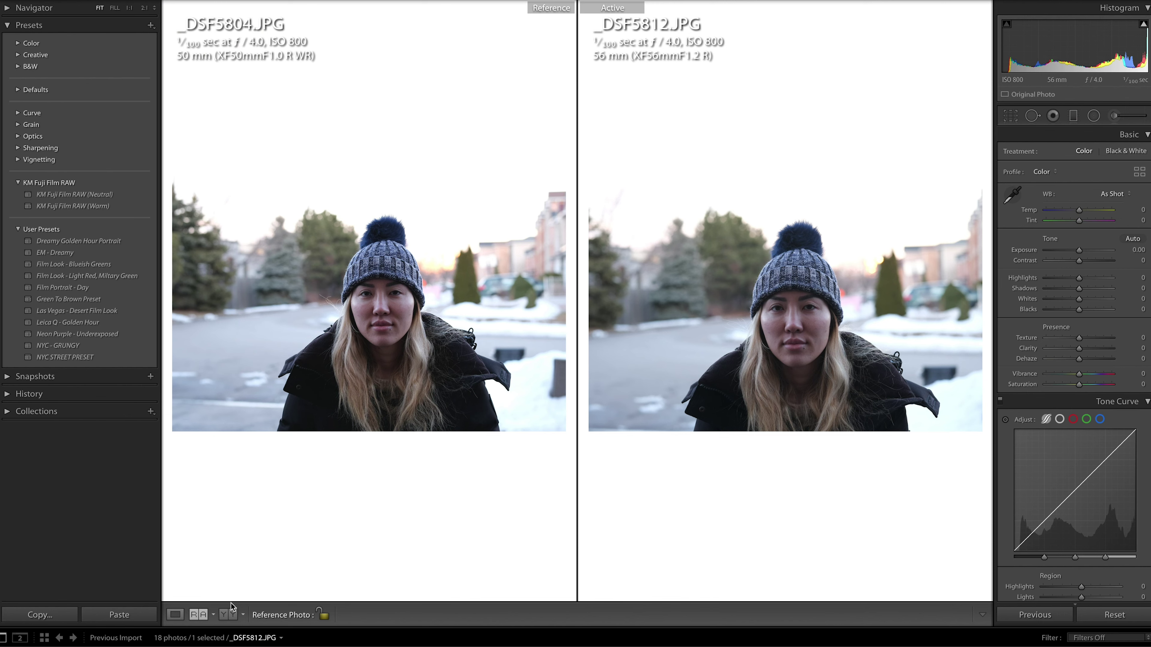
{"action": "mouse_move", "coordinate": [288, 640]}
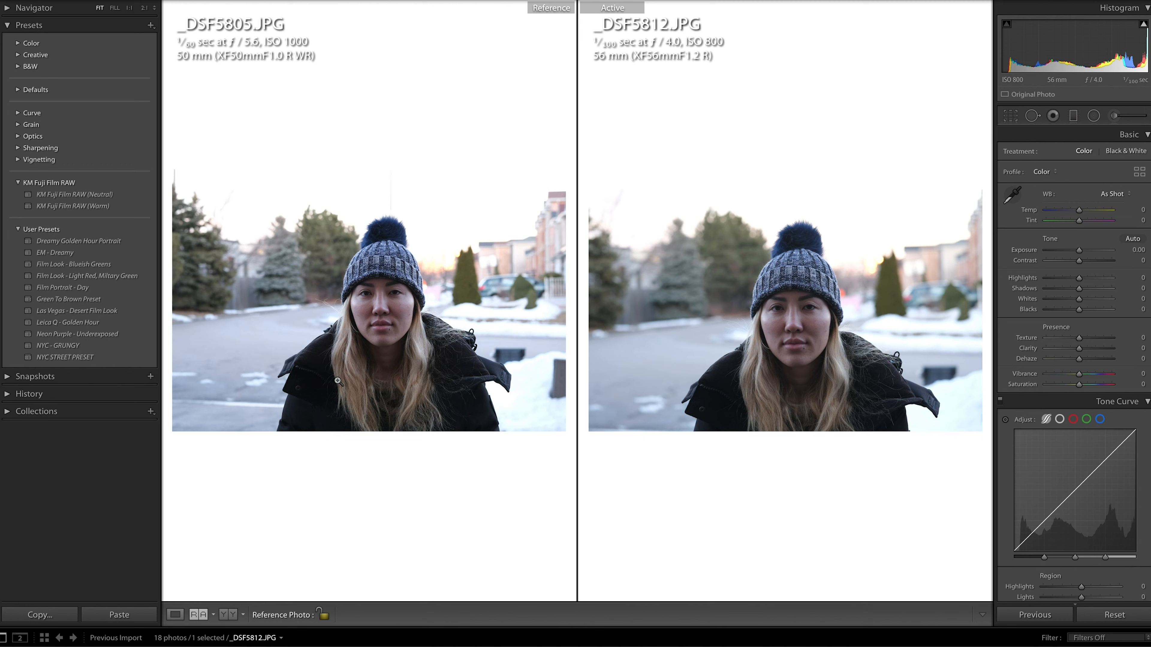
{"action": "mouse_move", "coordinate": [860, 286]}
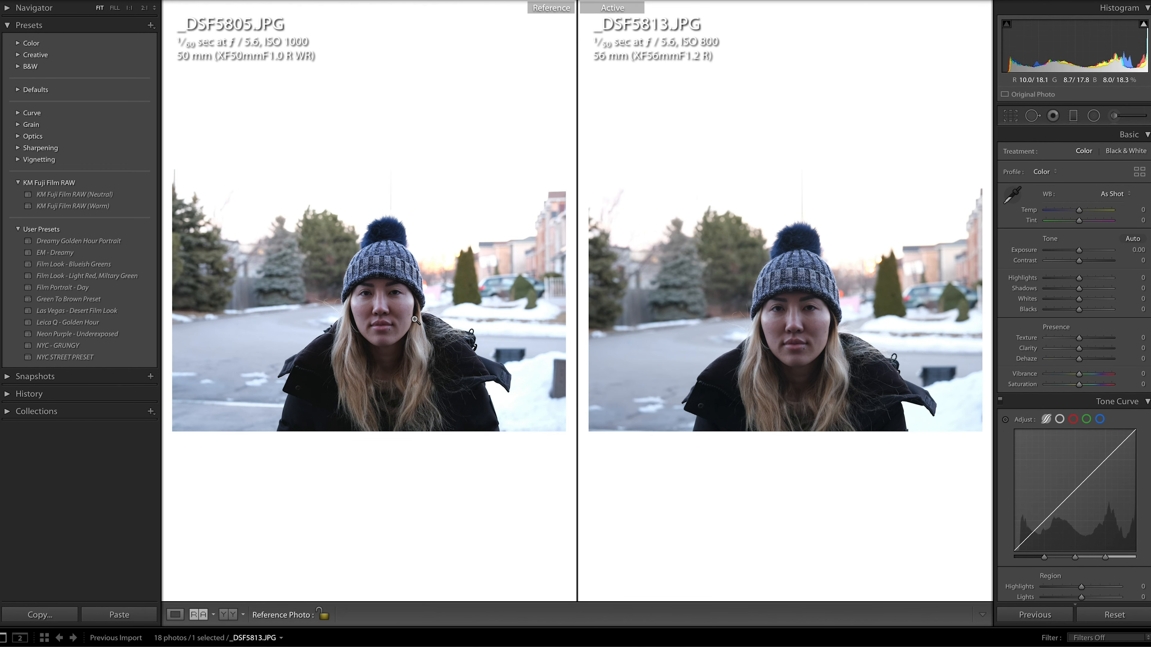
{"action": "mouse_move", "coordinate": [720, 327]}
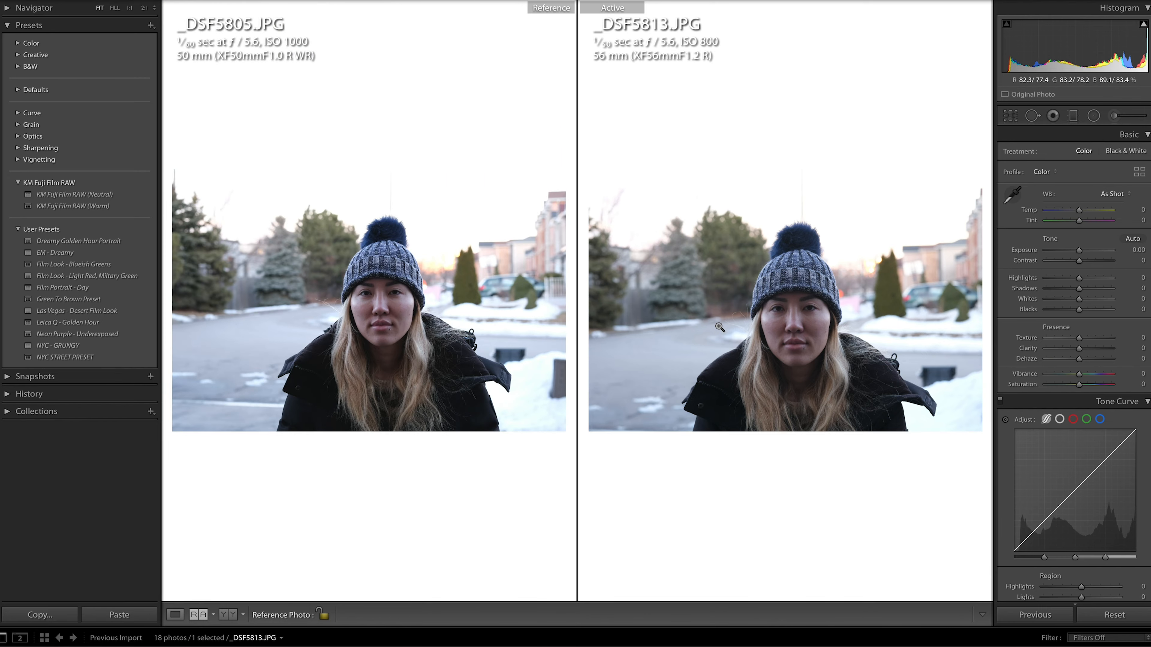
{"action": "mouse_move", "coordinate": [882, 378]}
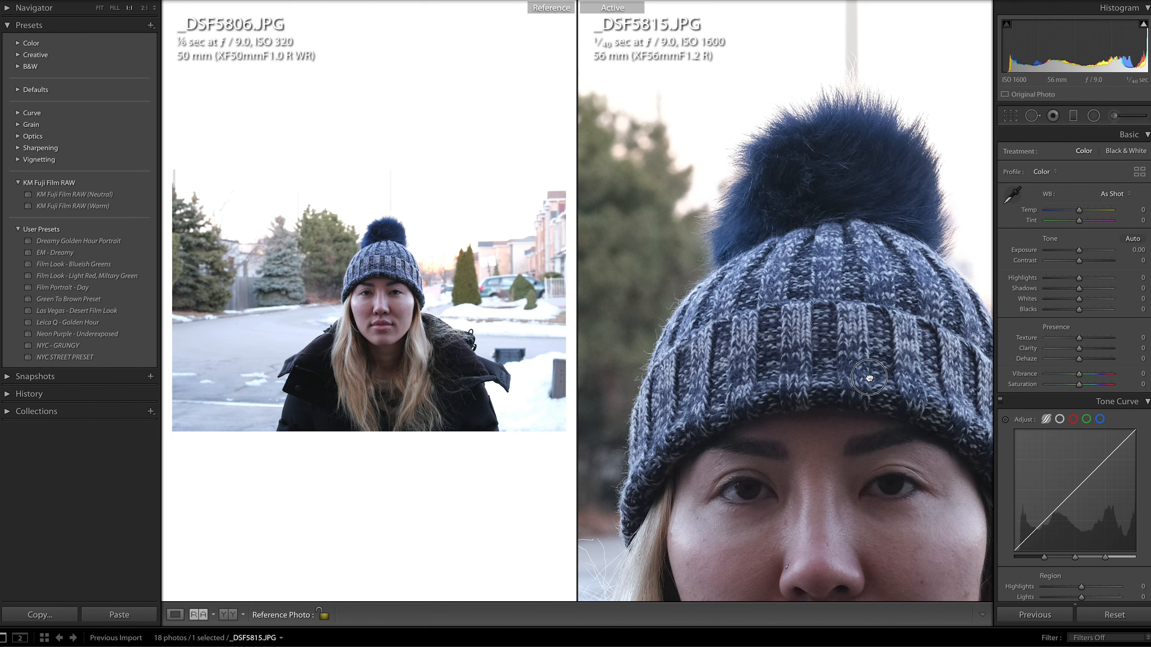
Step: Return the active 56mm f/9 photo _DSF5815 to Fit view beside the reference
{"action": "left_click", "coordinate": [100, 8]}
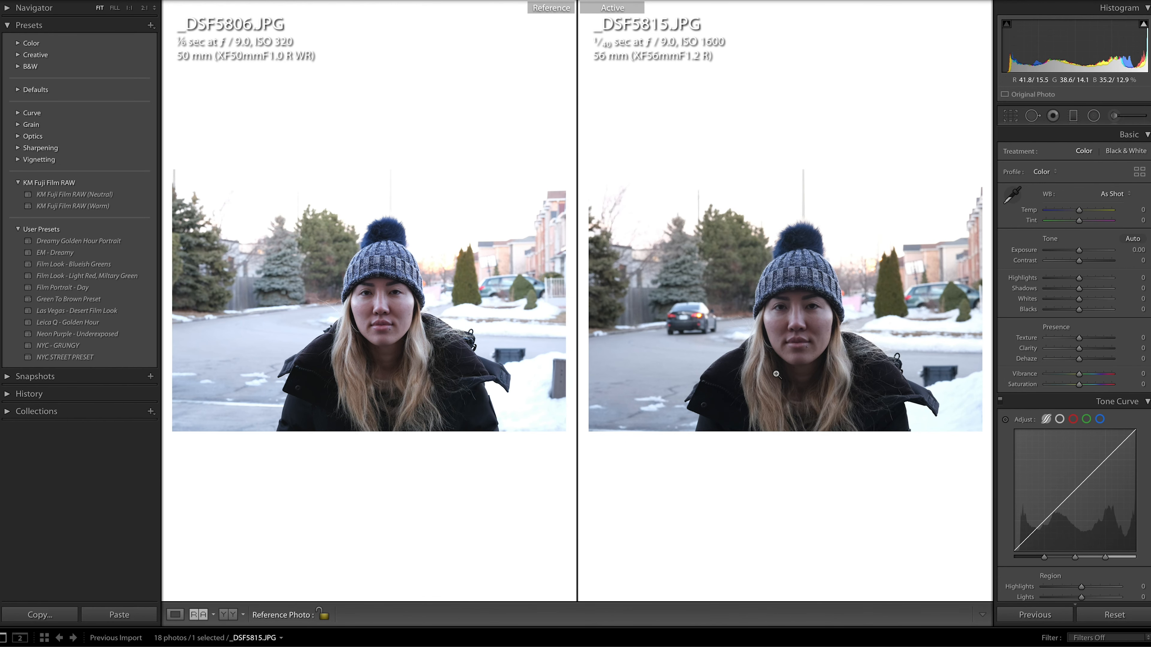
{"action": "mouse_move", "coordinate": [752, 524]}
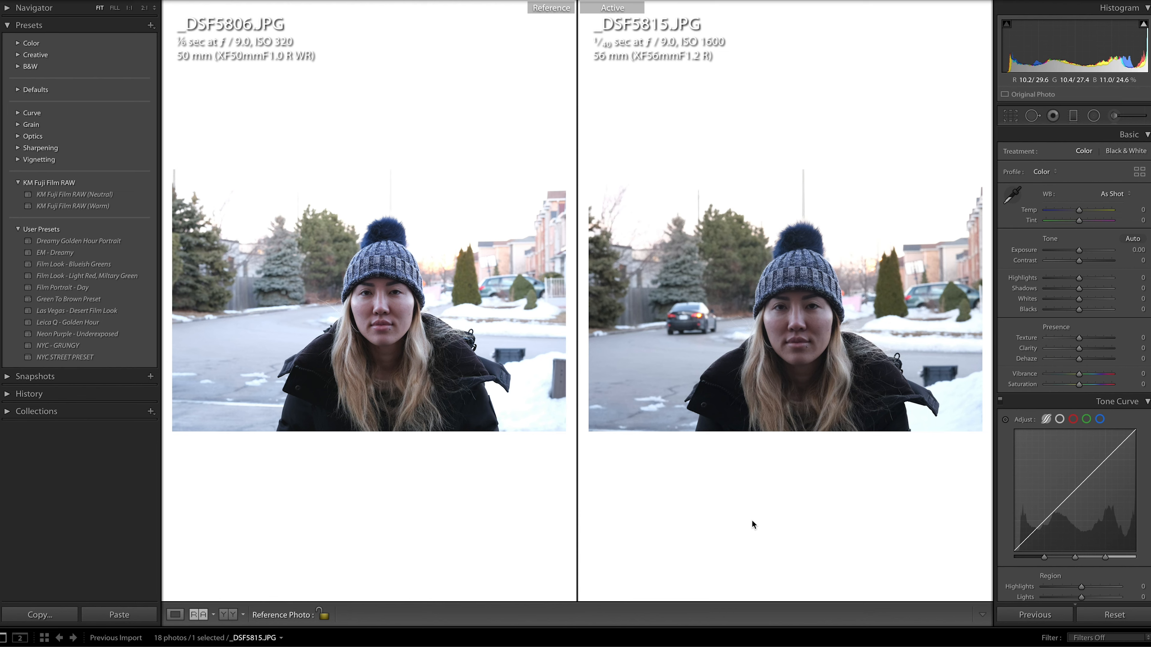
{"action": "mouse_move", "coordinate": [328, 264]}
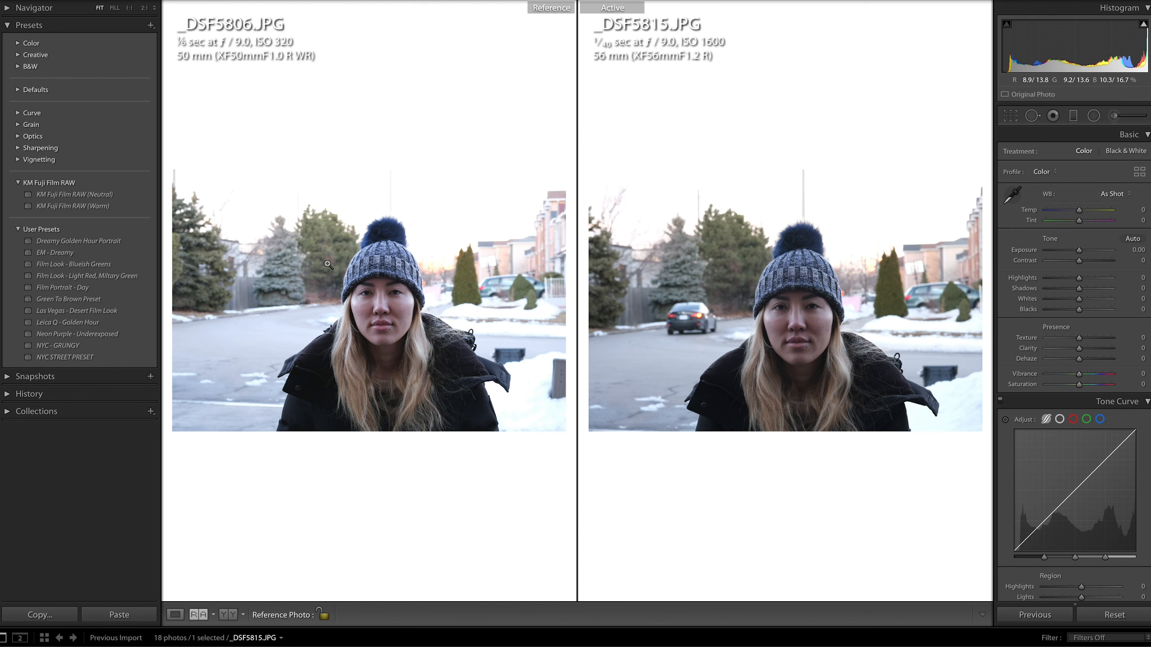
{"action": "mouse_move", "coordinate": [338, 317]}
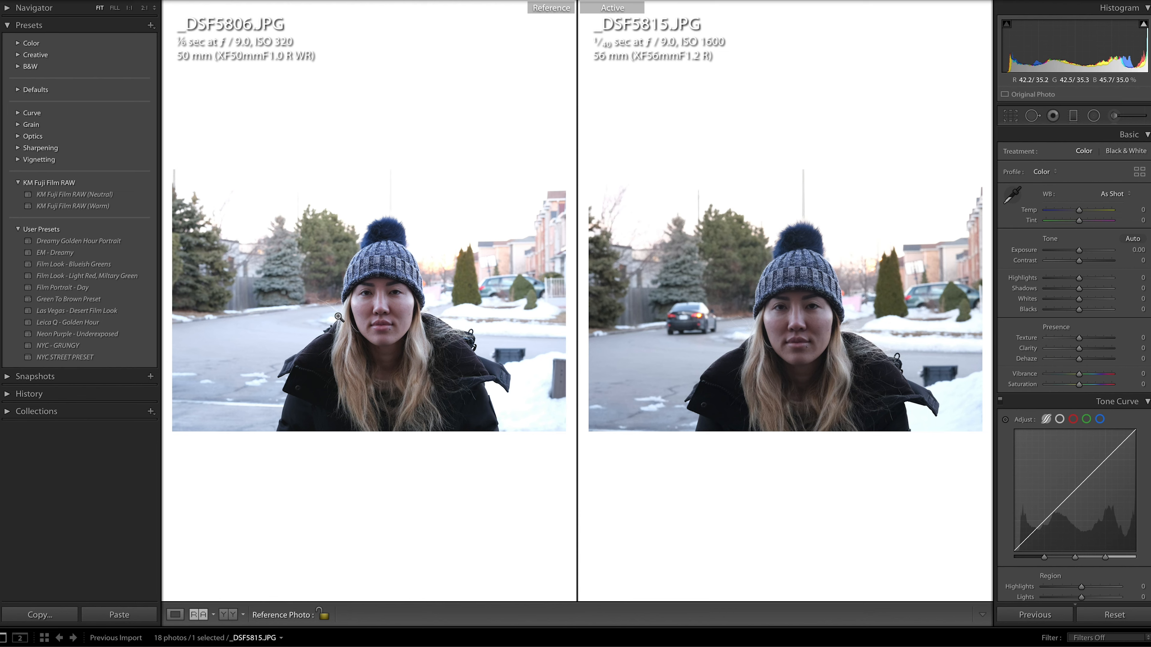
{"action": "mouse_move", "coordinate": [360, 336]}
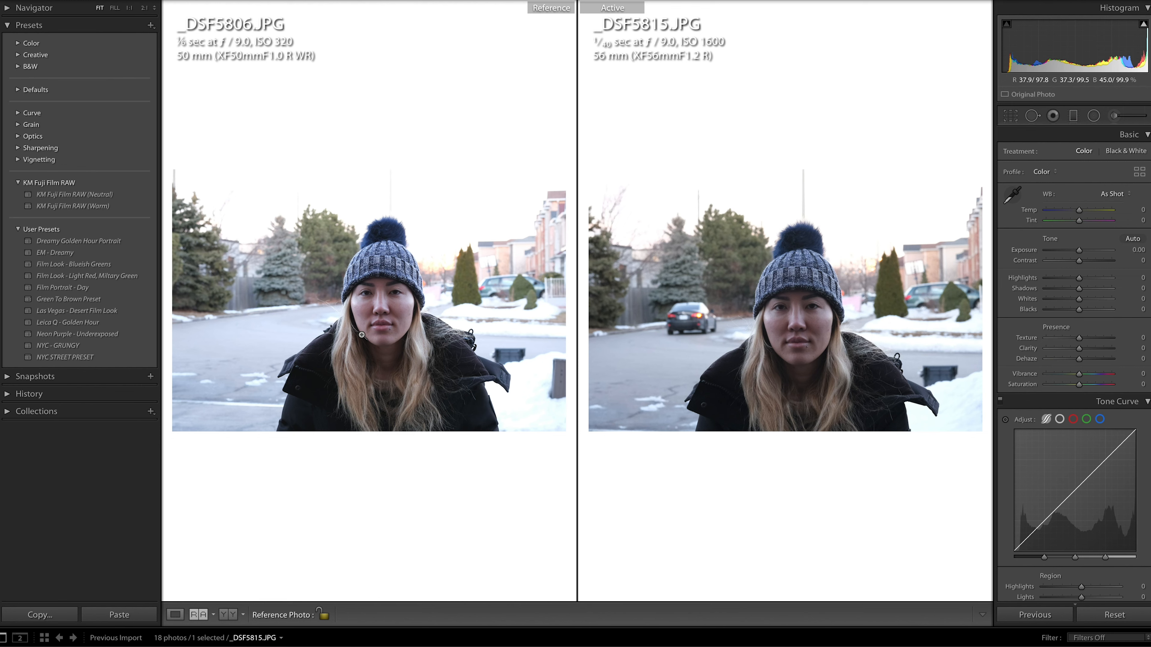
{"action": "mouse_move", "coordinate": [291, 335]}
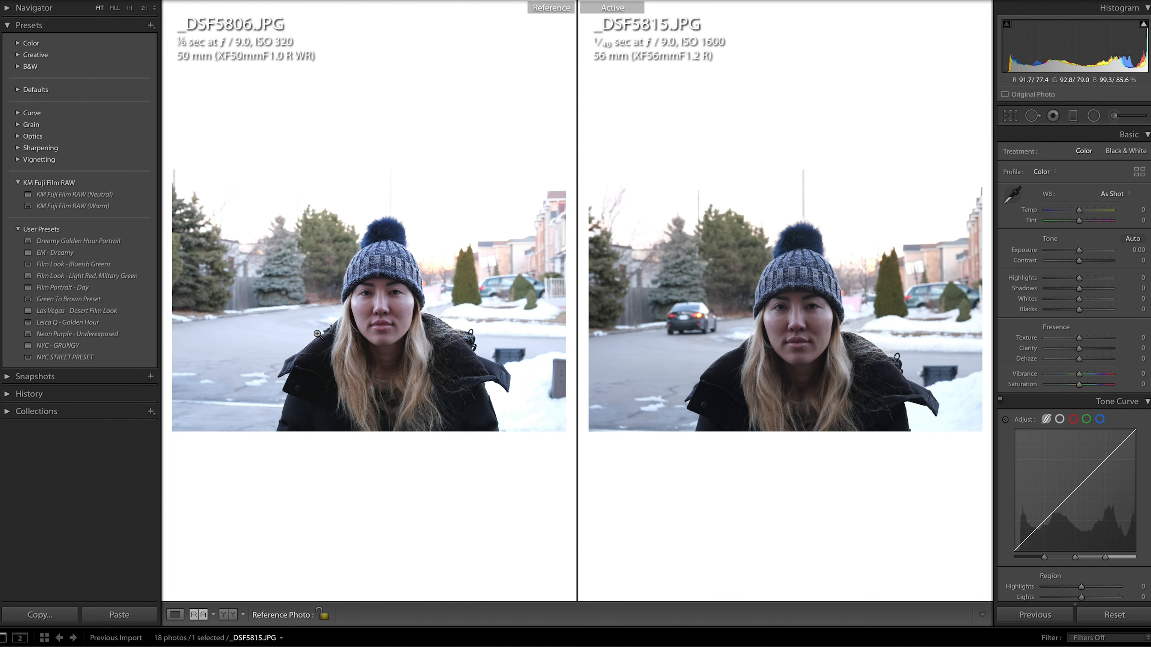
{"action": "mouse_move", "coordinate": [389, 310]}
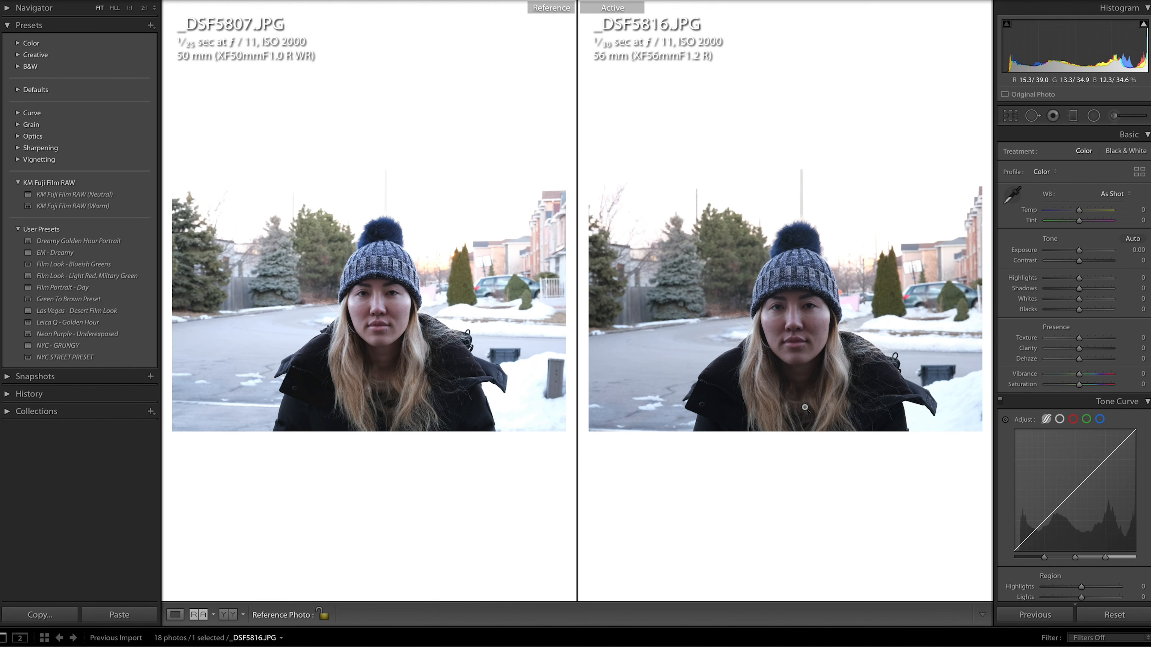
{"action": "mouse_move", "coordinate": [347, 541]}
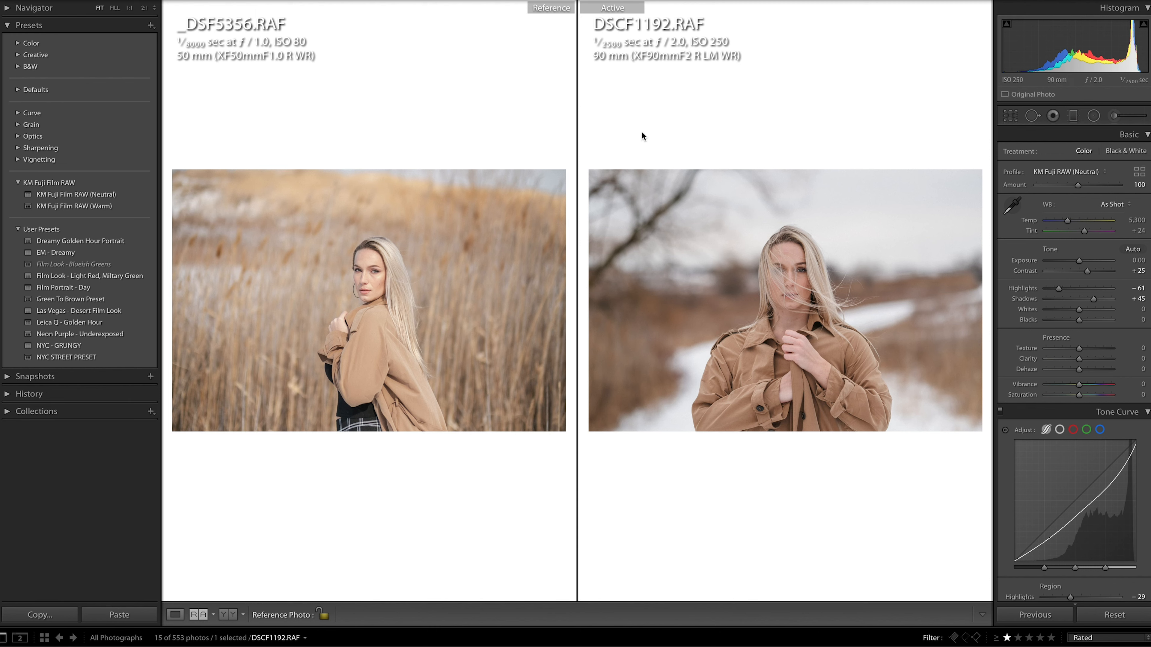
{"action": "mouse_move", "coordinate": [641, 221]}
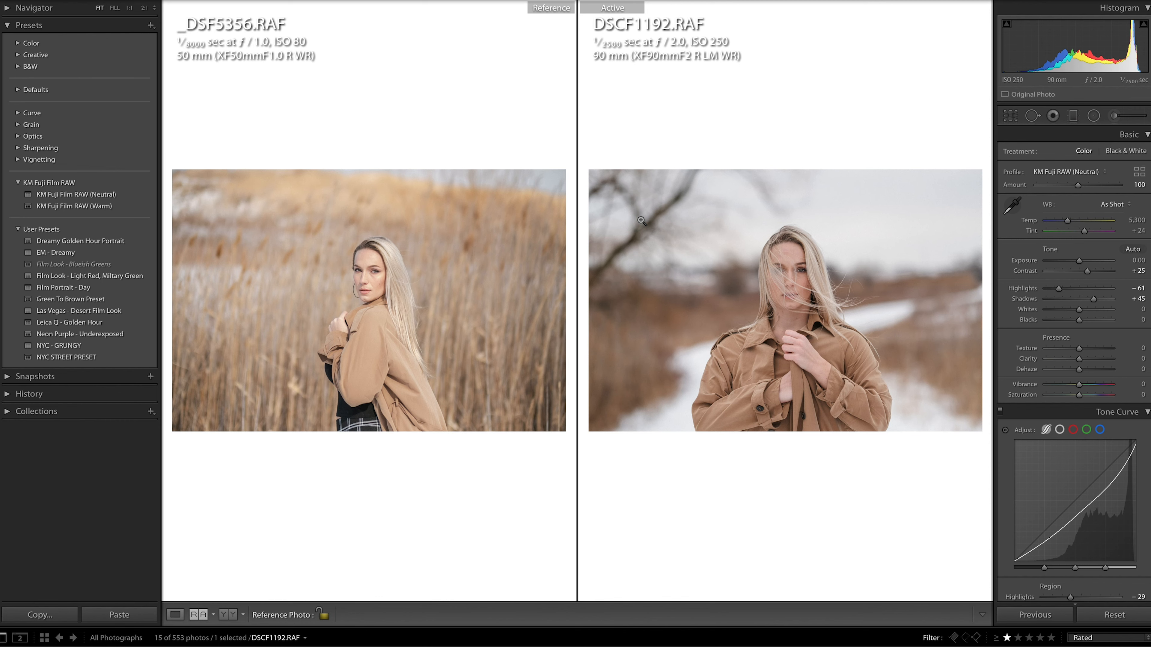
{"action": "mouse_move", "coordinate": [658, 272]}
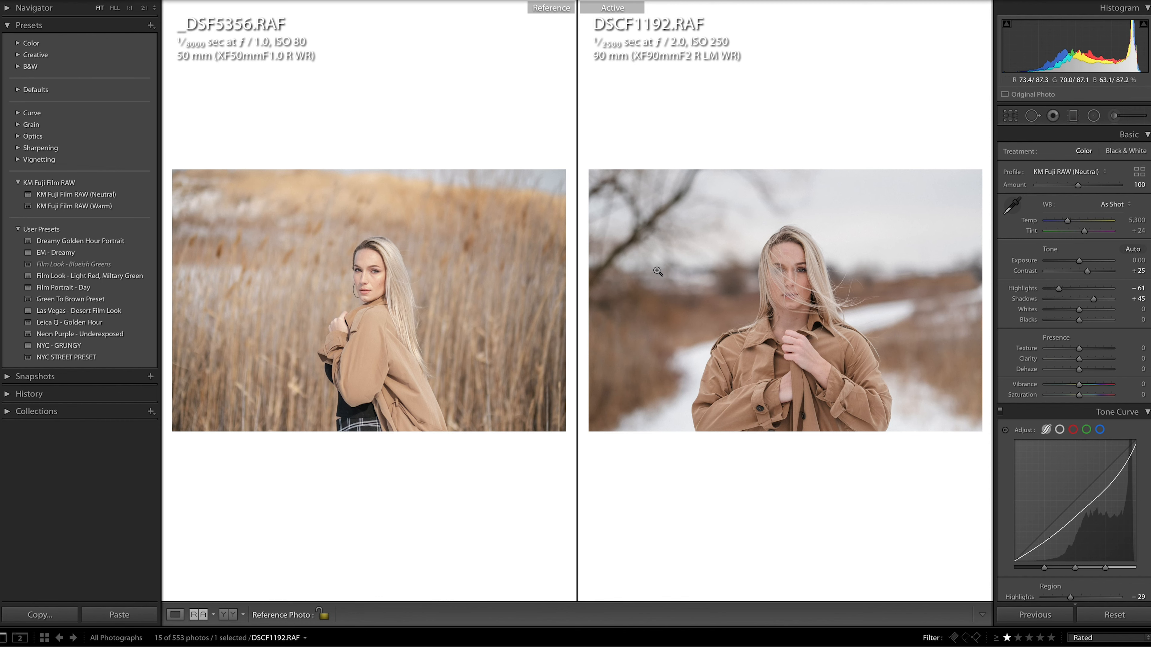
{"action": "mouse_move", "coordinate": [458, 248]}
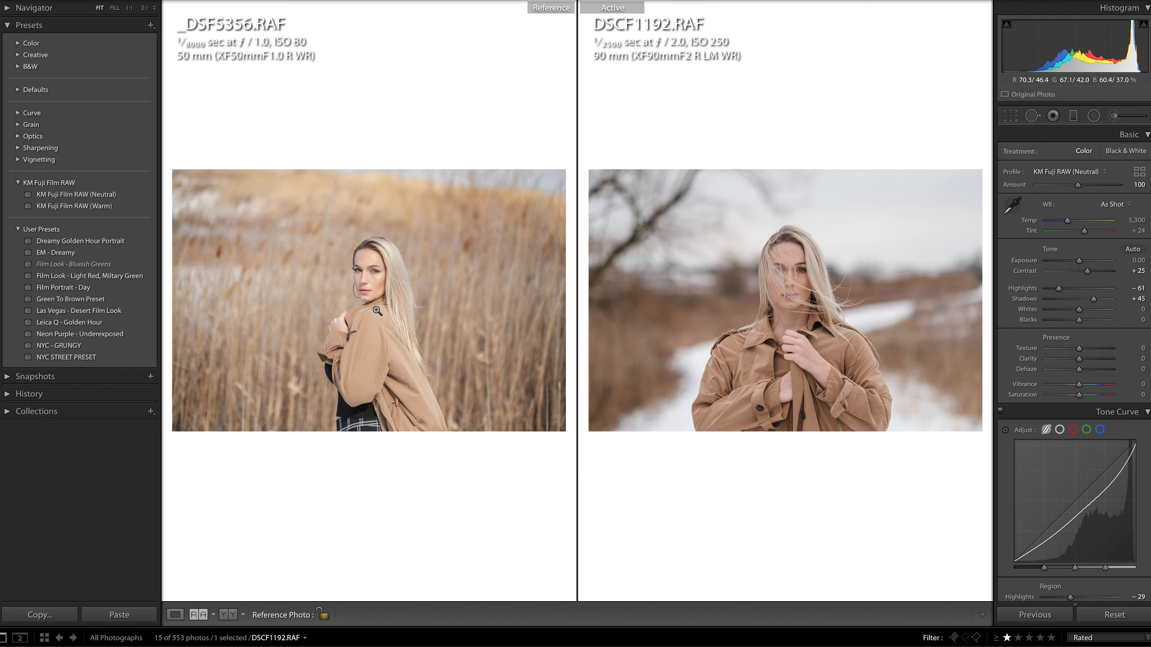
{"action": "mouse_move", "coordinate": [378, 284]}
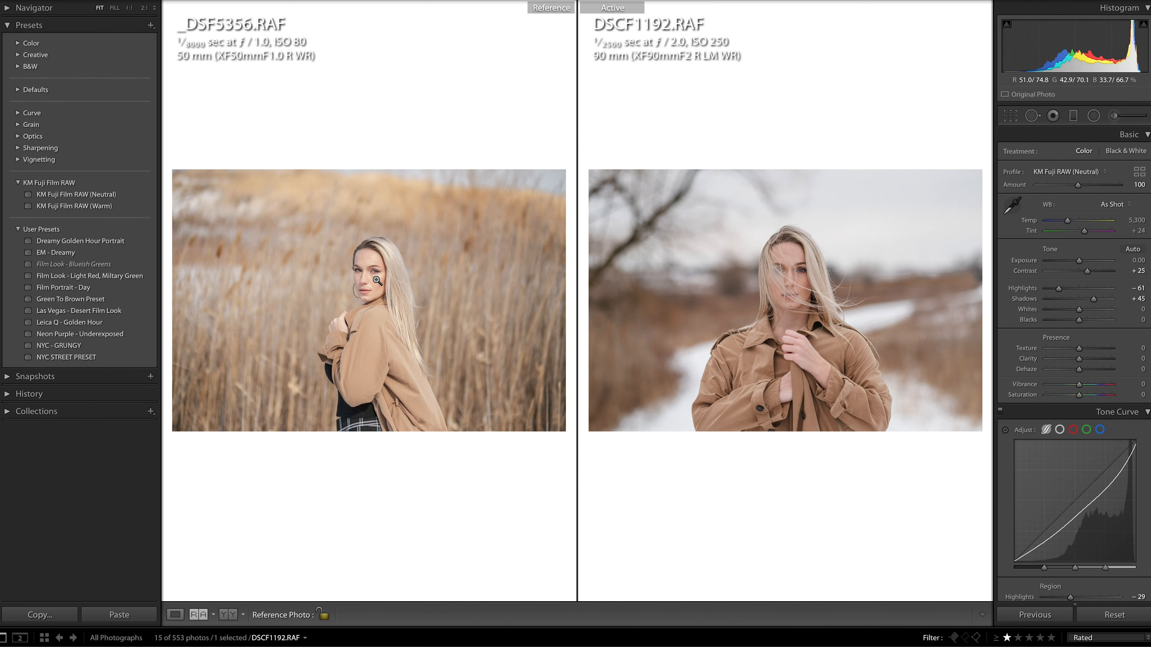
{"action": "mouse_move", "coordinate": [394, 287]}
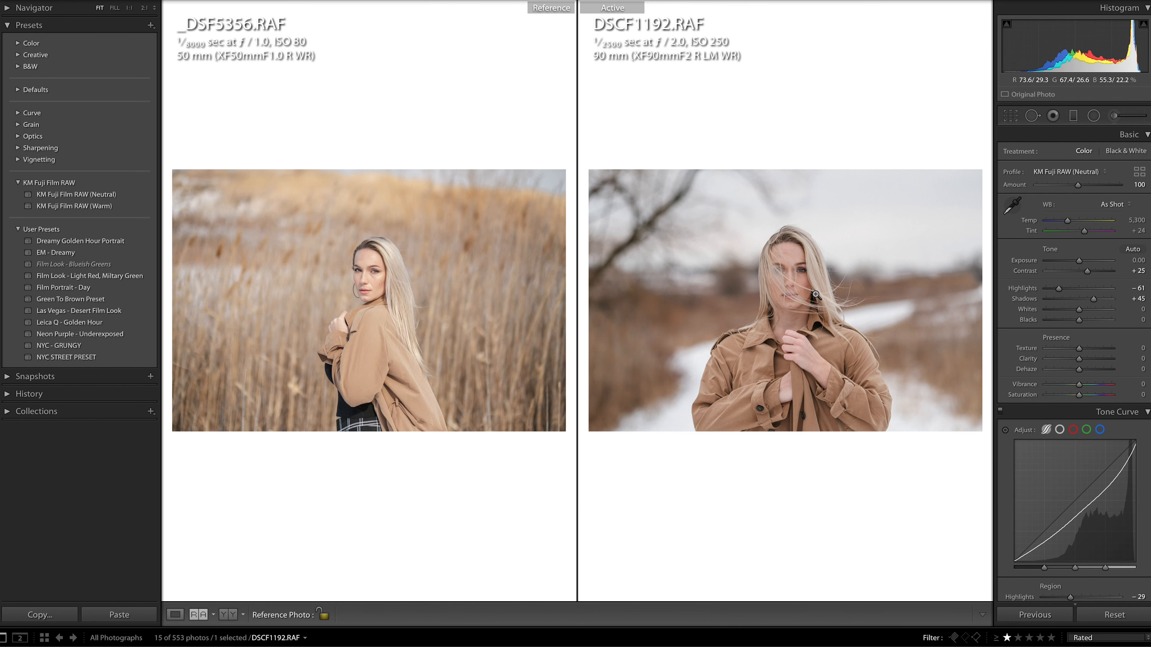
{"action": "mouse_move", "coordinate": [706, 245]}
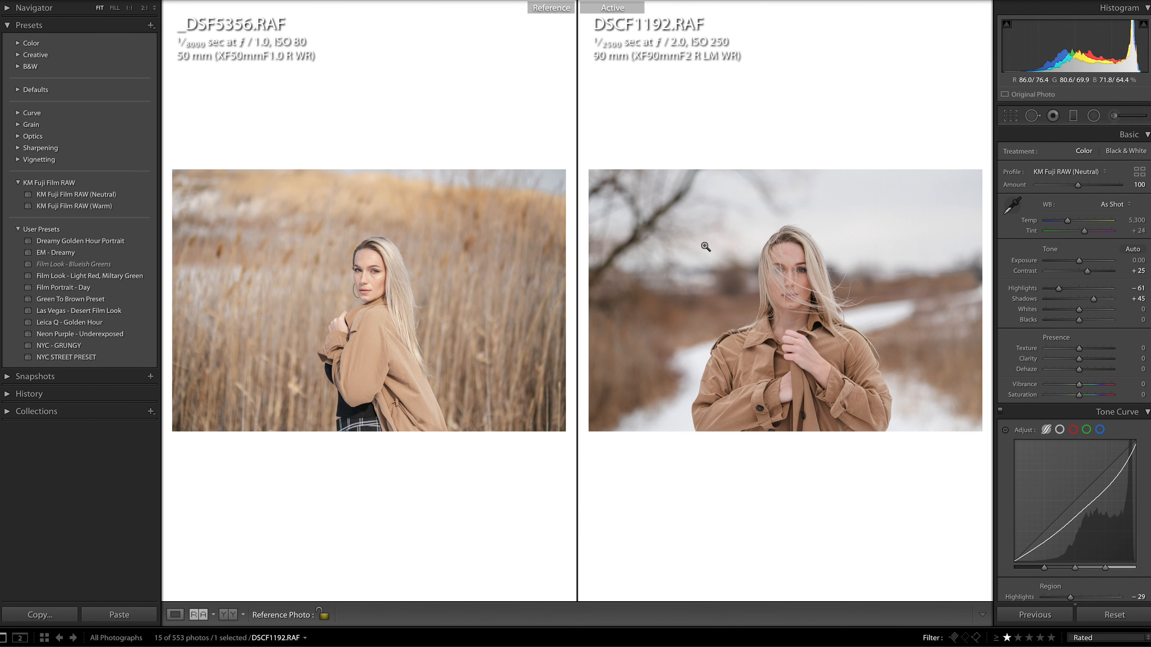
{"action": "left_click", "coordinate": [705, 245]}
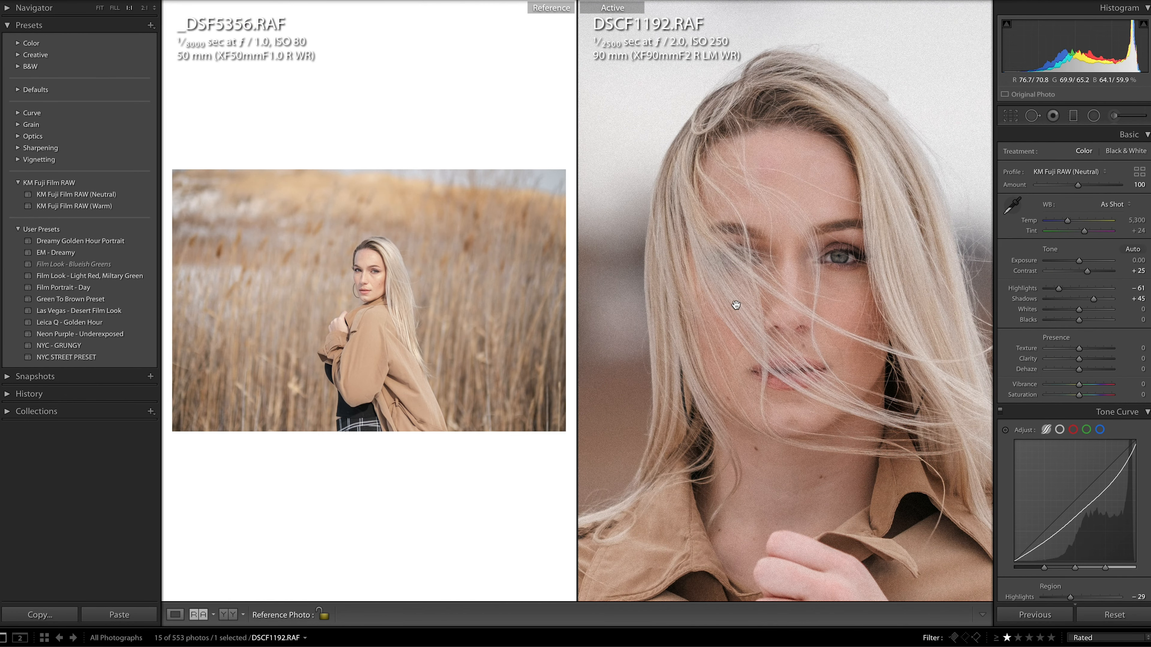
{"action": "left_click", "coordinate": [736, 304]}
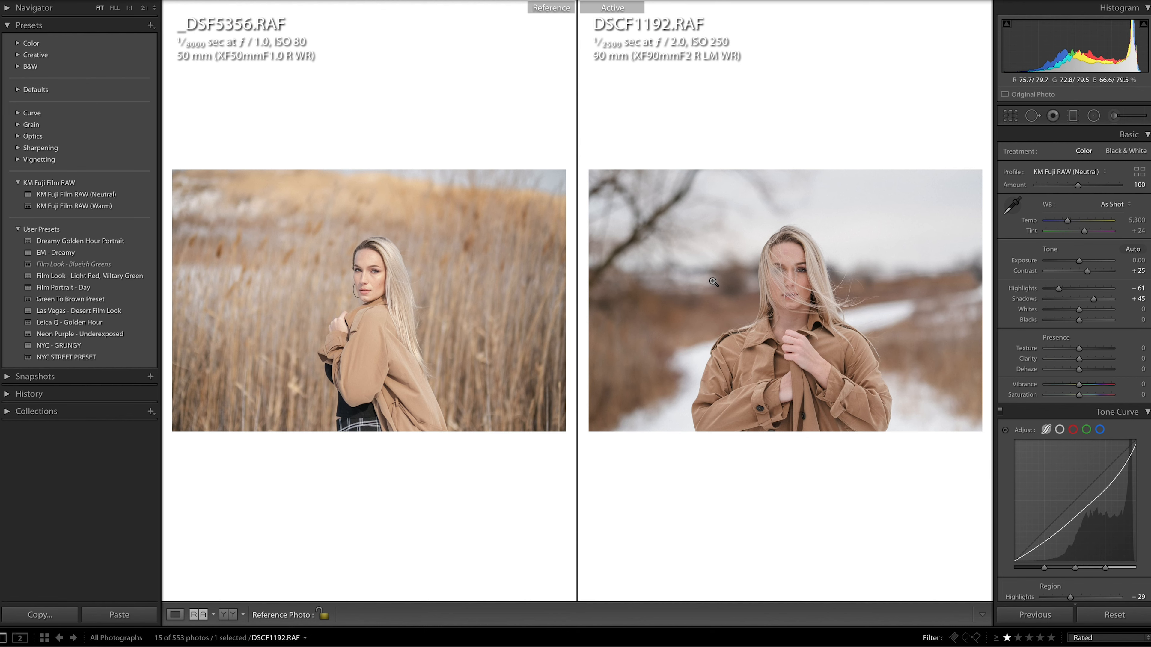
{"action": "mouse_move", "coordinate": [619, 260]}
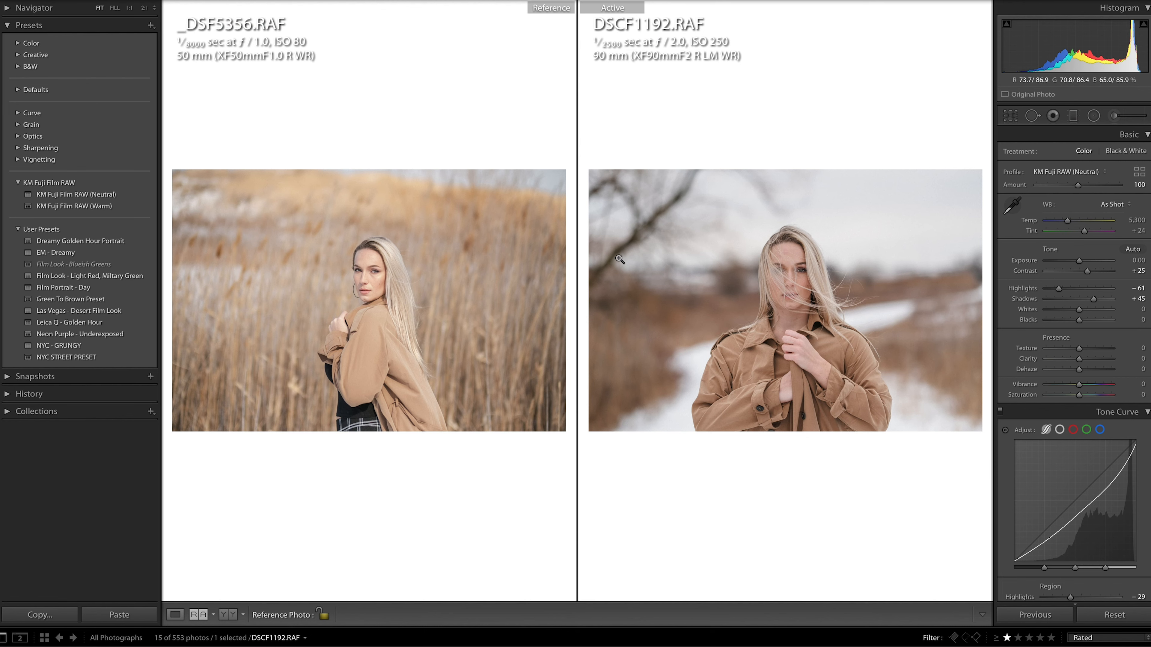
{"action": "mouse_move", "coordinate": [685, 279]}
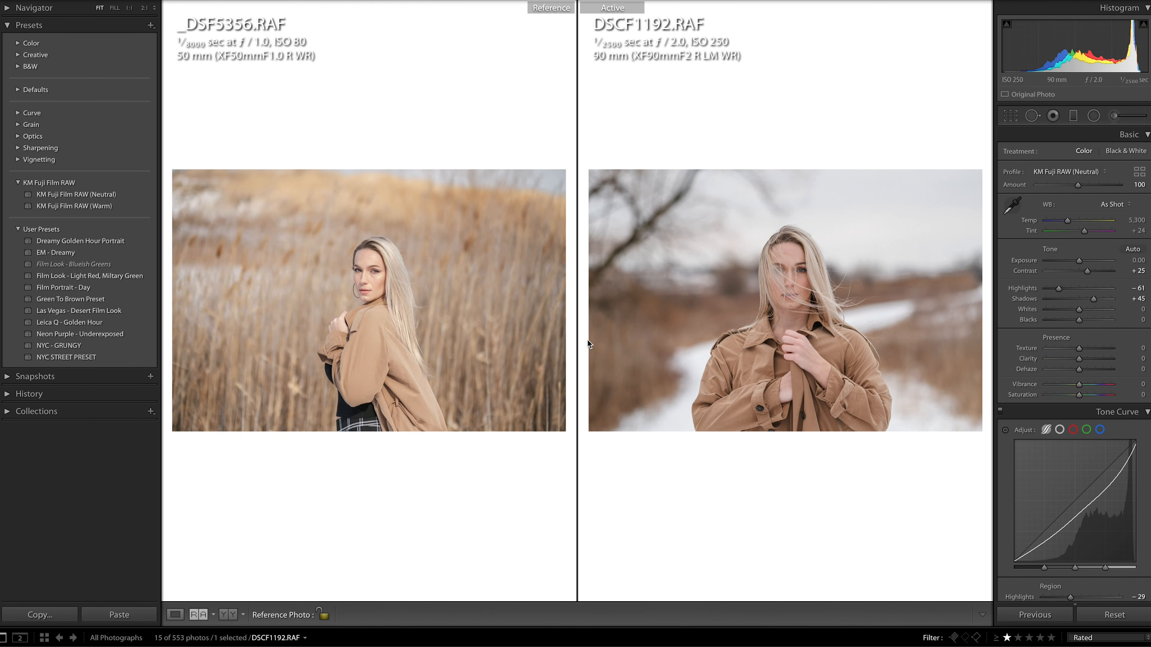
{"action": "mouse_move", "coordinate": [624, 251]}
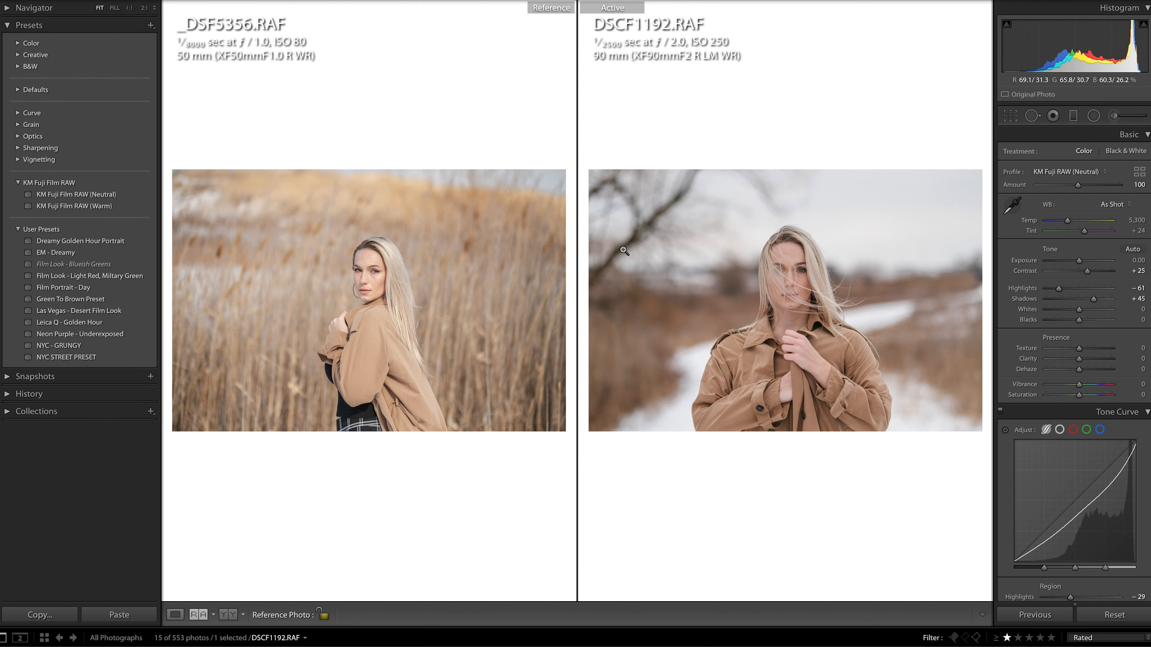
{"action": "mouse_move", "coordinate": [356, 285]}
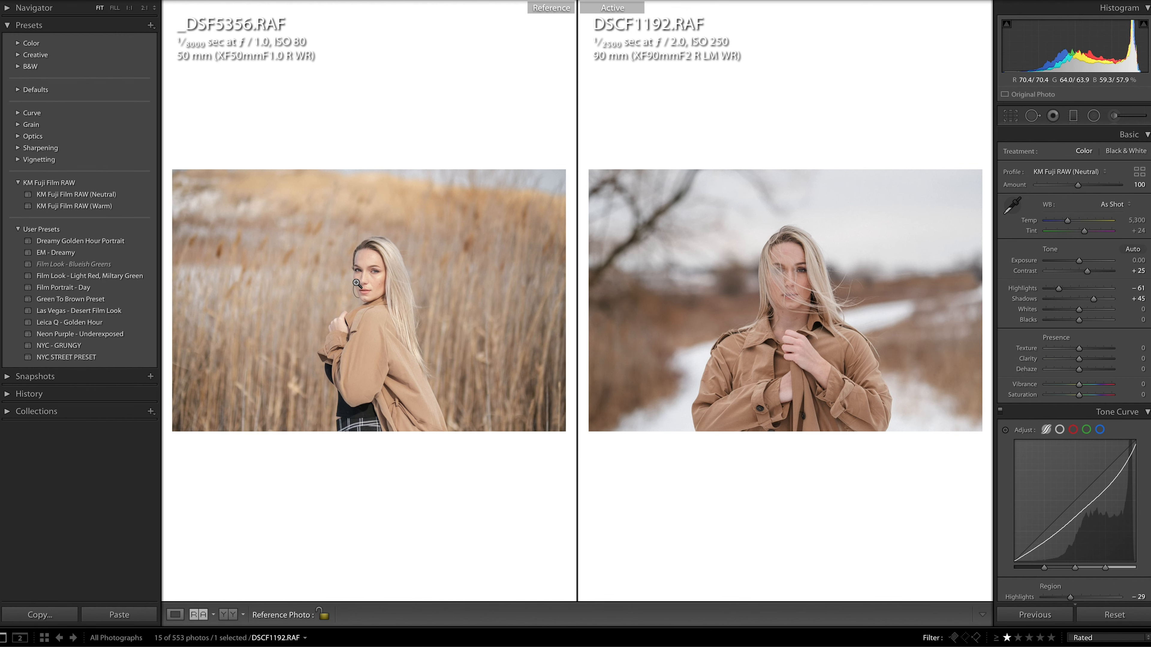
{"action": "mouse_move", "coordinate": [641, 408]}
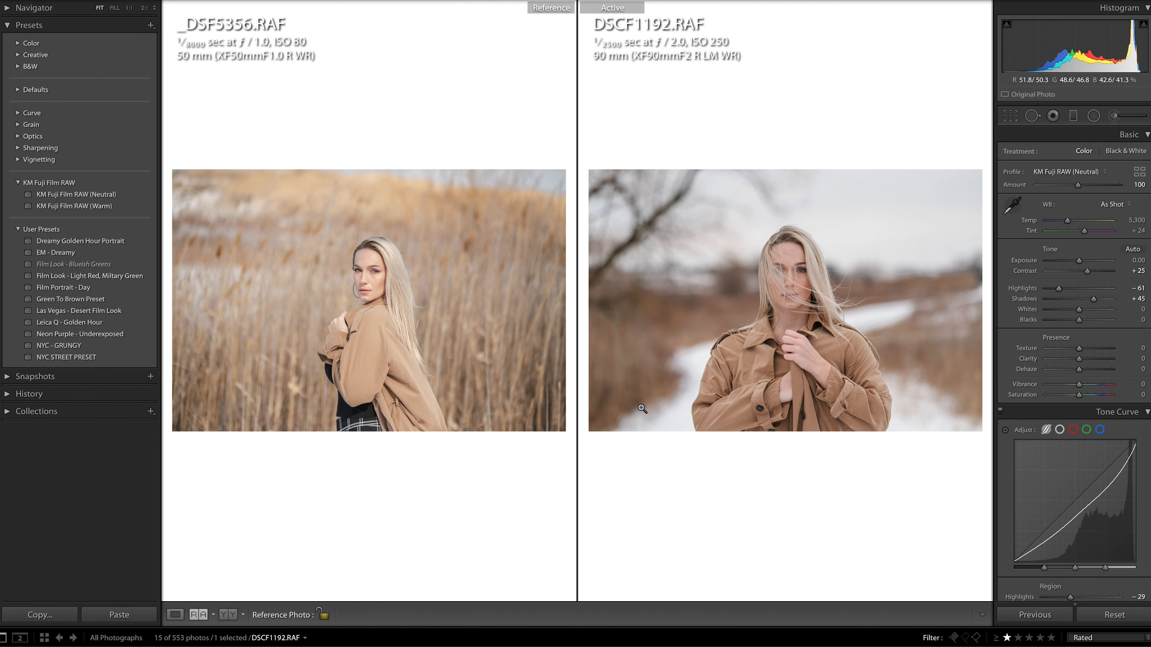
{"action": "mouse_move", "coordinate": [668, 279]}
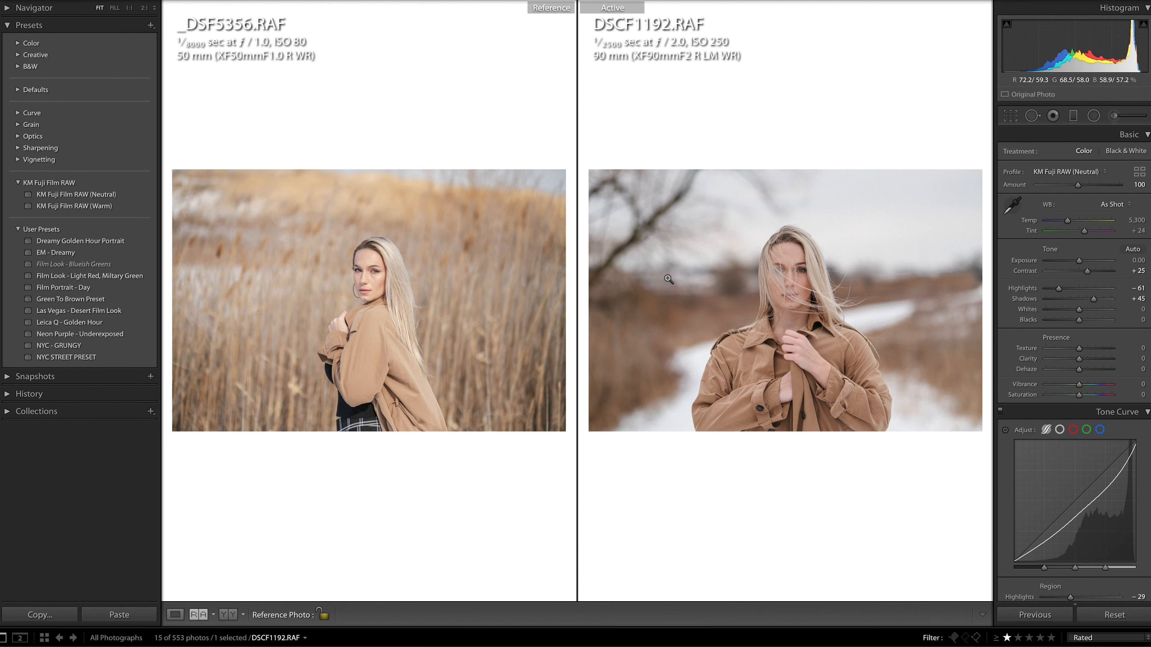
{"action": "mouse_move", "coordinate": [688, 369]}
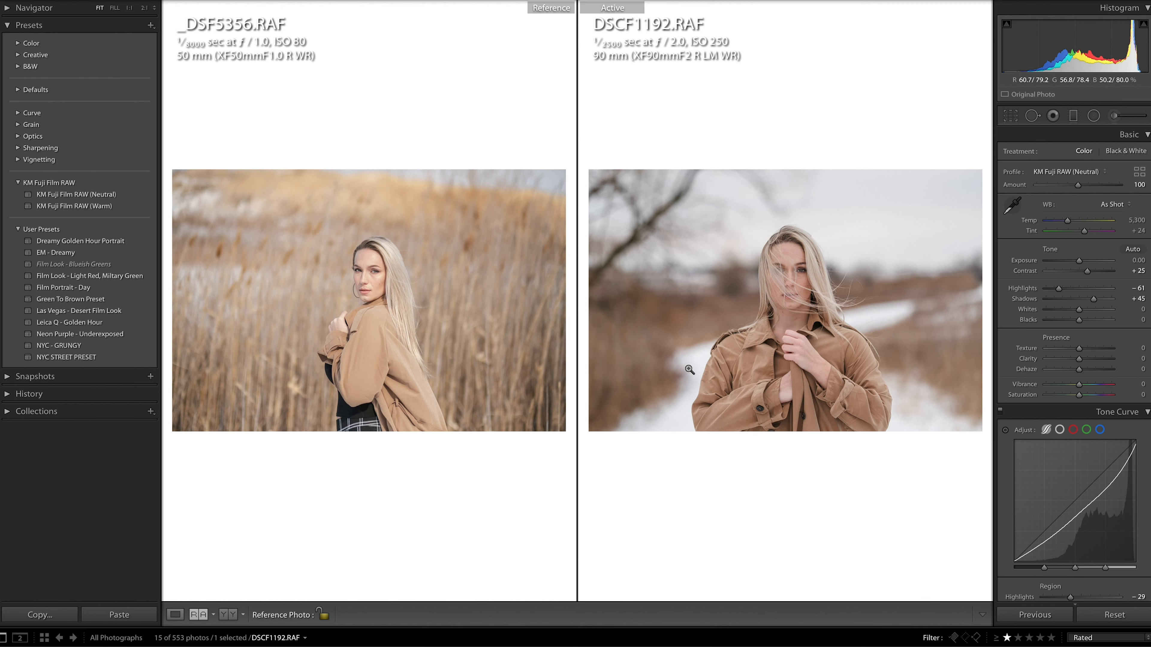
{"action": "mouse_move", "coordinate": [375, 301]}
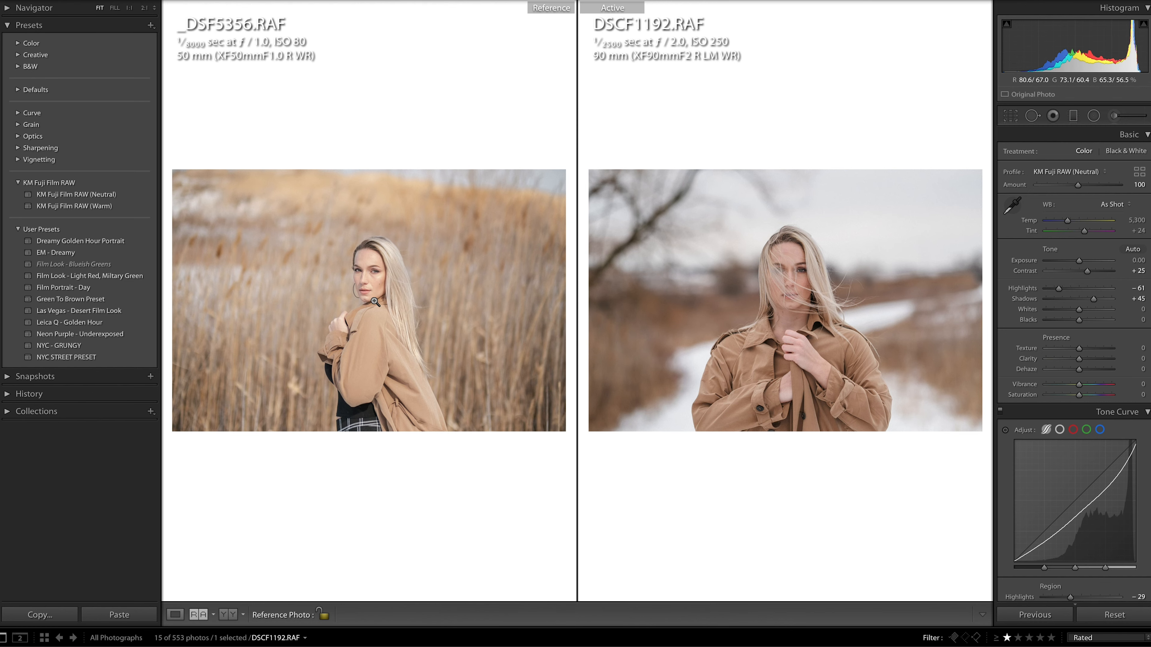